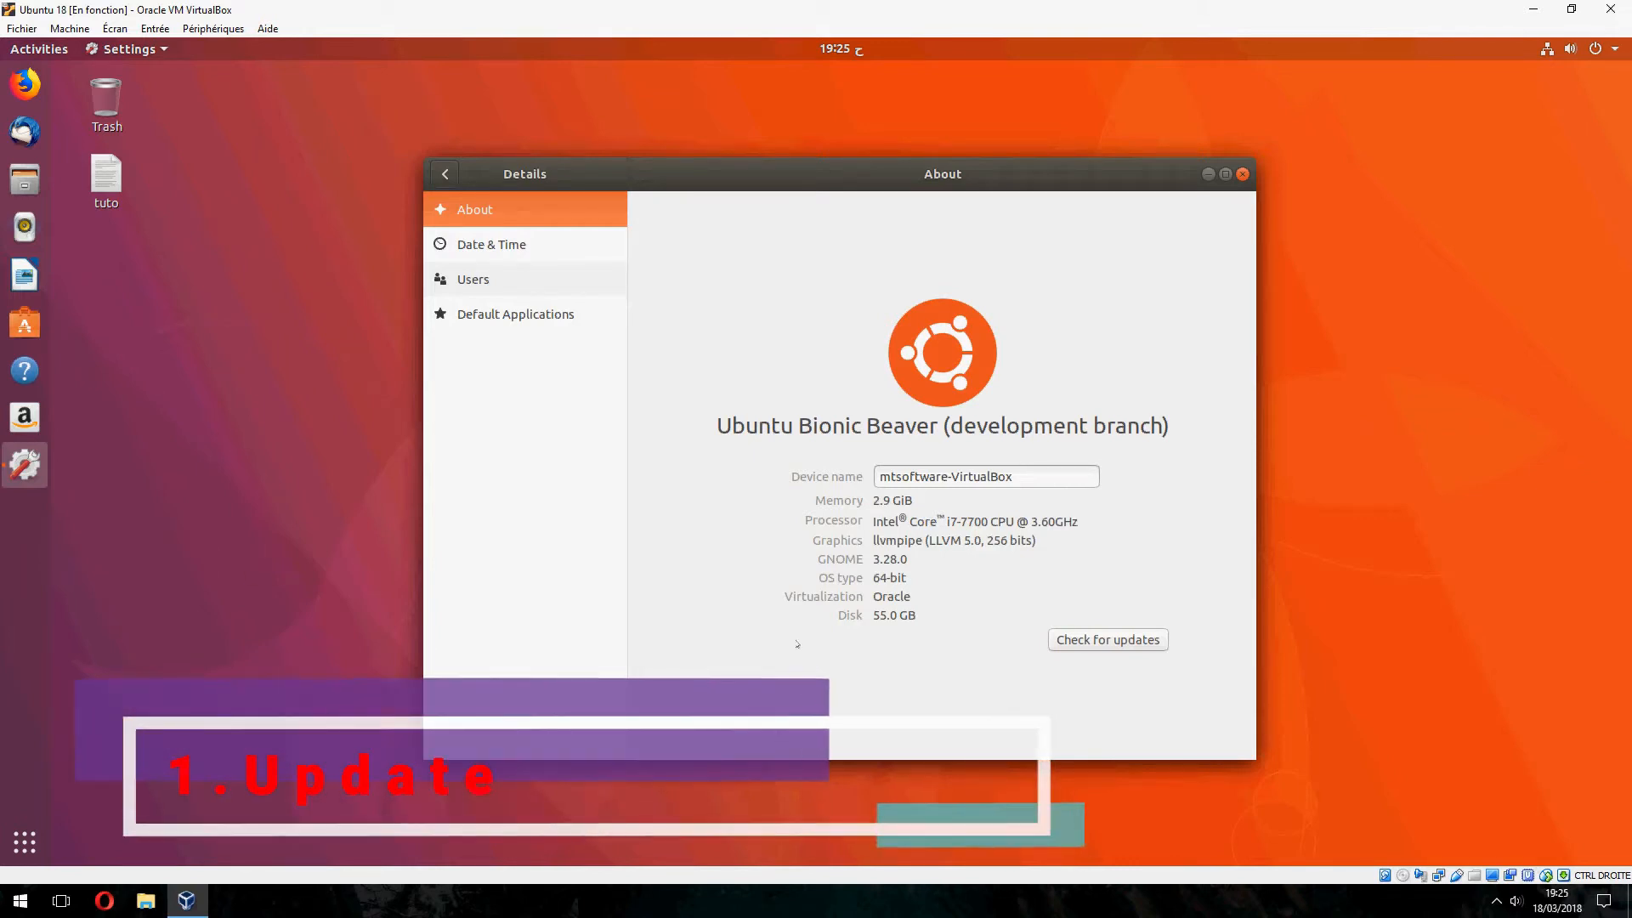
Dismiss the About window and search Activities for the Software & Updates tool.
click(1241, 173)
text(u)
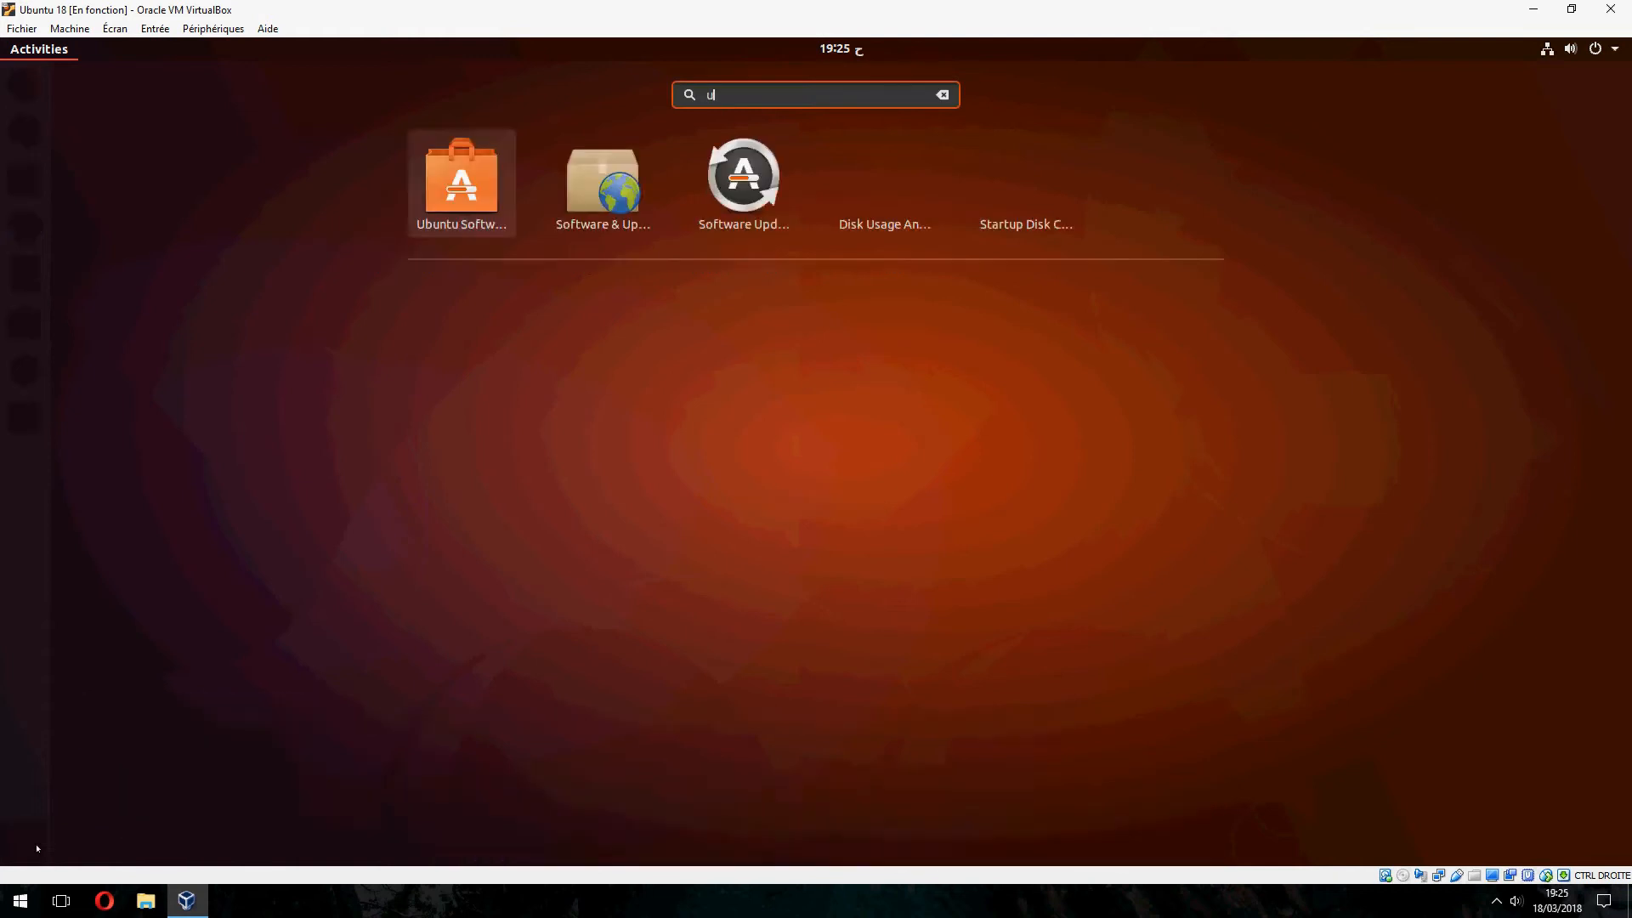
key(Escape)
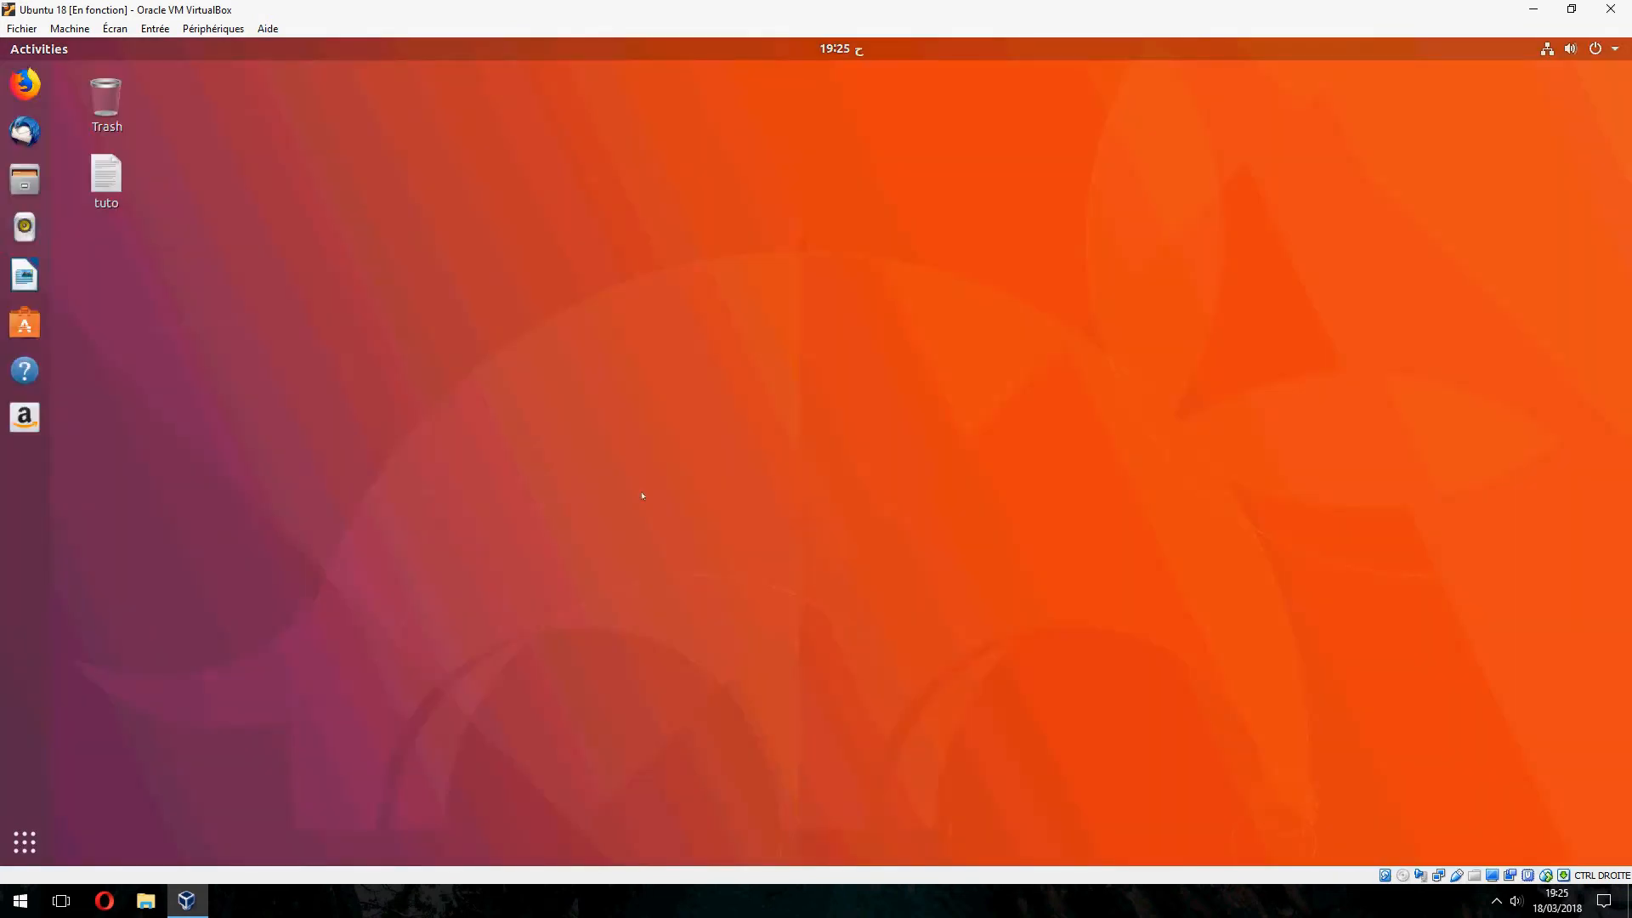
Set security updates to 'Download and install automatically' on the Updates tab, authenticating with password.
click(24, 465)
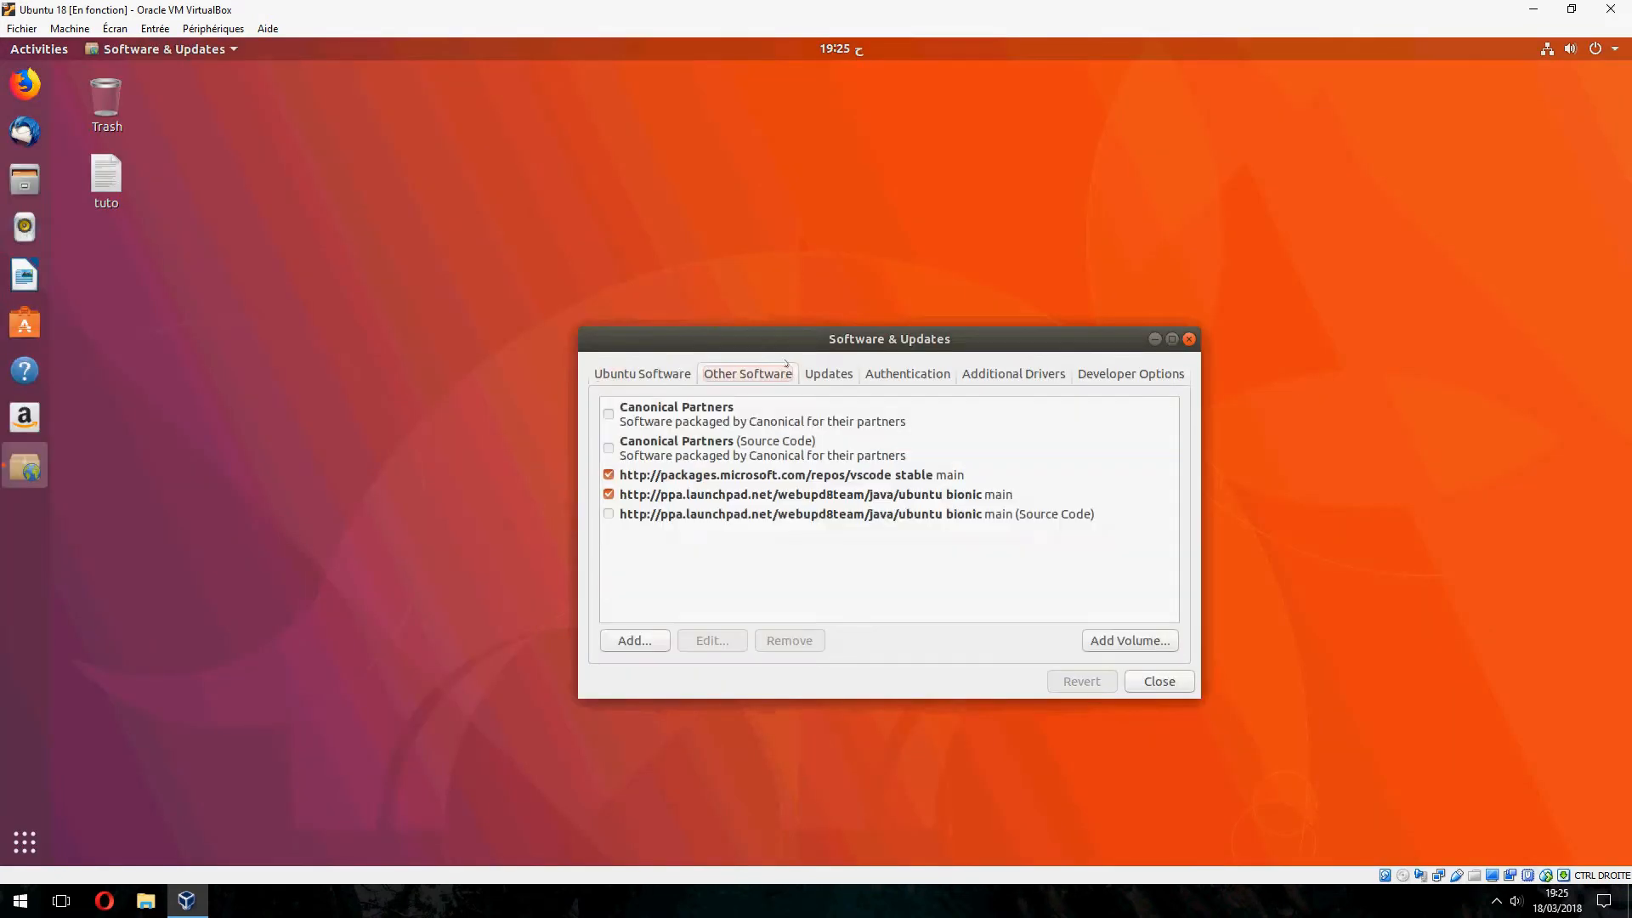
click(827, 374)
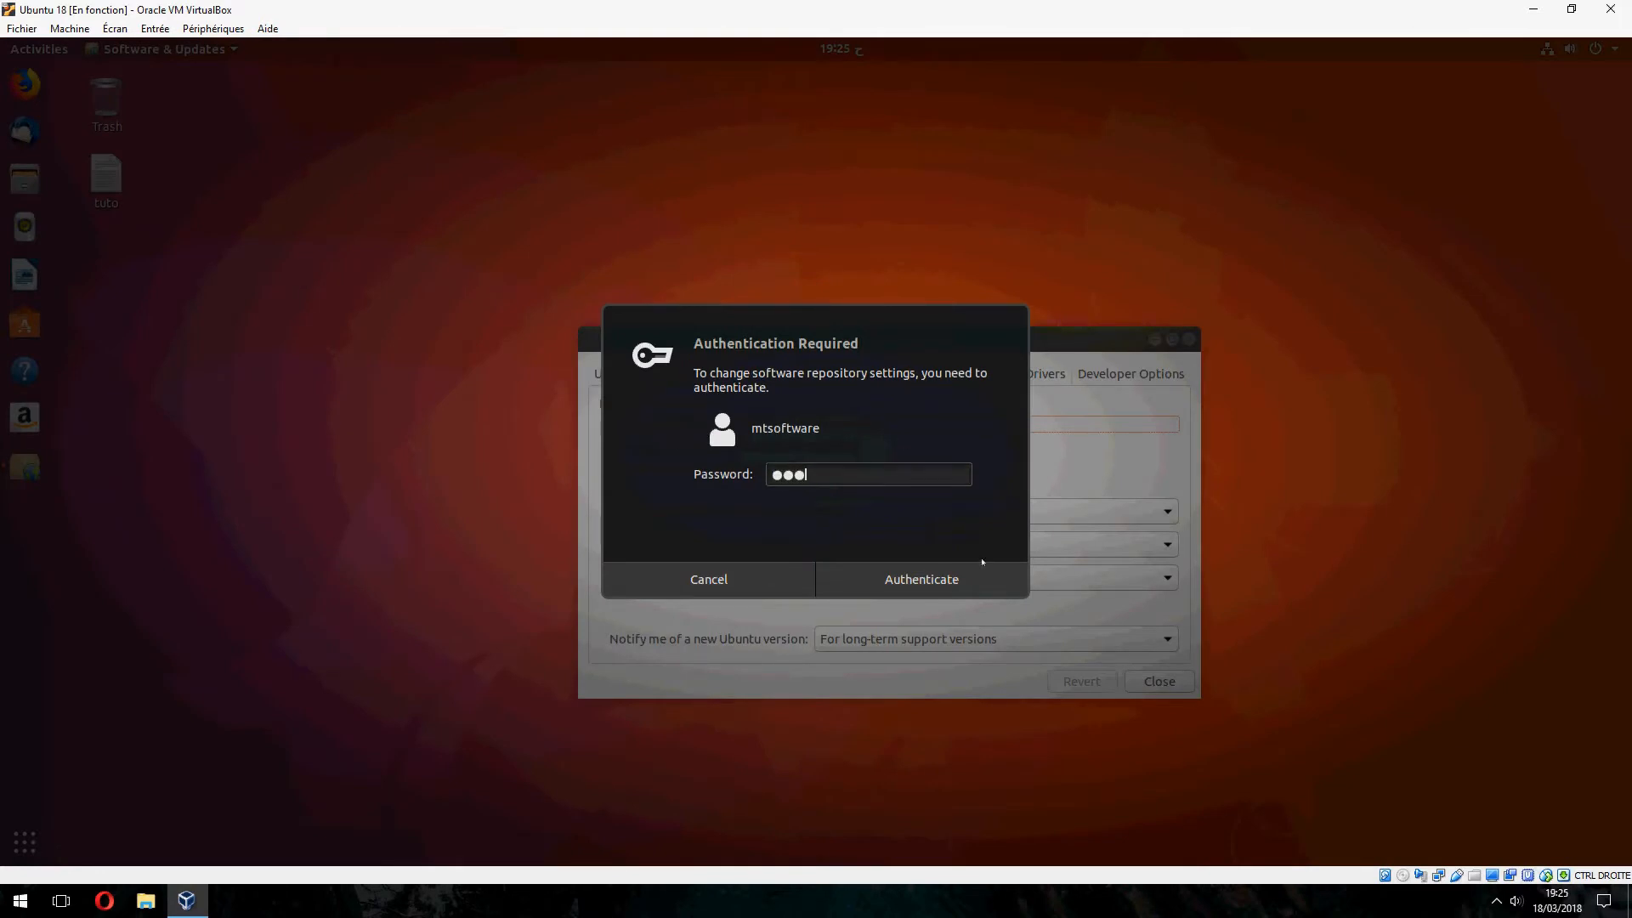
click(920, 579)
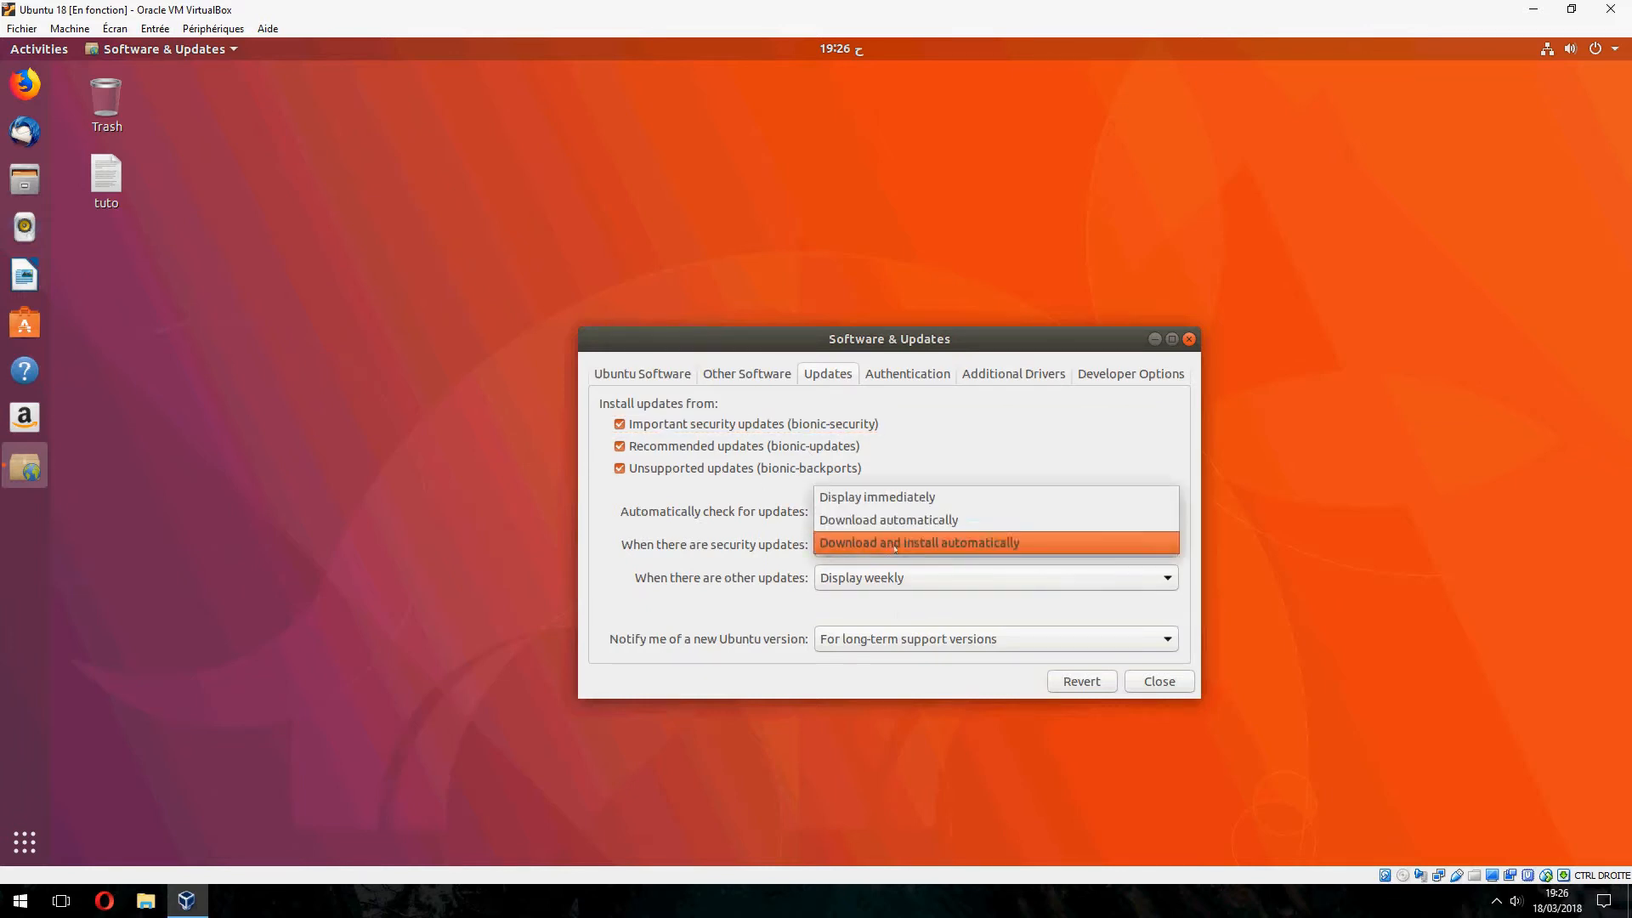
click(918, 543)
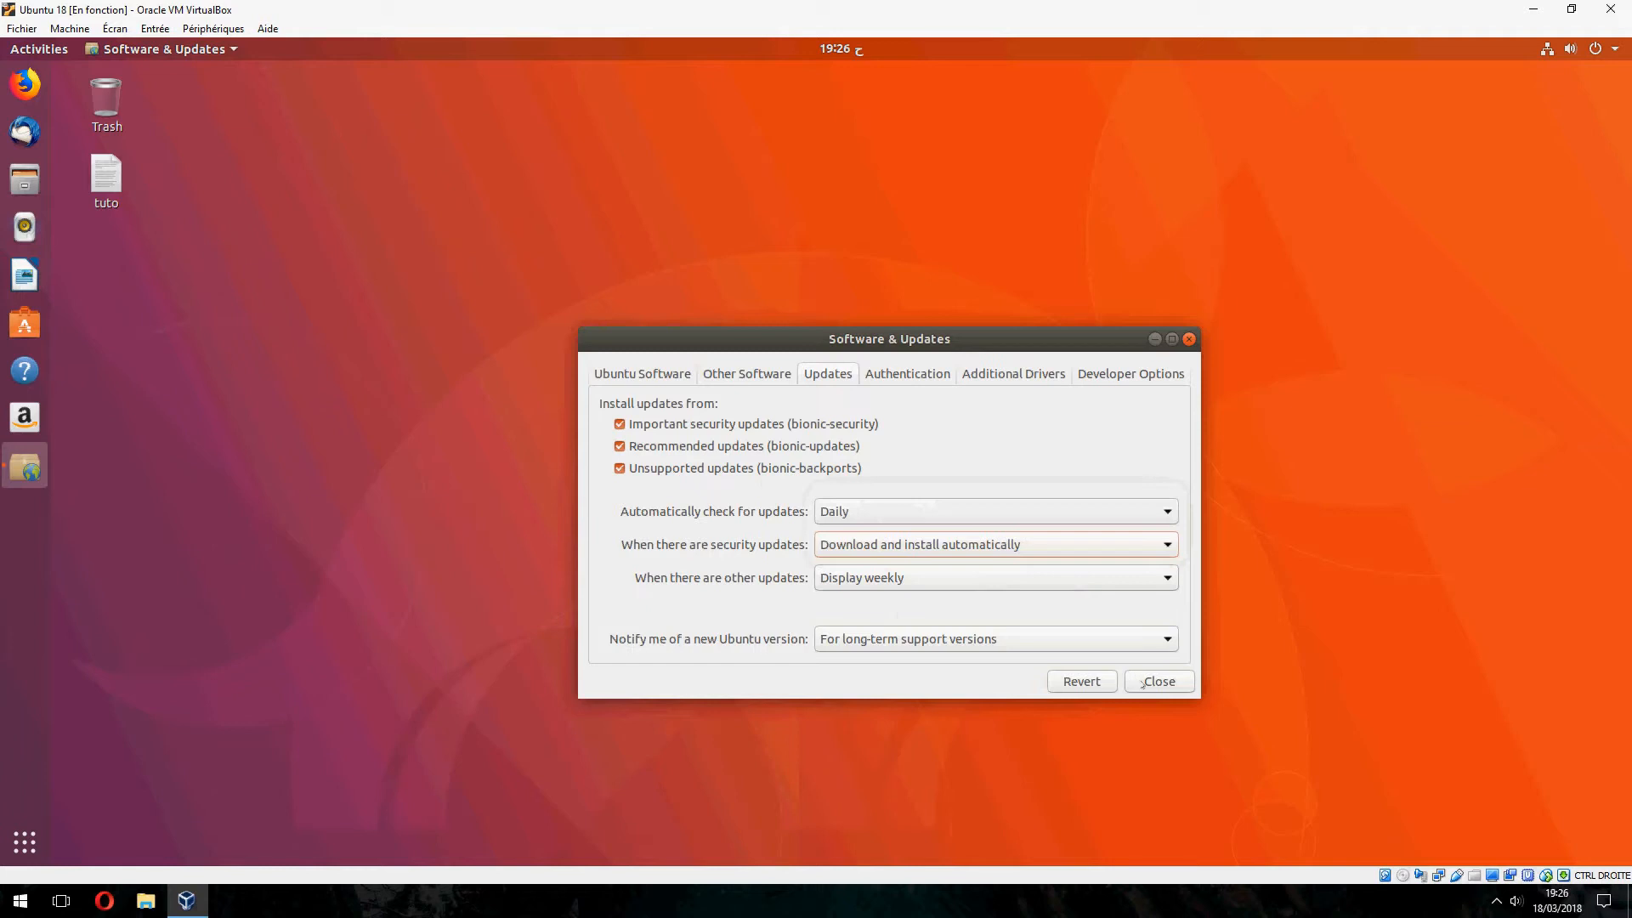
Close Software & Updates, reload the package information and expand the download details.
click(1156, 681)
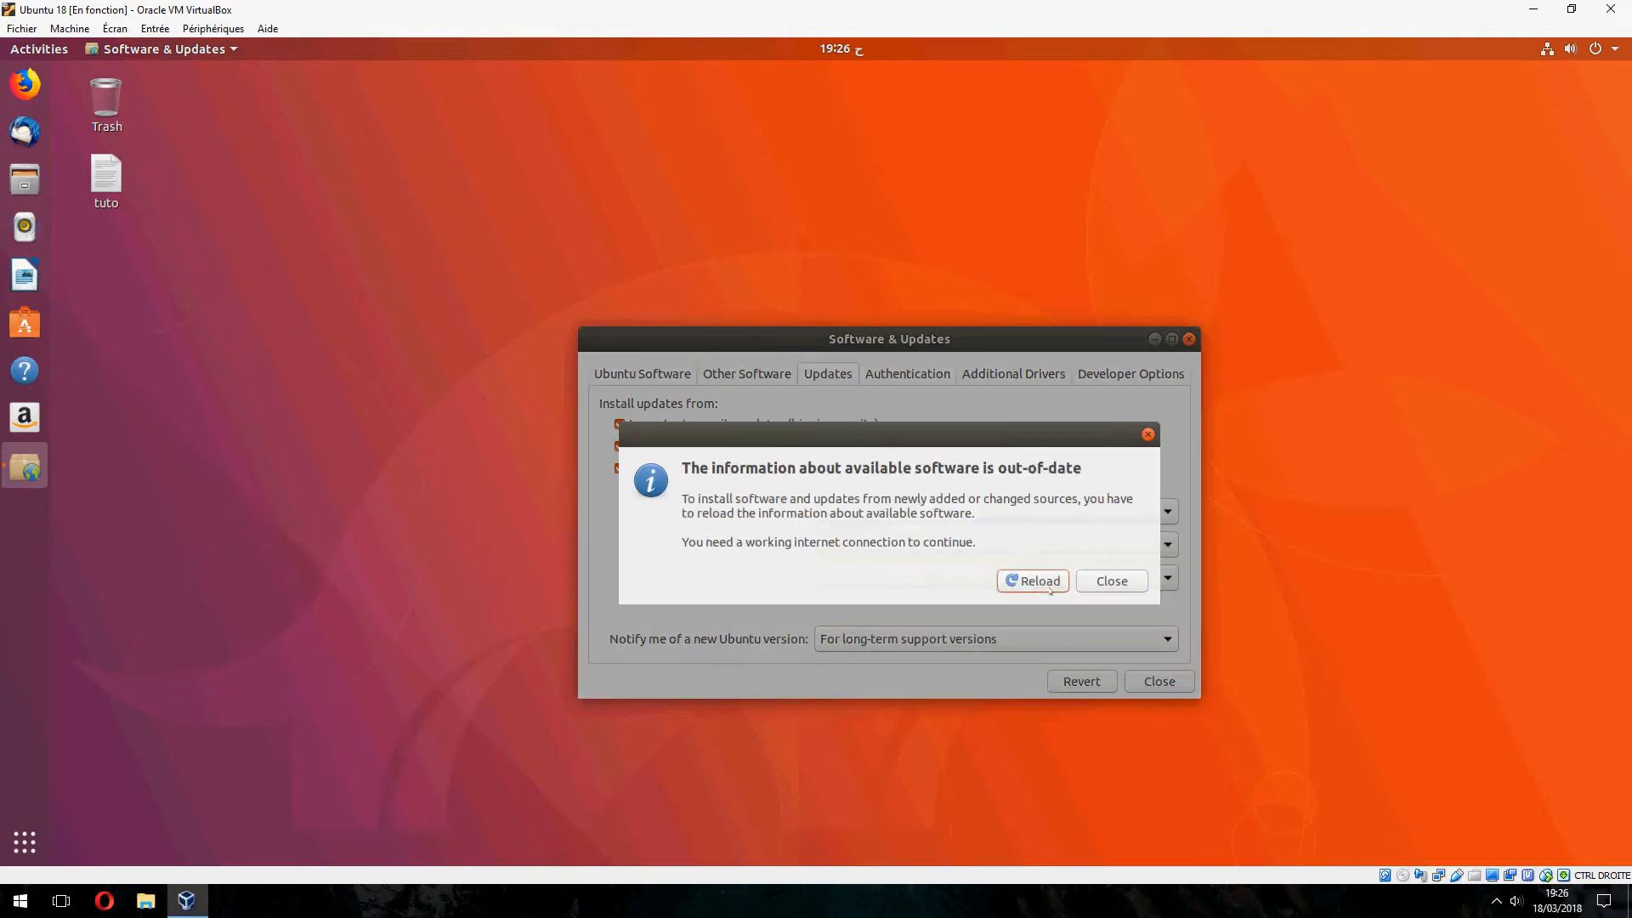
click(1030, 581)
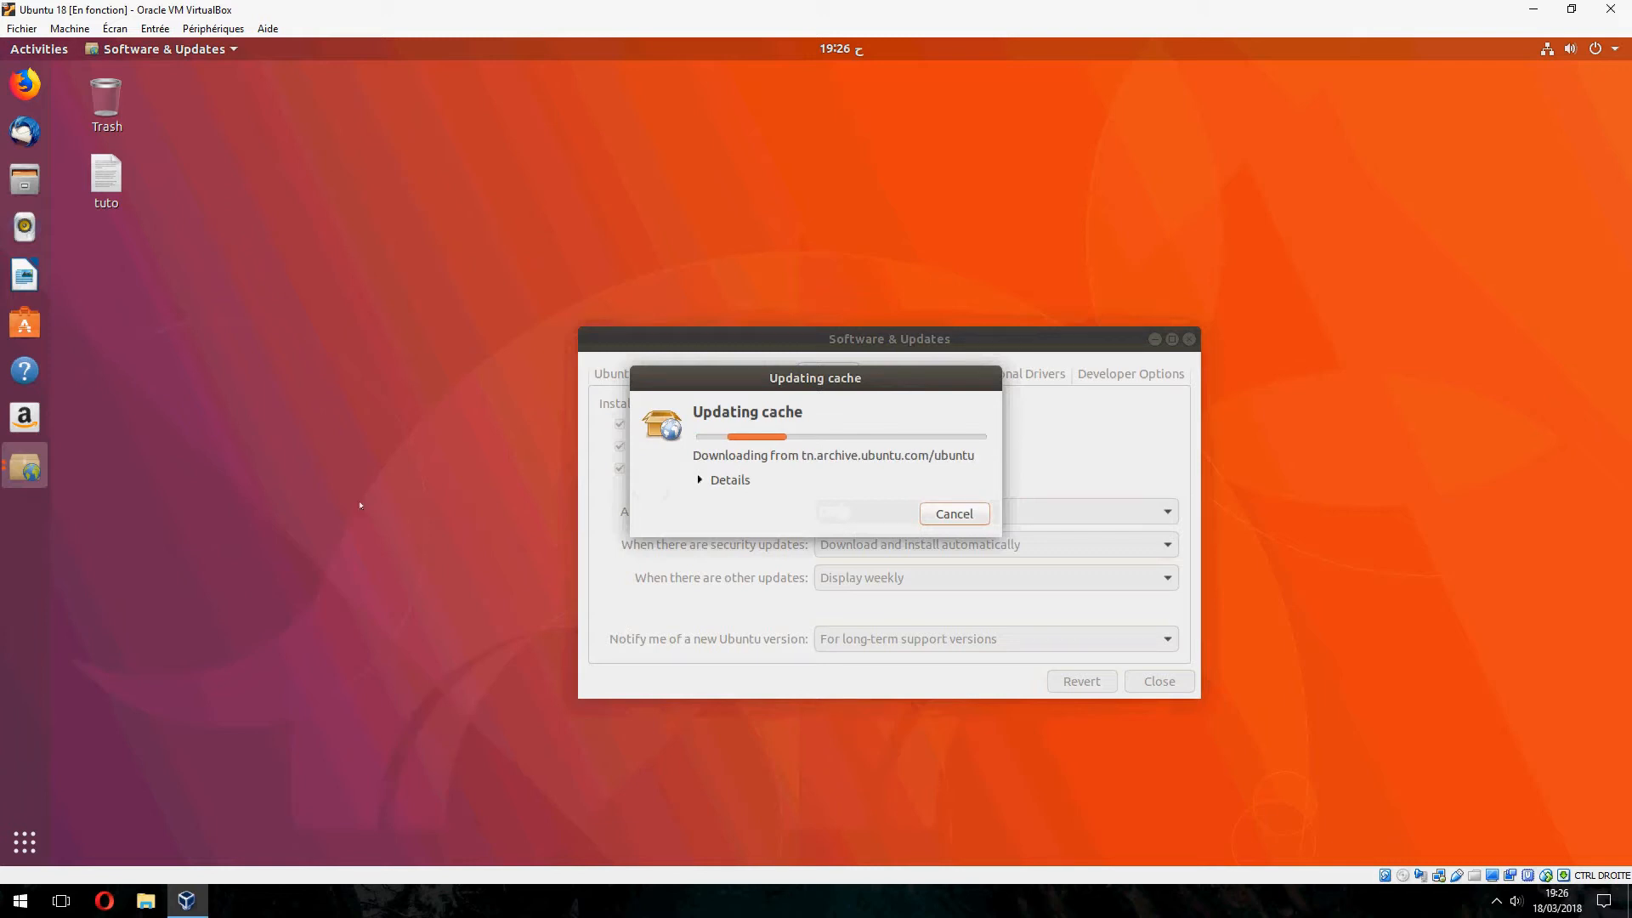
click(728, 480)
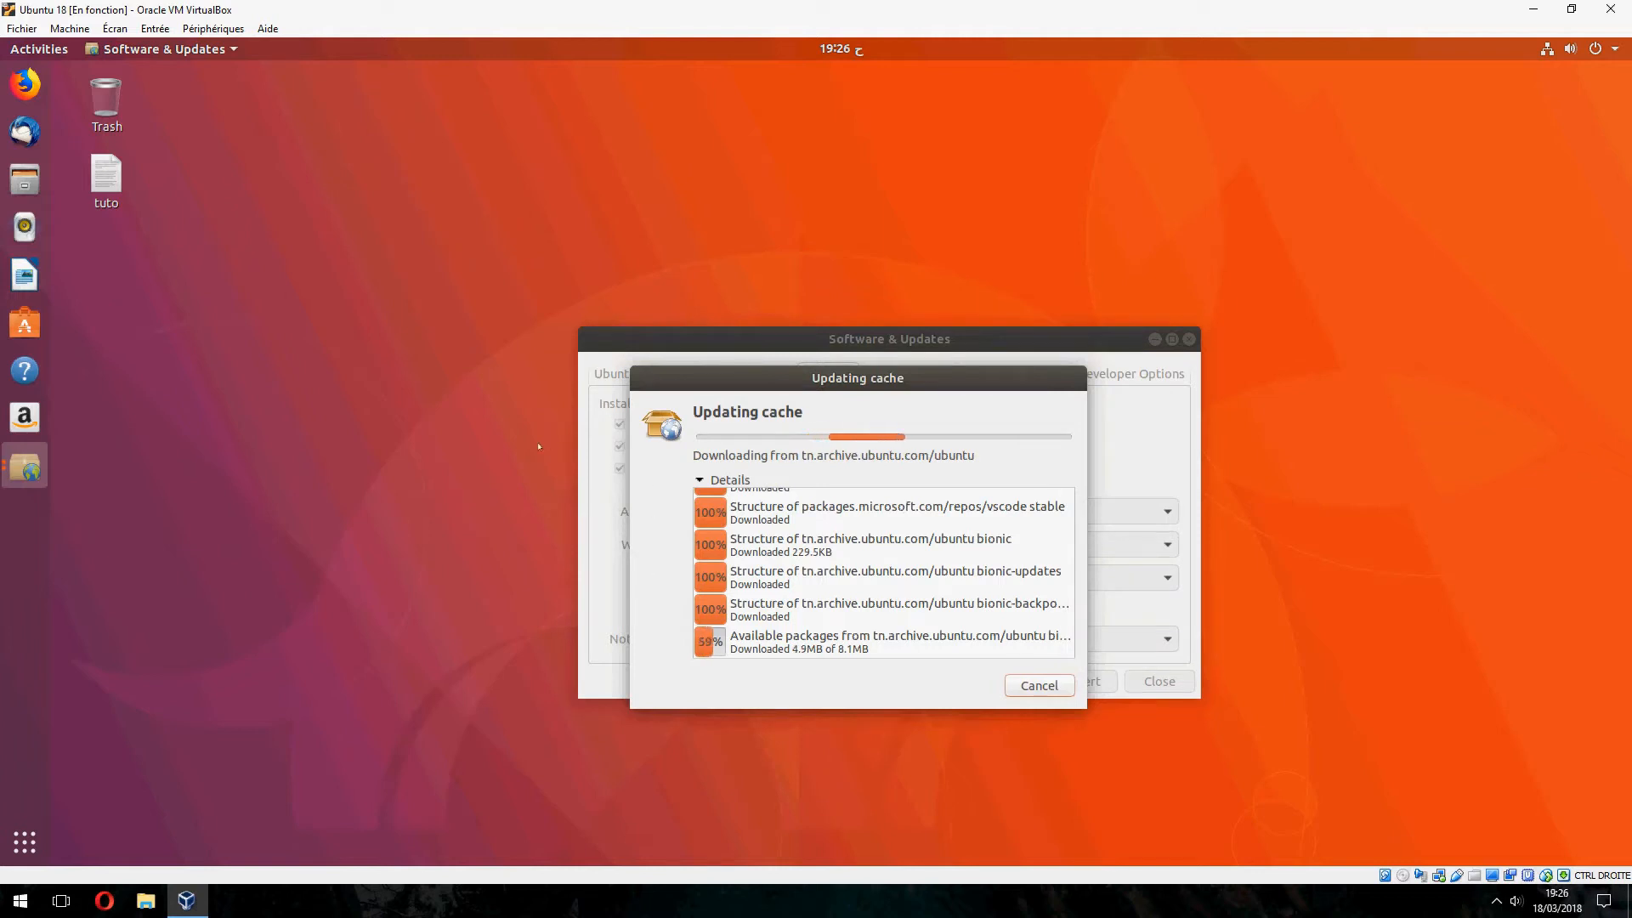
mouse_move(457, 368)
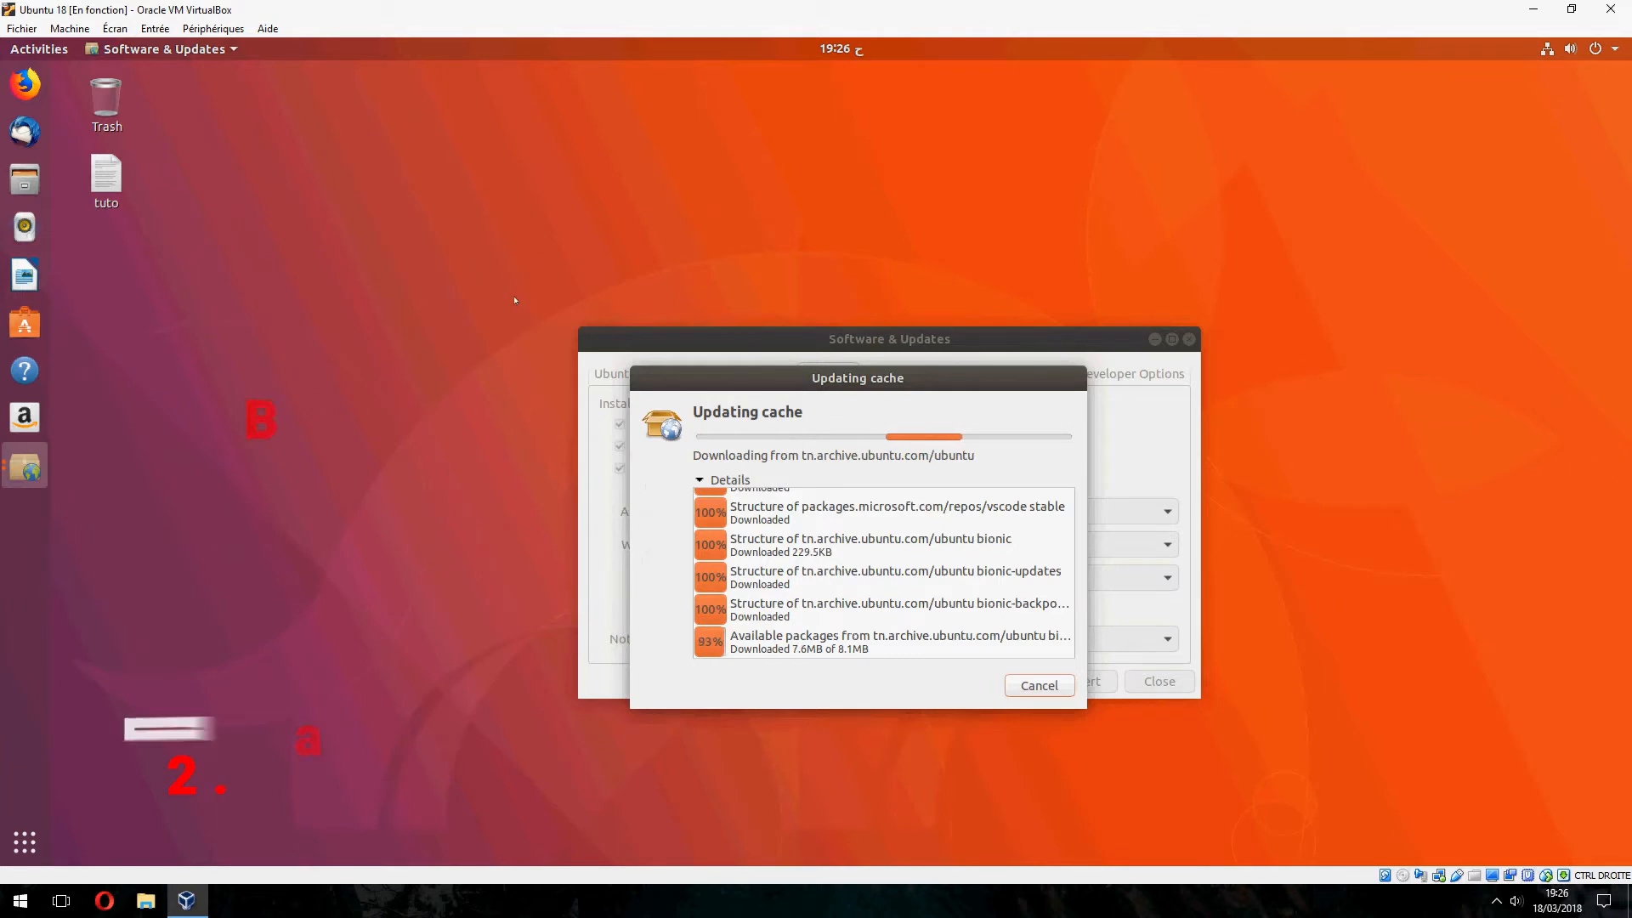
right_click(514, 300)
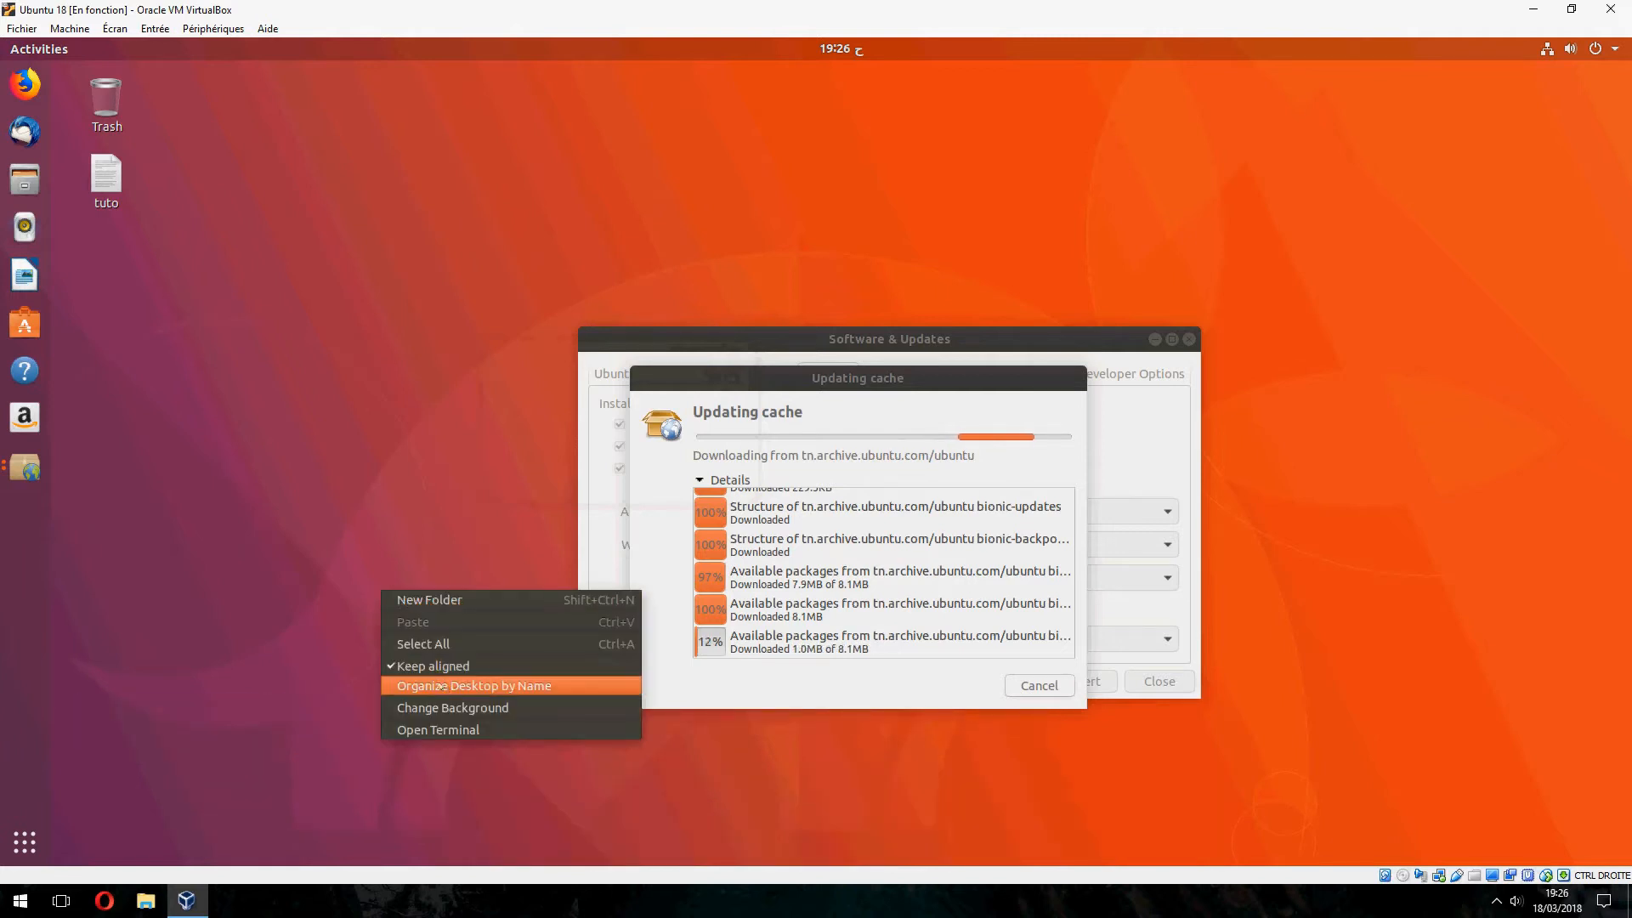
Set the canyon landscape as desktop wallpaper and the island lagoon as lock screen.
click(451, 708)
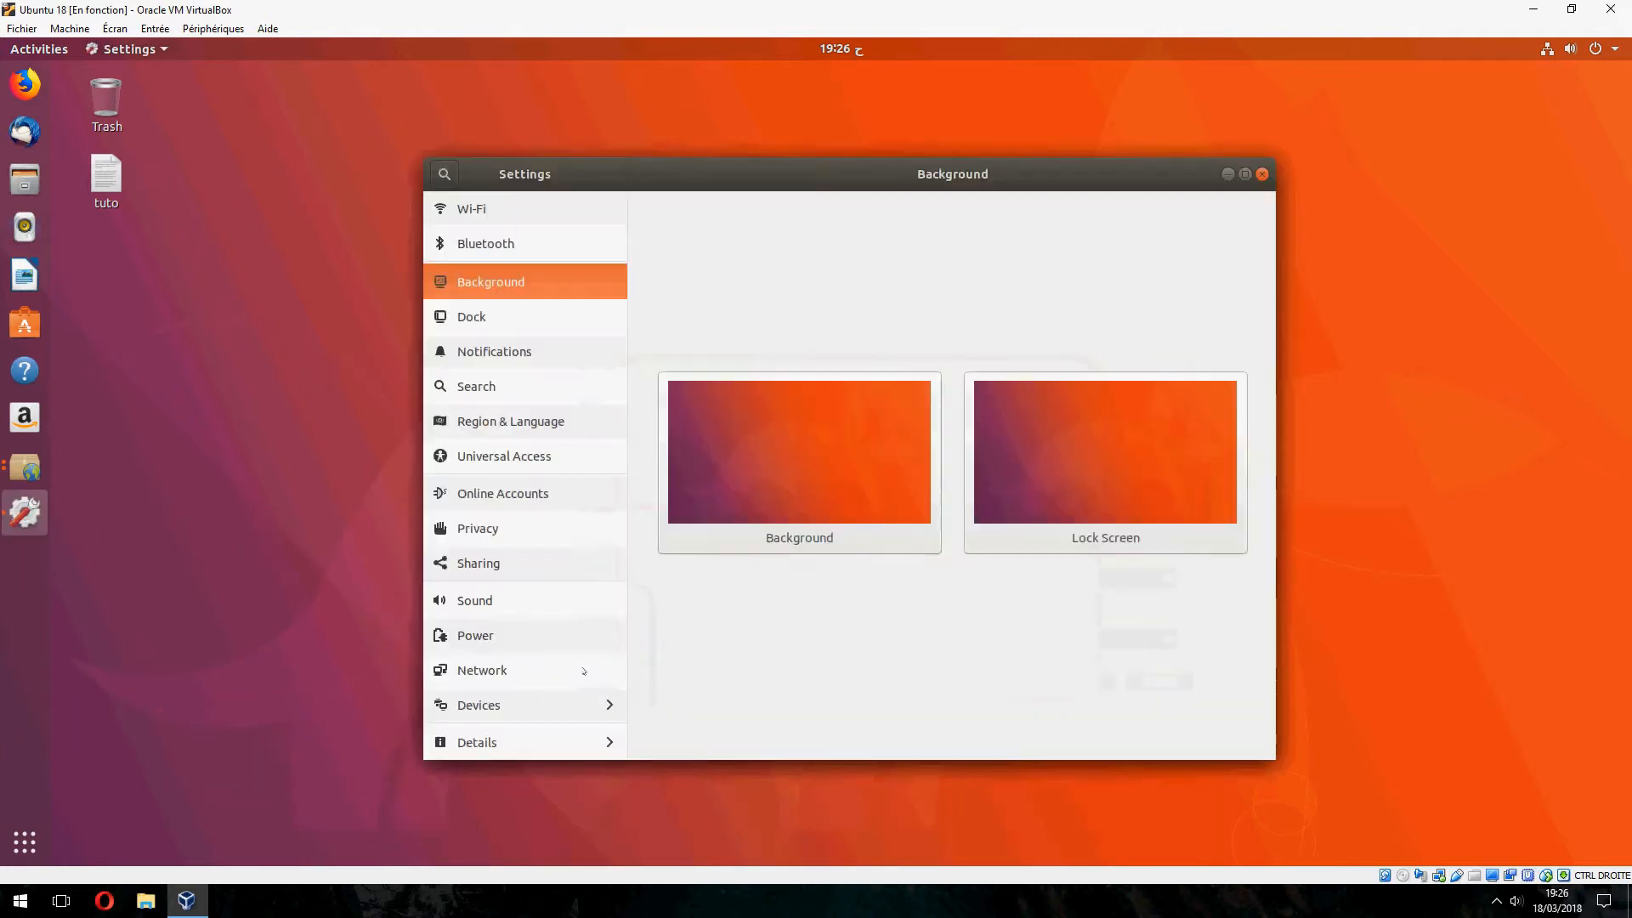
click(798, 451)
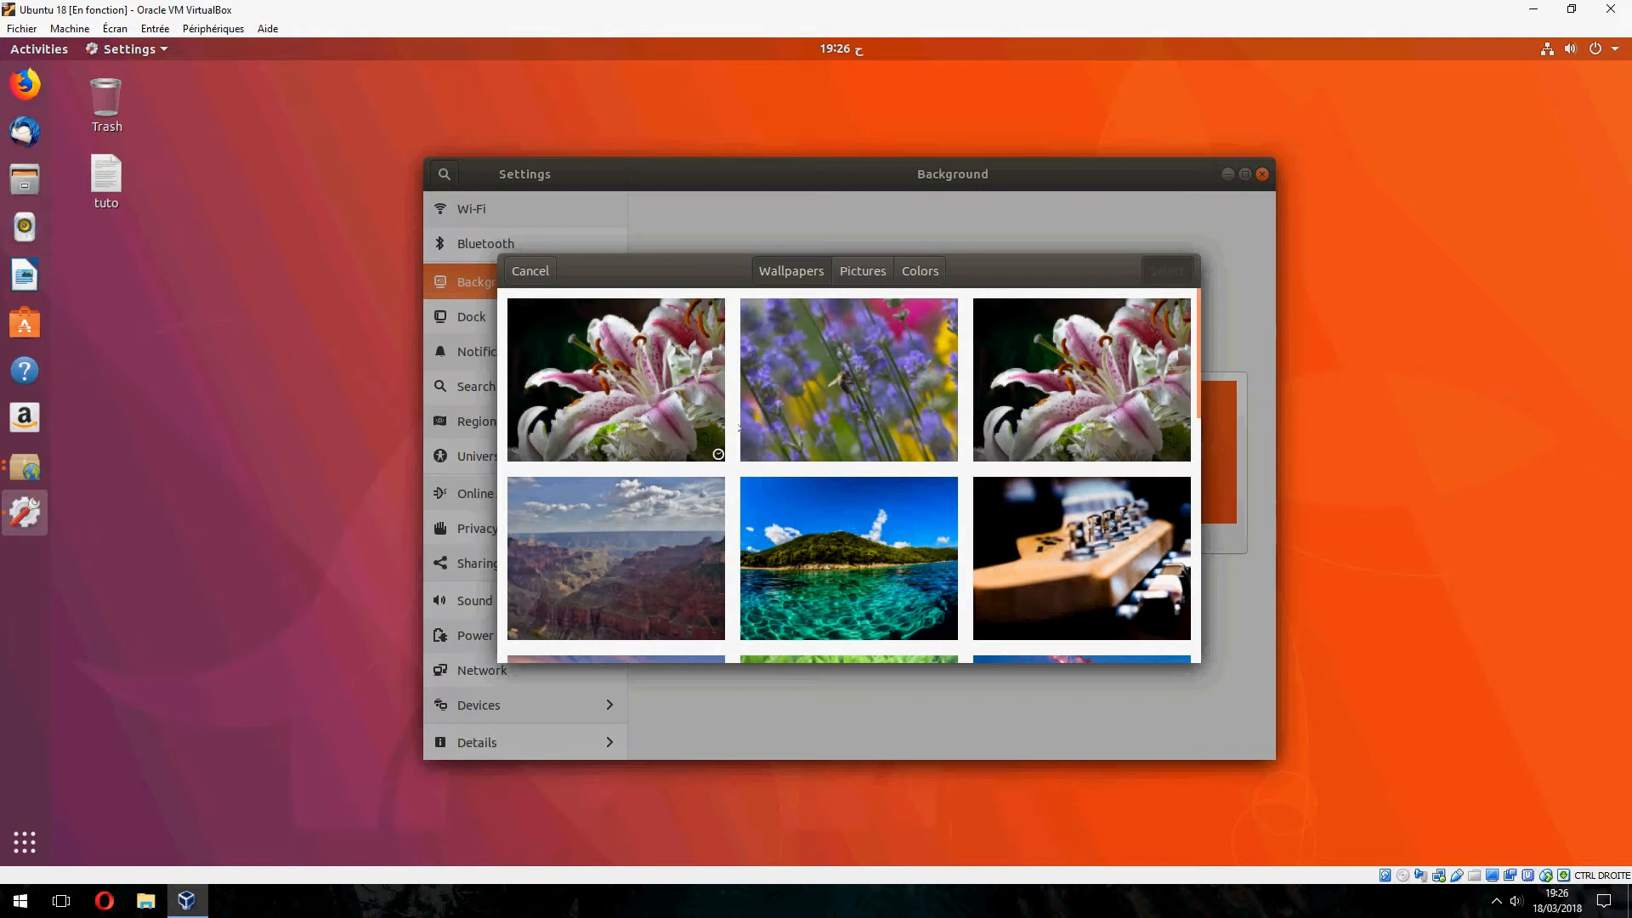
click(614, 556)
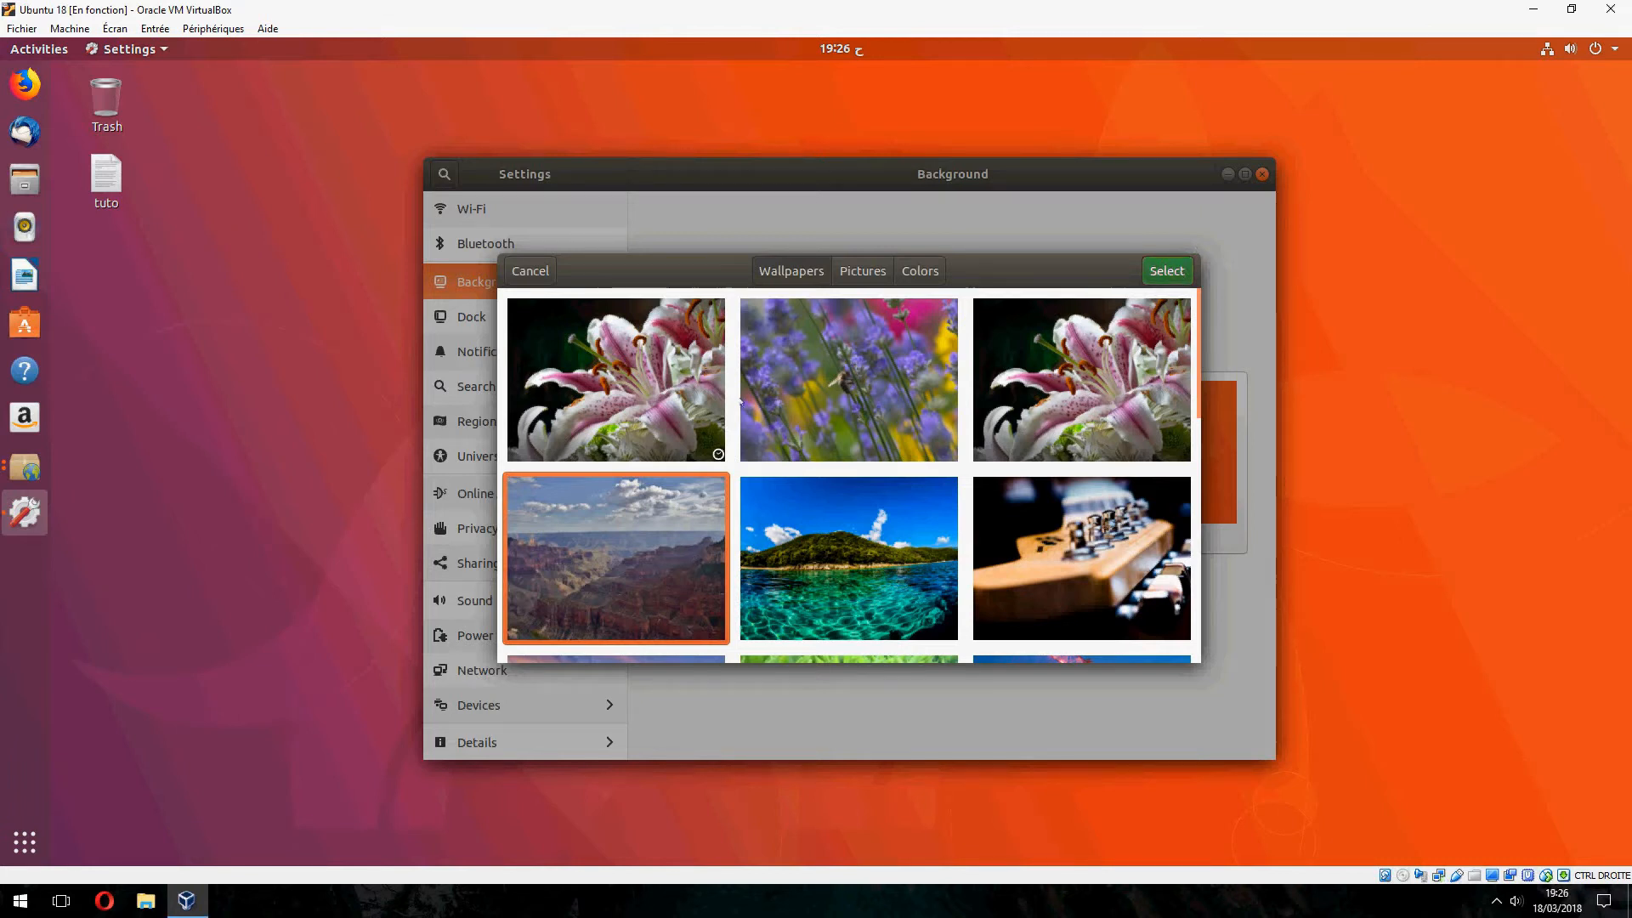
click(1166, 271)
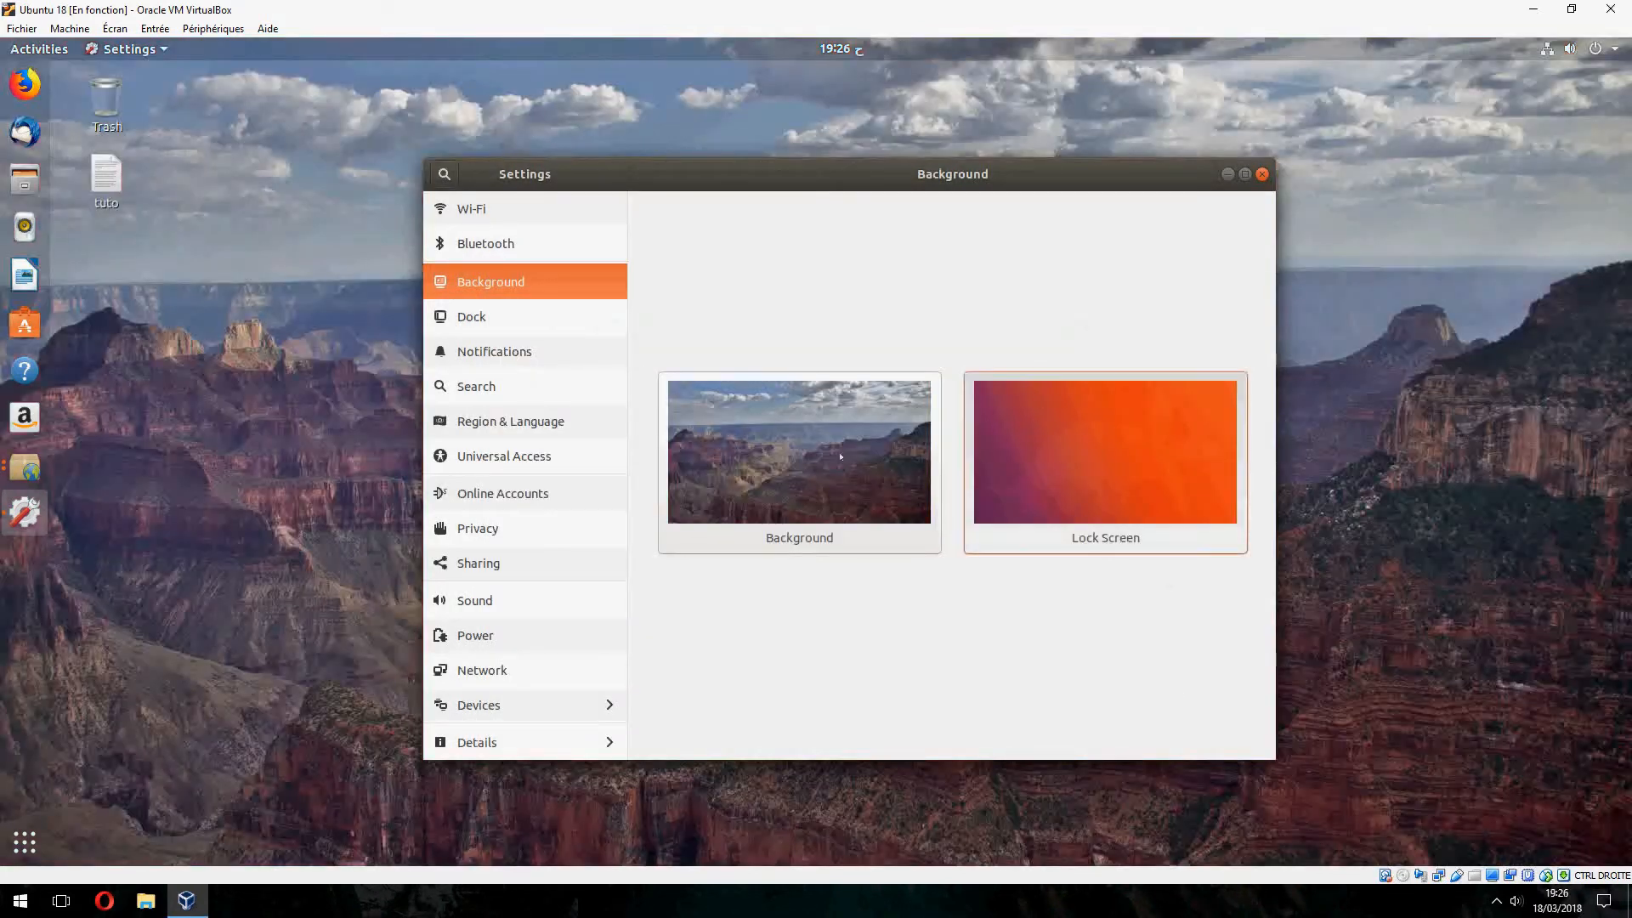
click(798, 452)
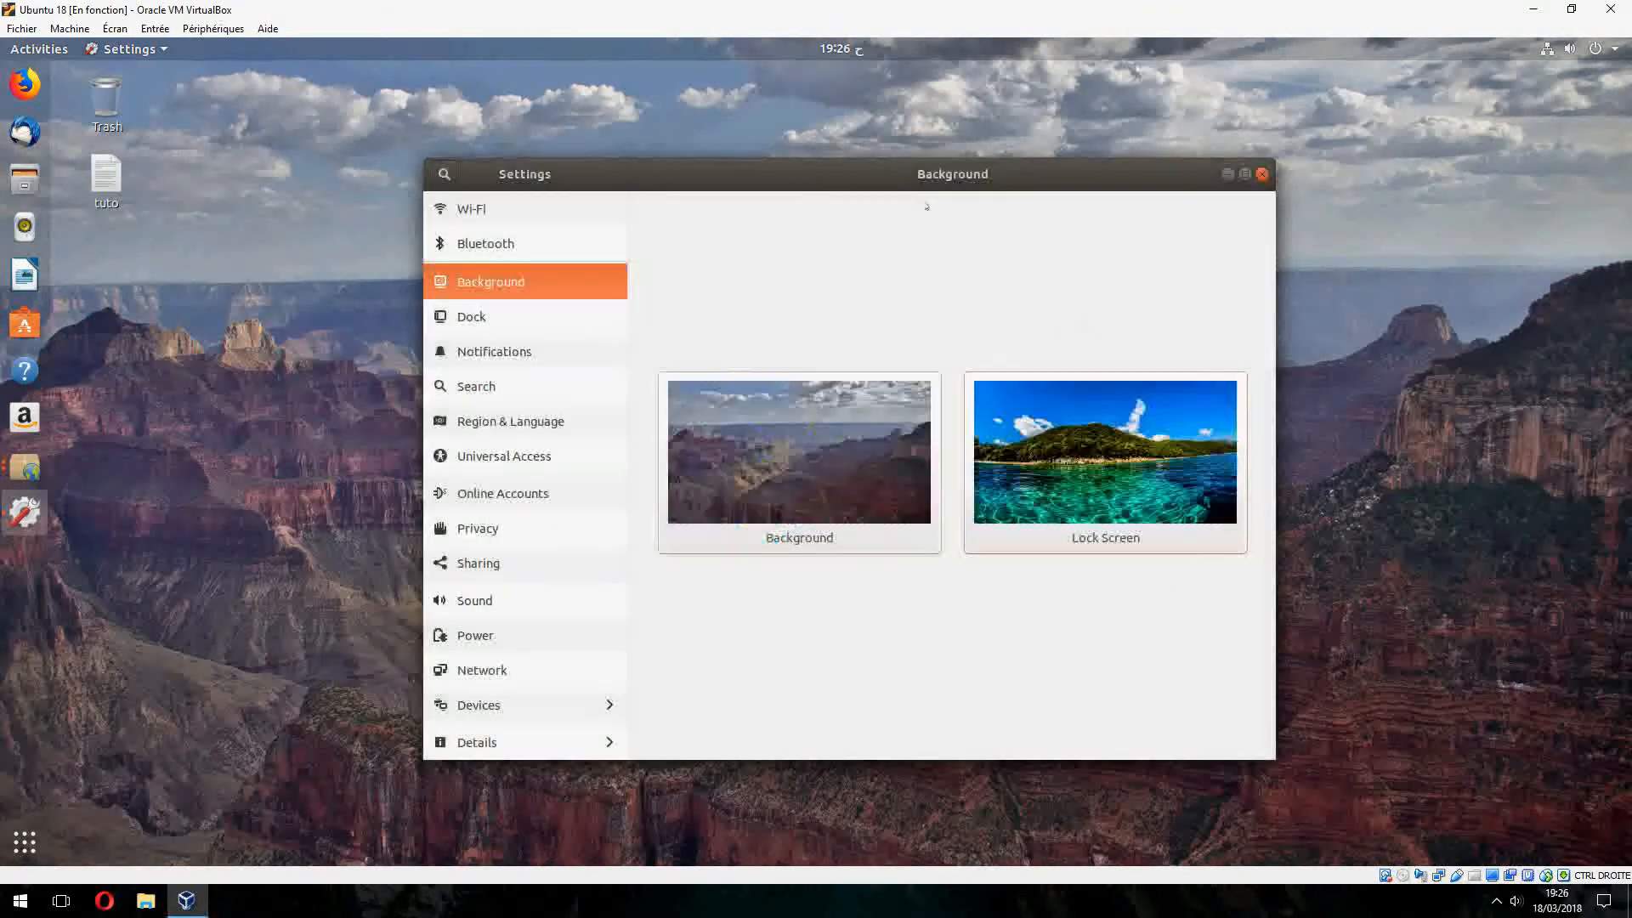
click(470, 316)
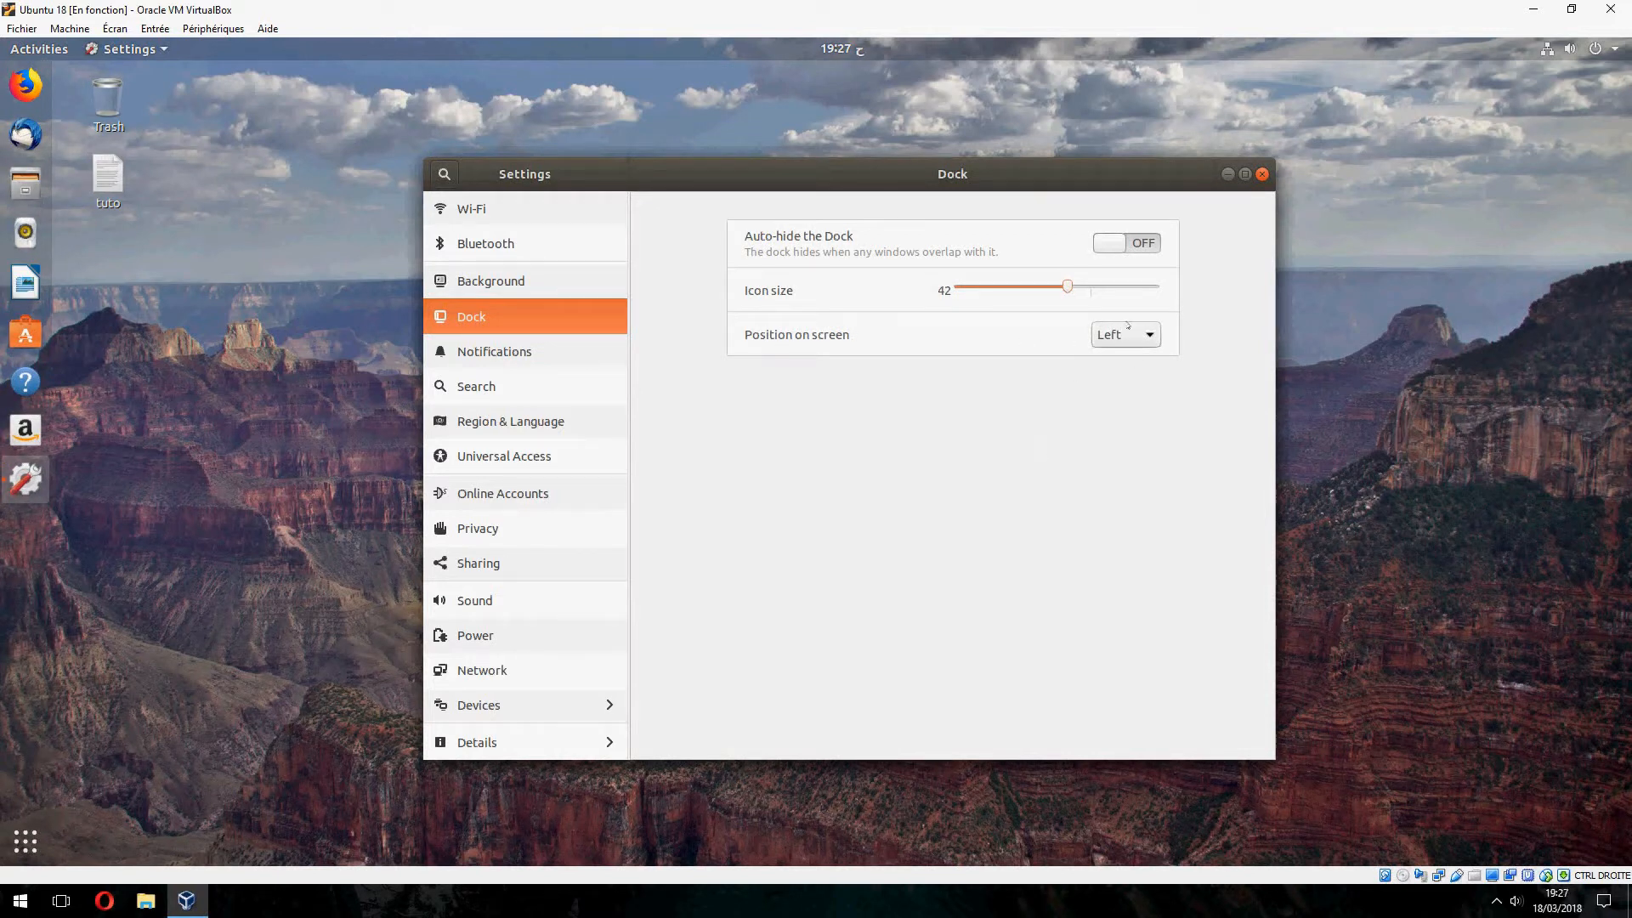
Set the Dock's 'Position on screen' to Bottom.
click(1124, 334)
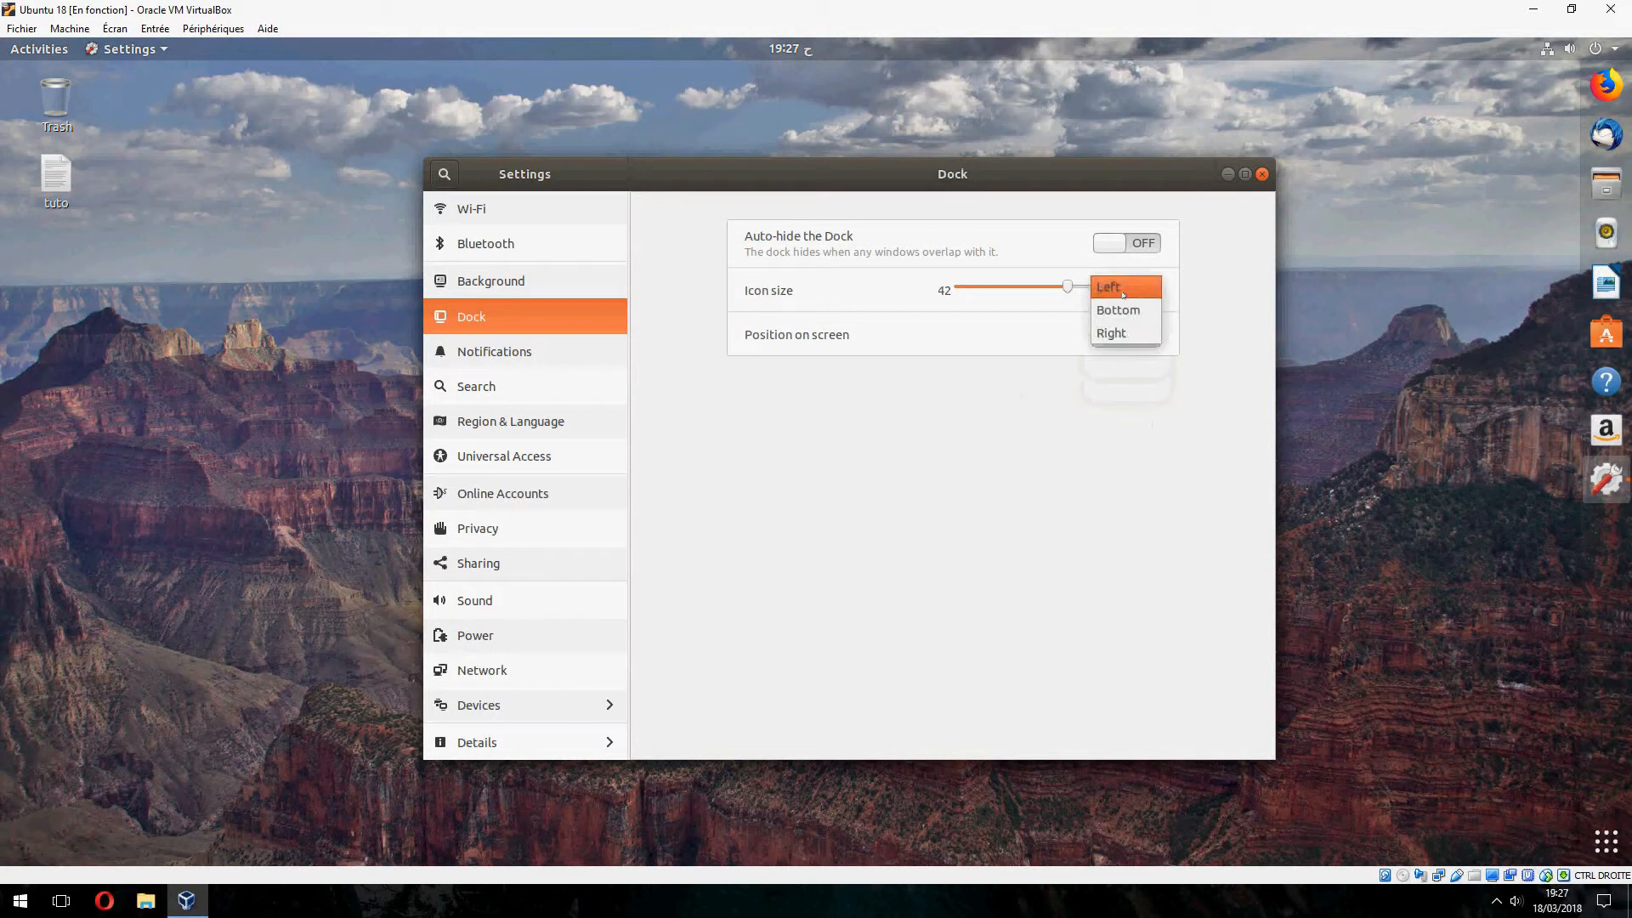
click(1107, 286)
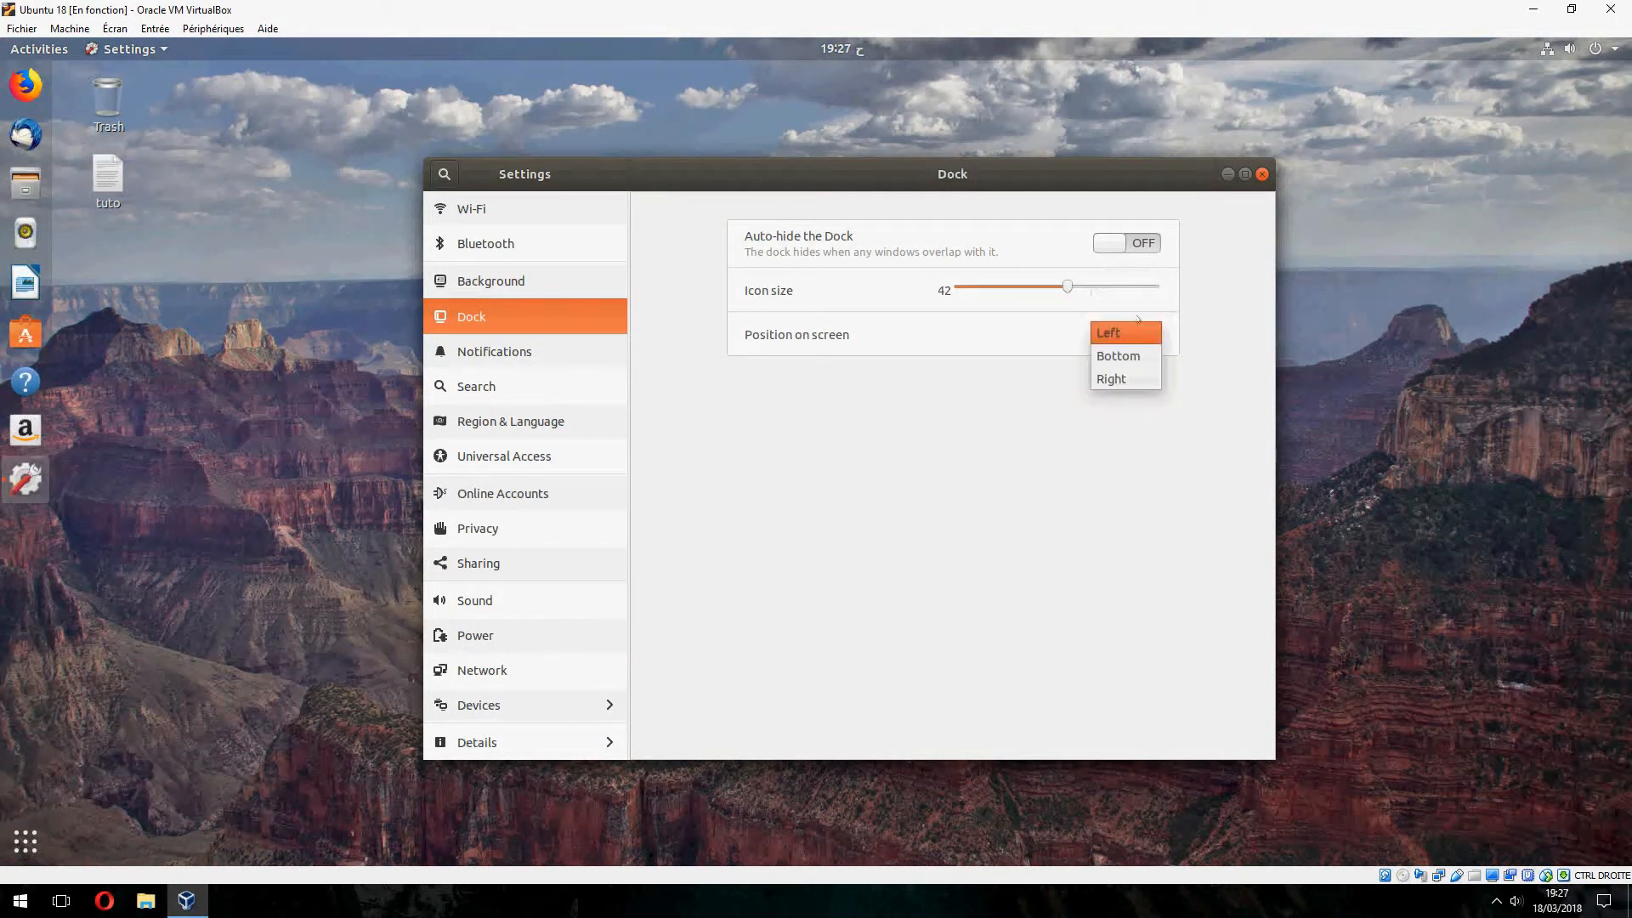
click(1116, 356)
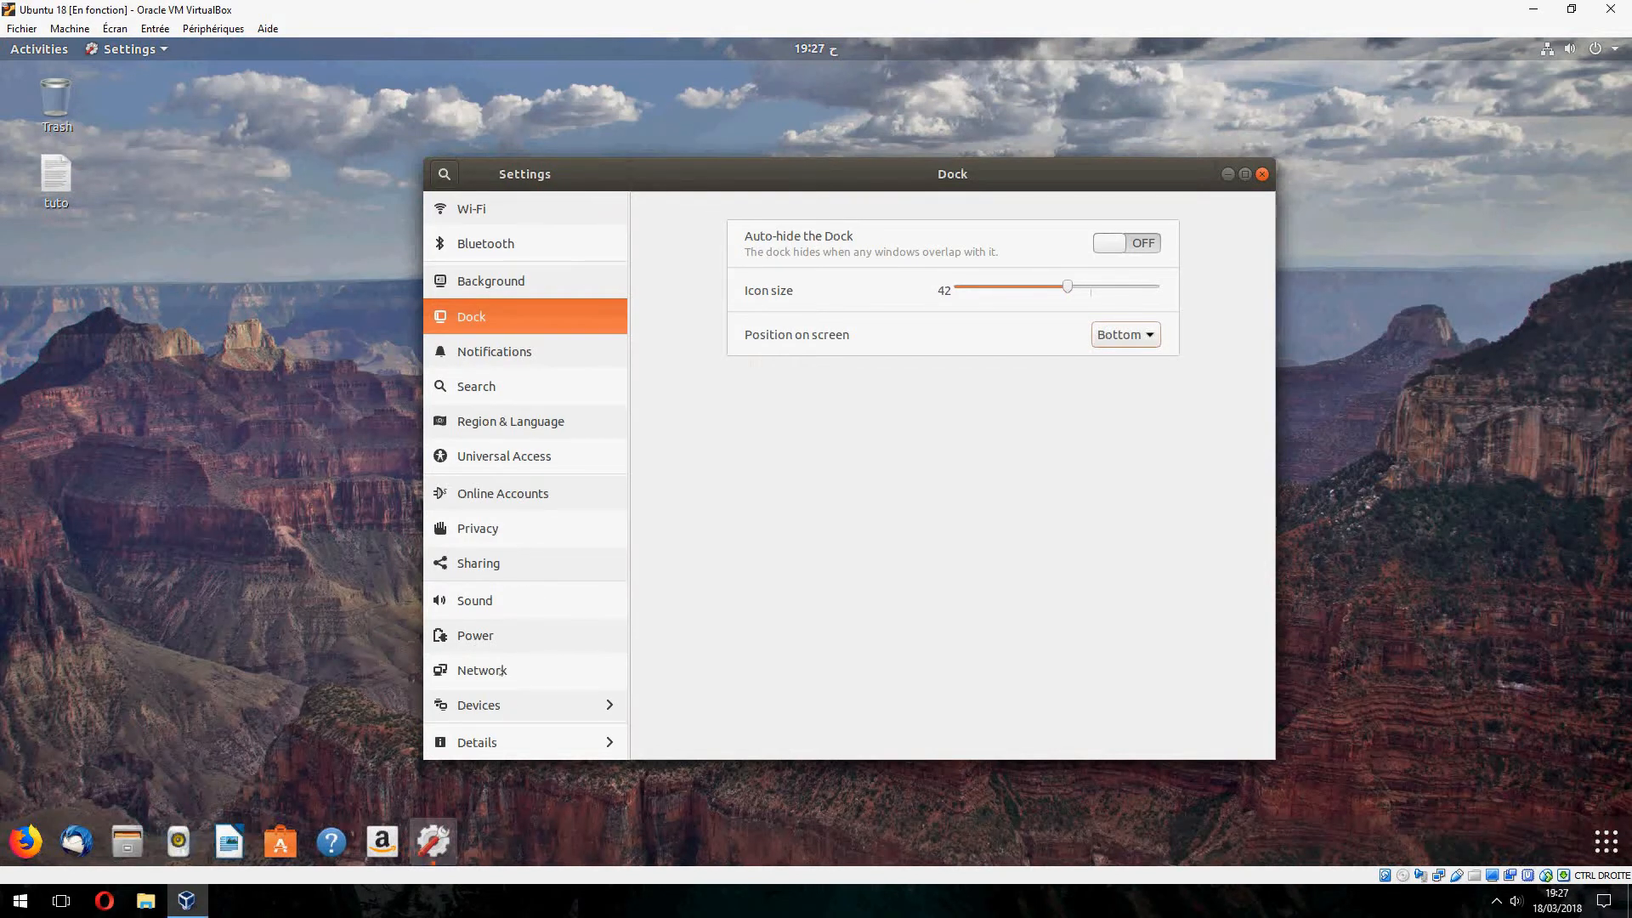
Set the blank screen delay to never in Power settings.
click(474, 635)
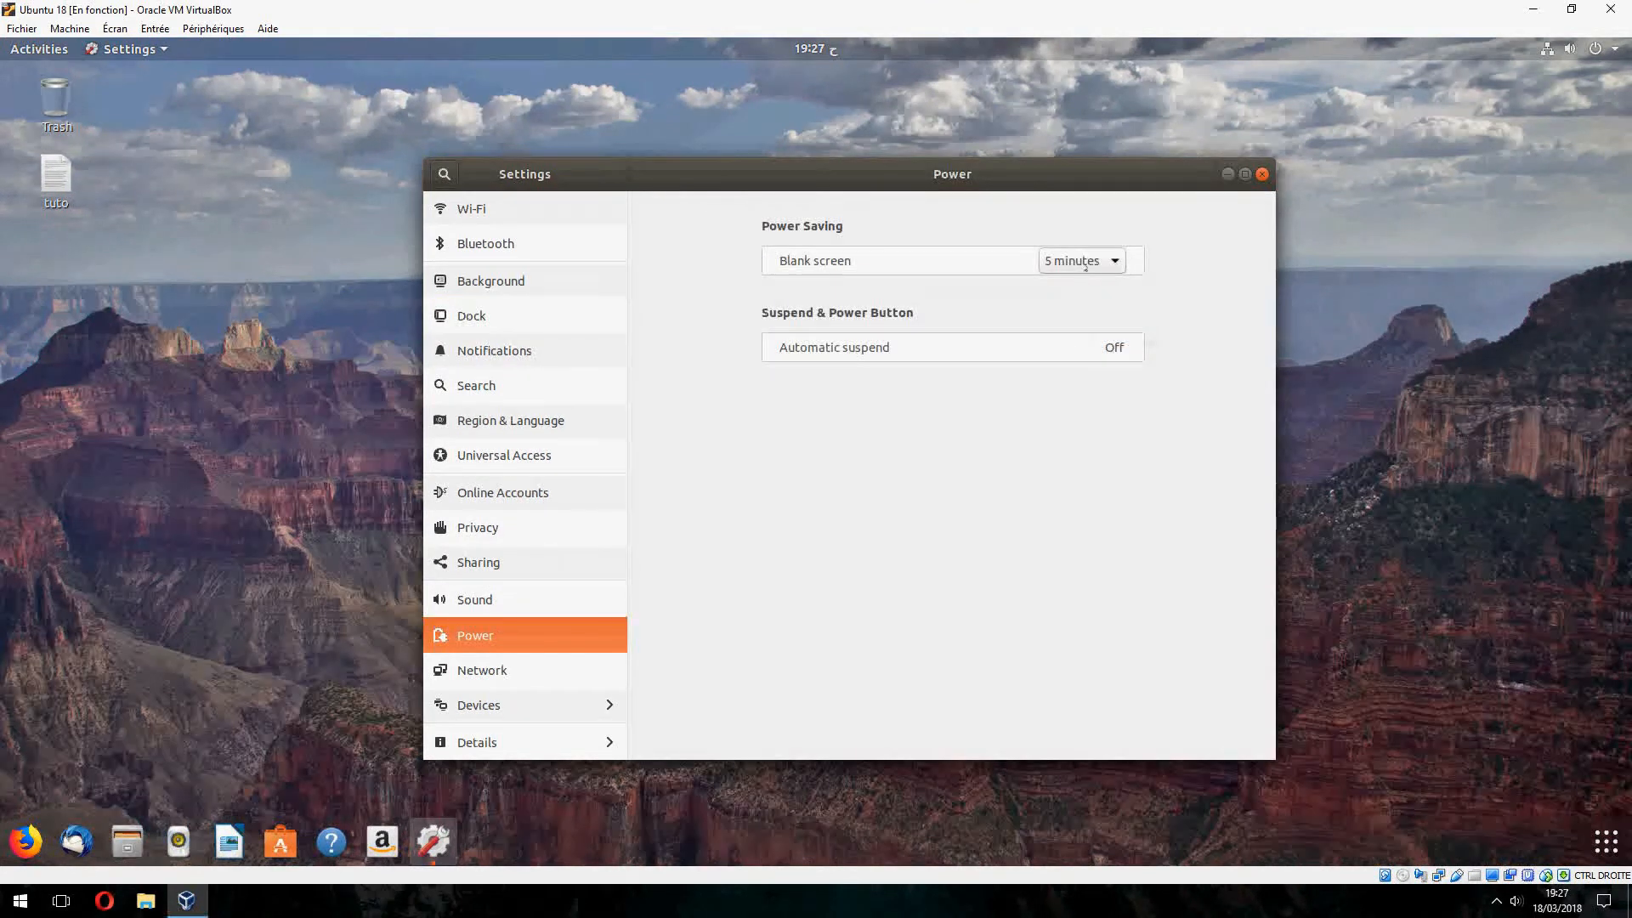
click(1079, 260)
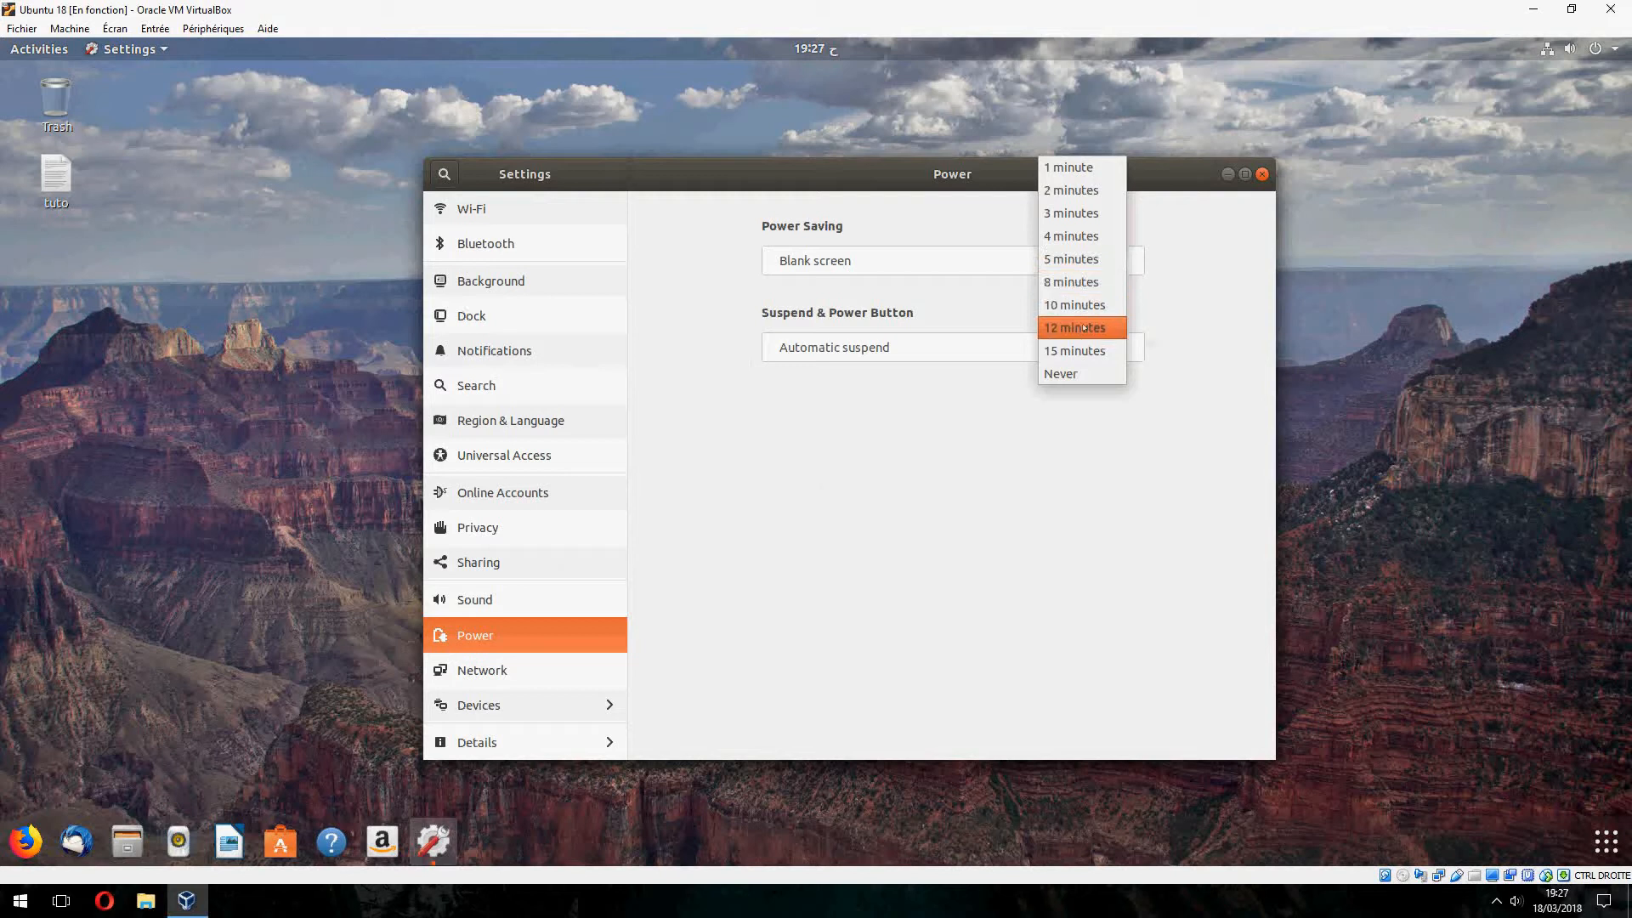
click(1060, 372)
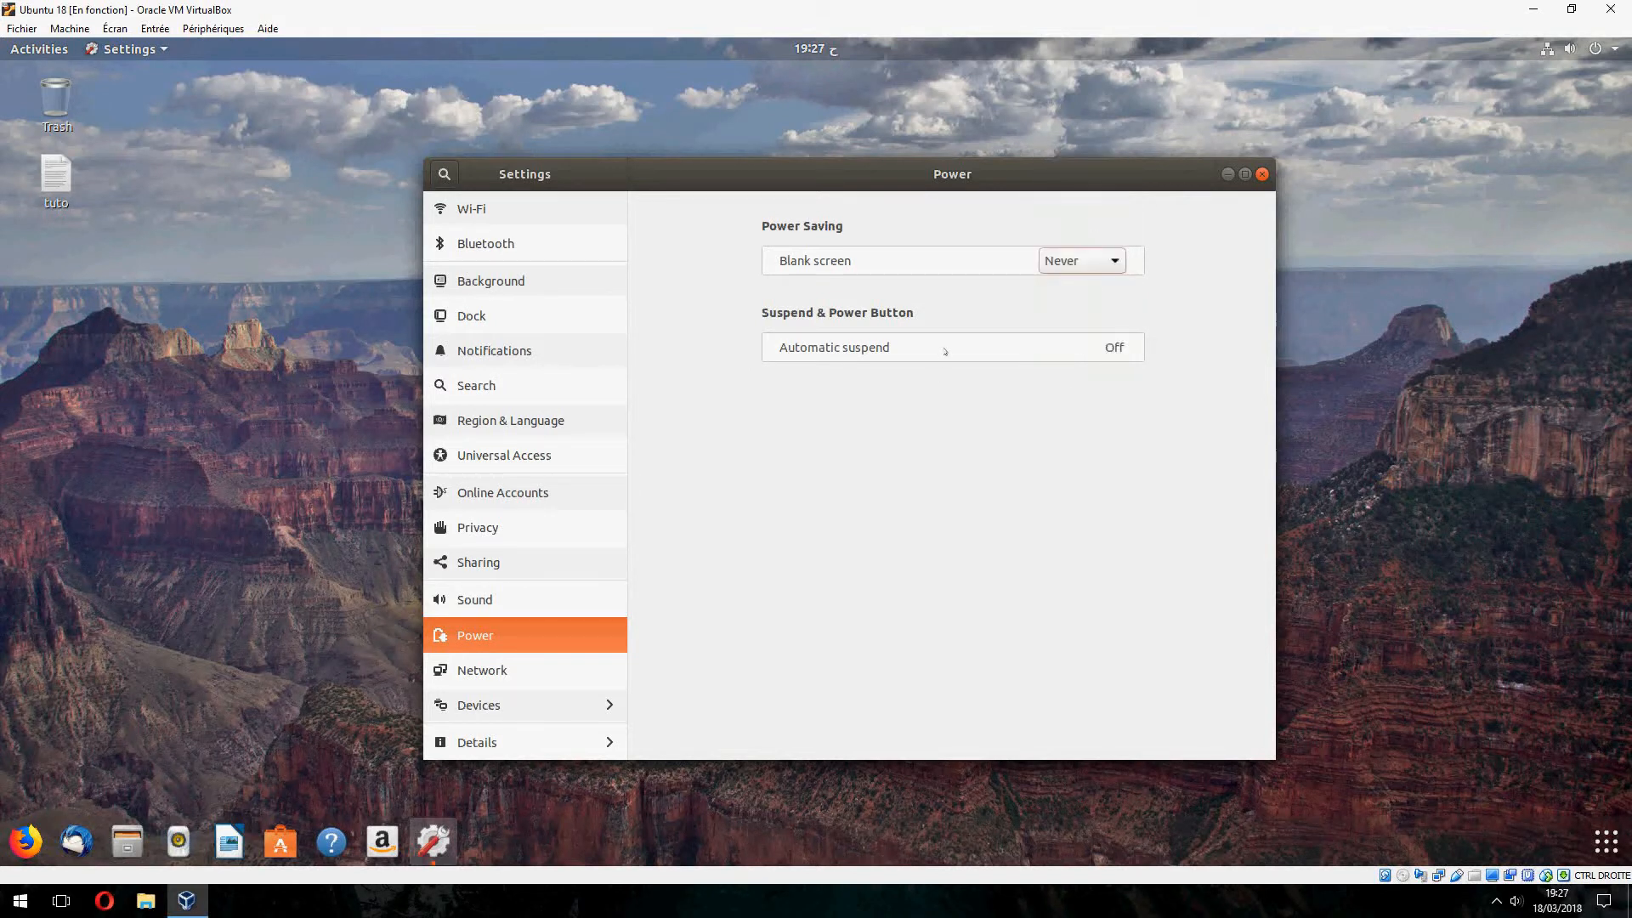
Switch Night Light on under Devices > Displays and close Settings.
click(478, 704)
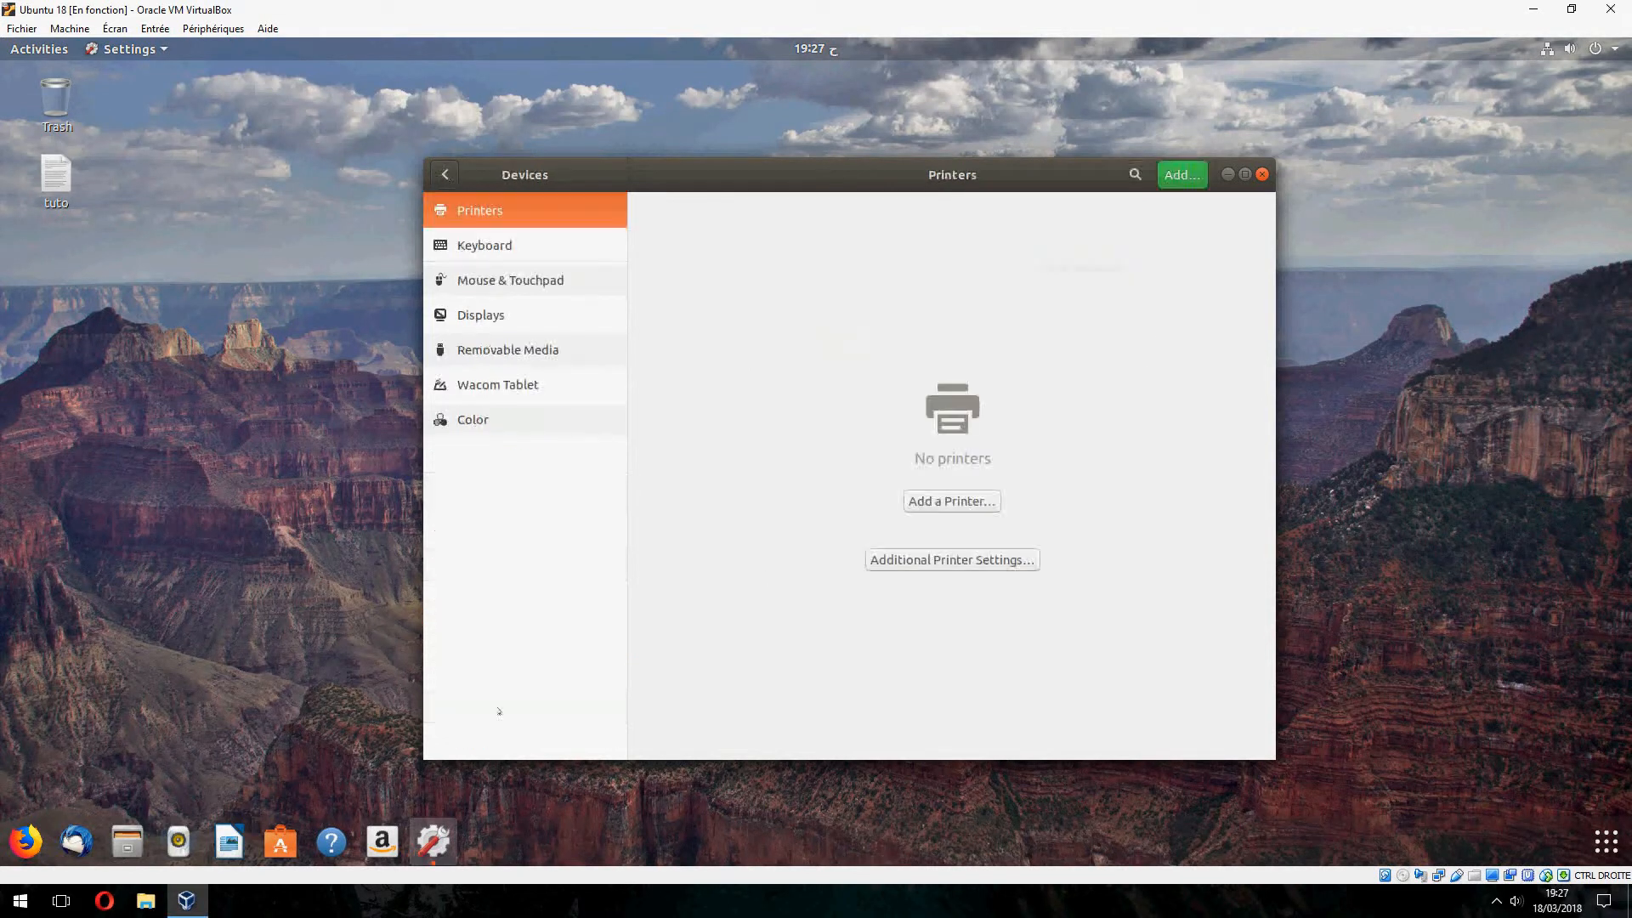
click(481, 315)
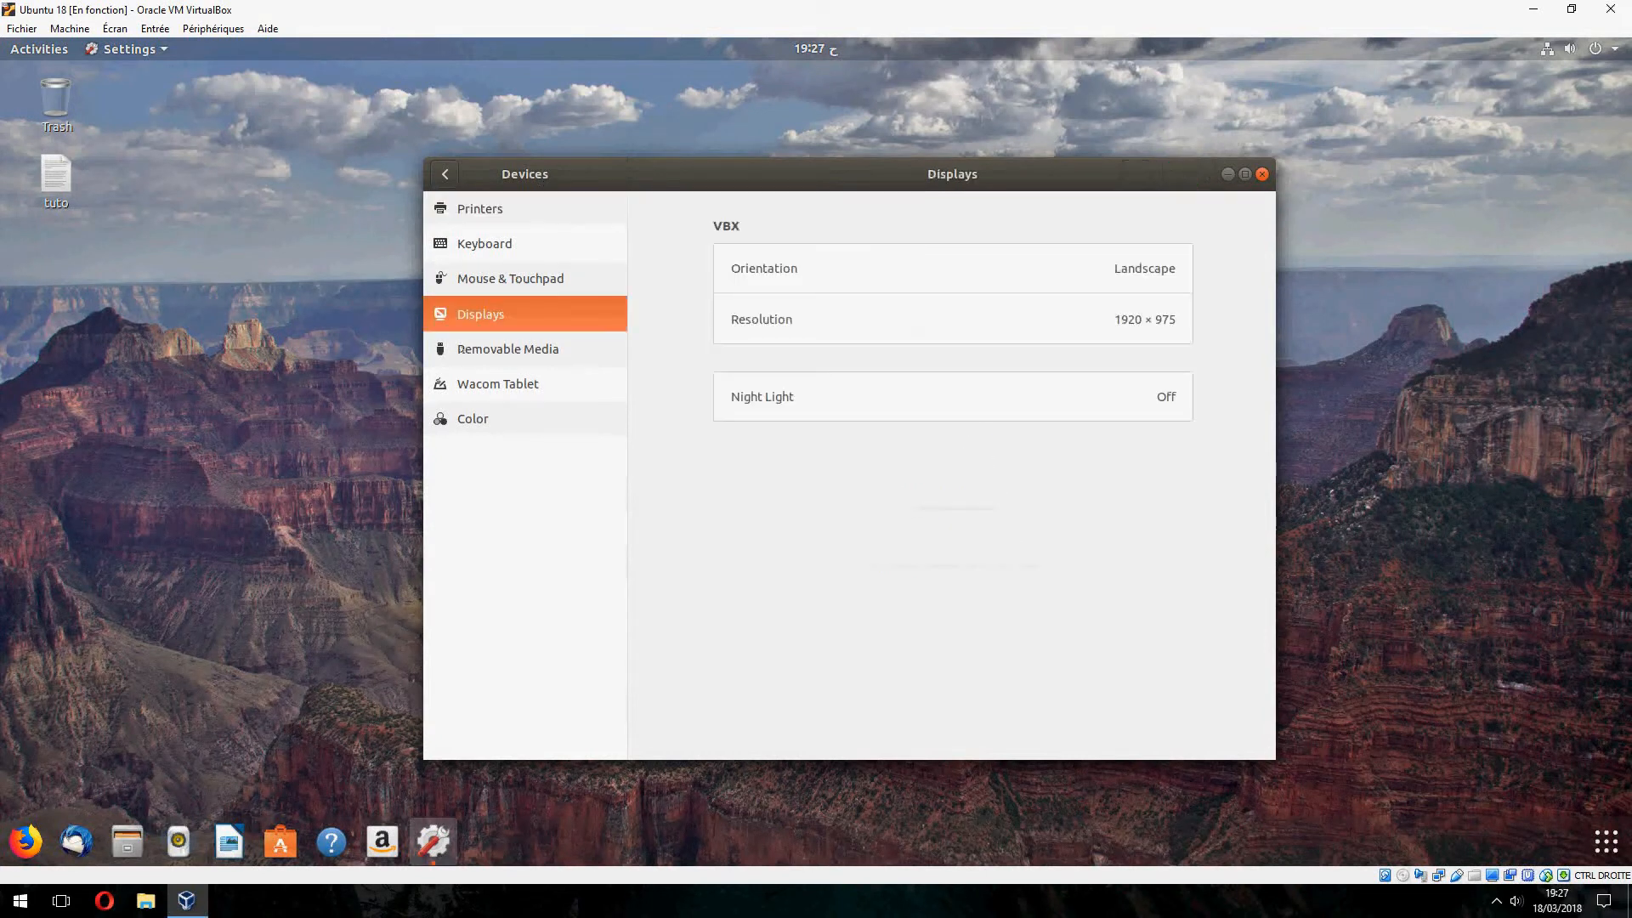
click(950, 397)
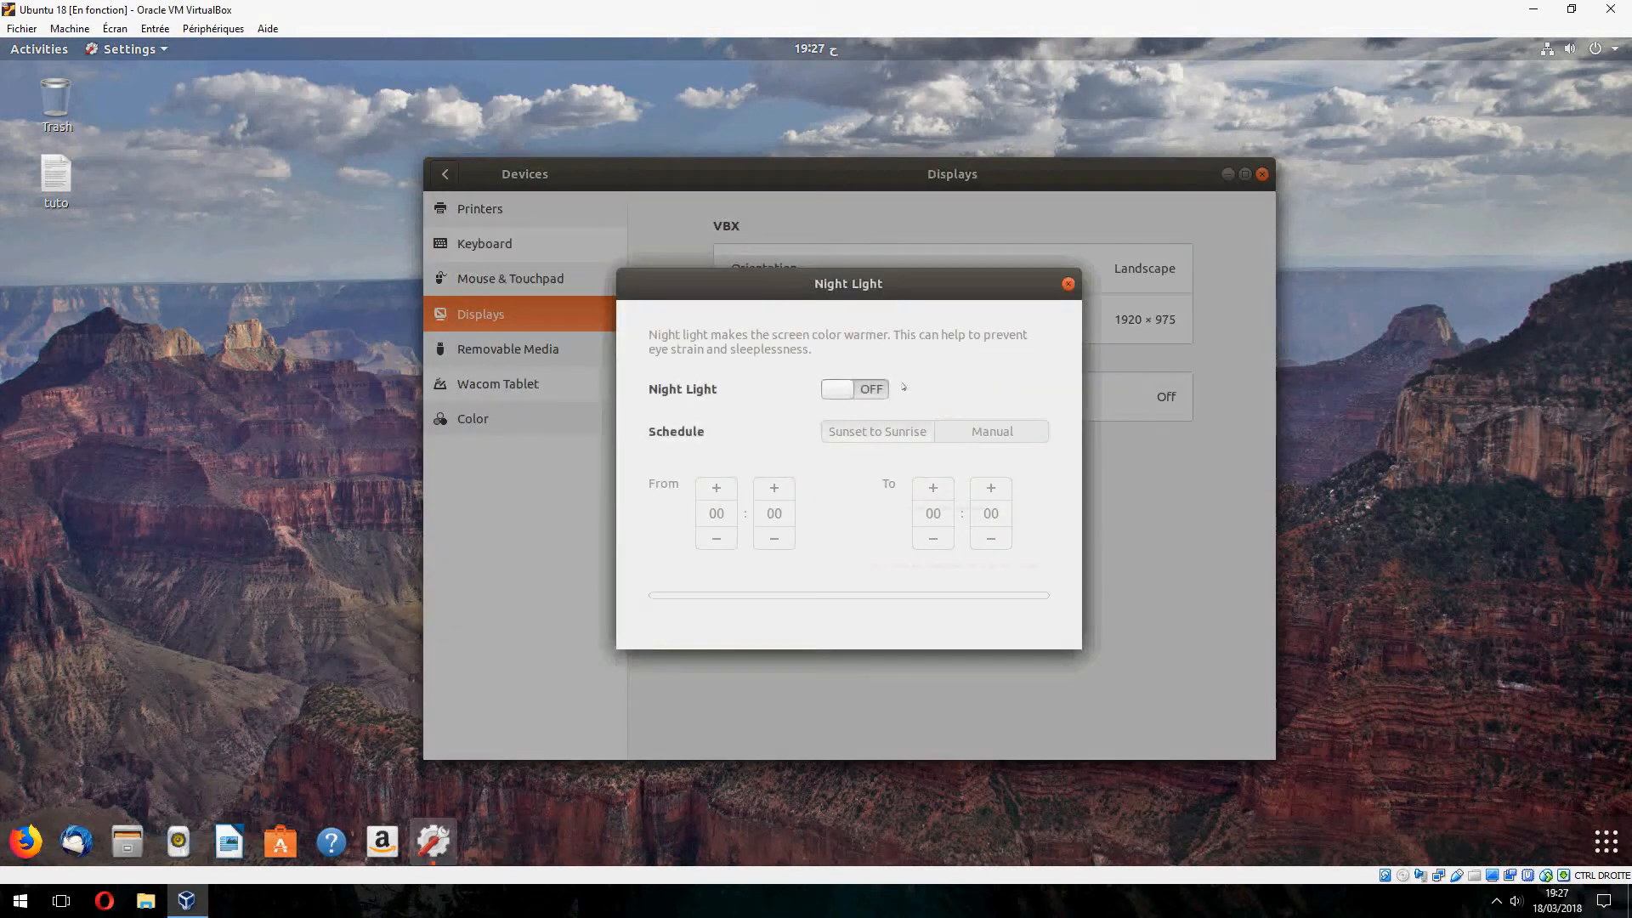
click(853, 389)
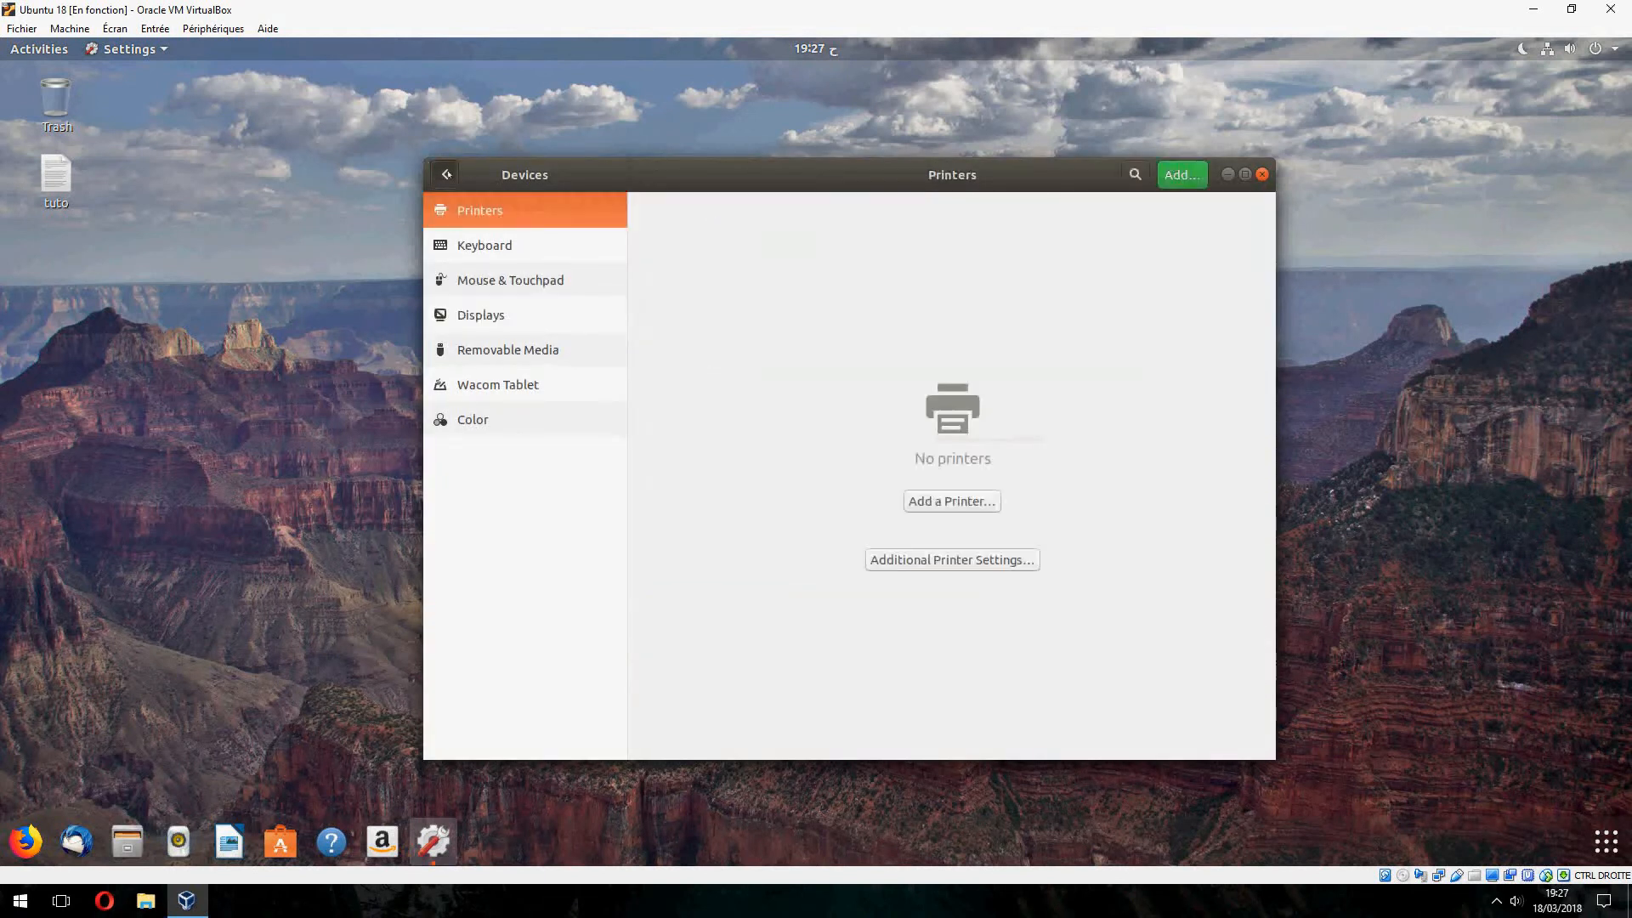
click(1260, 173)
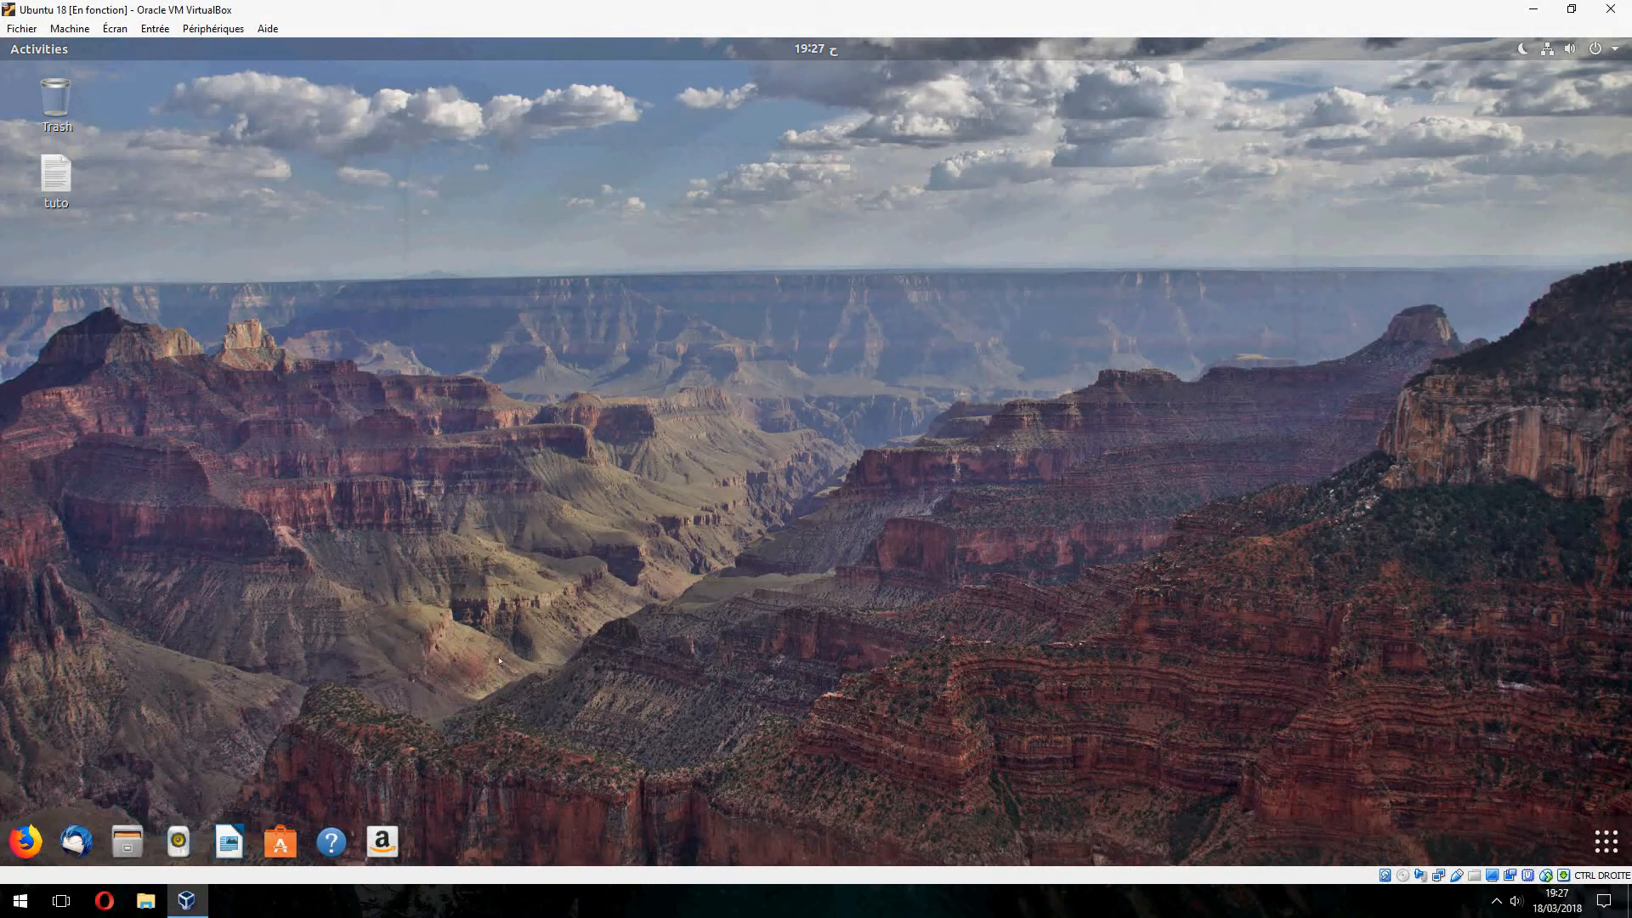
mouse_move(6, 466)
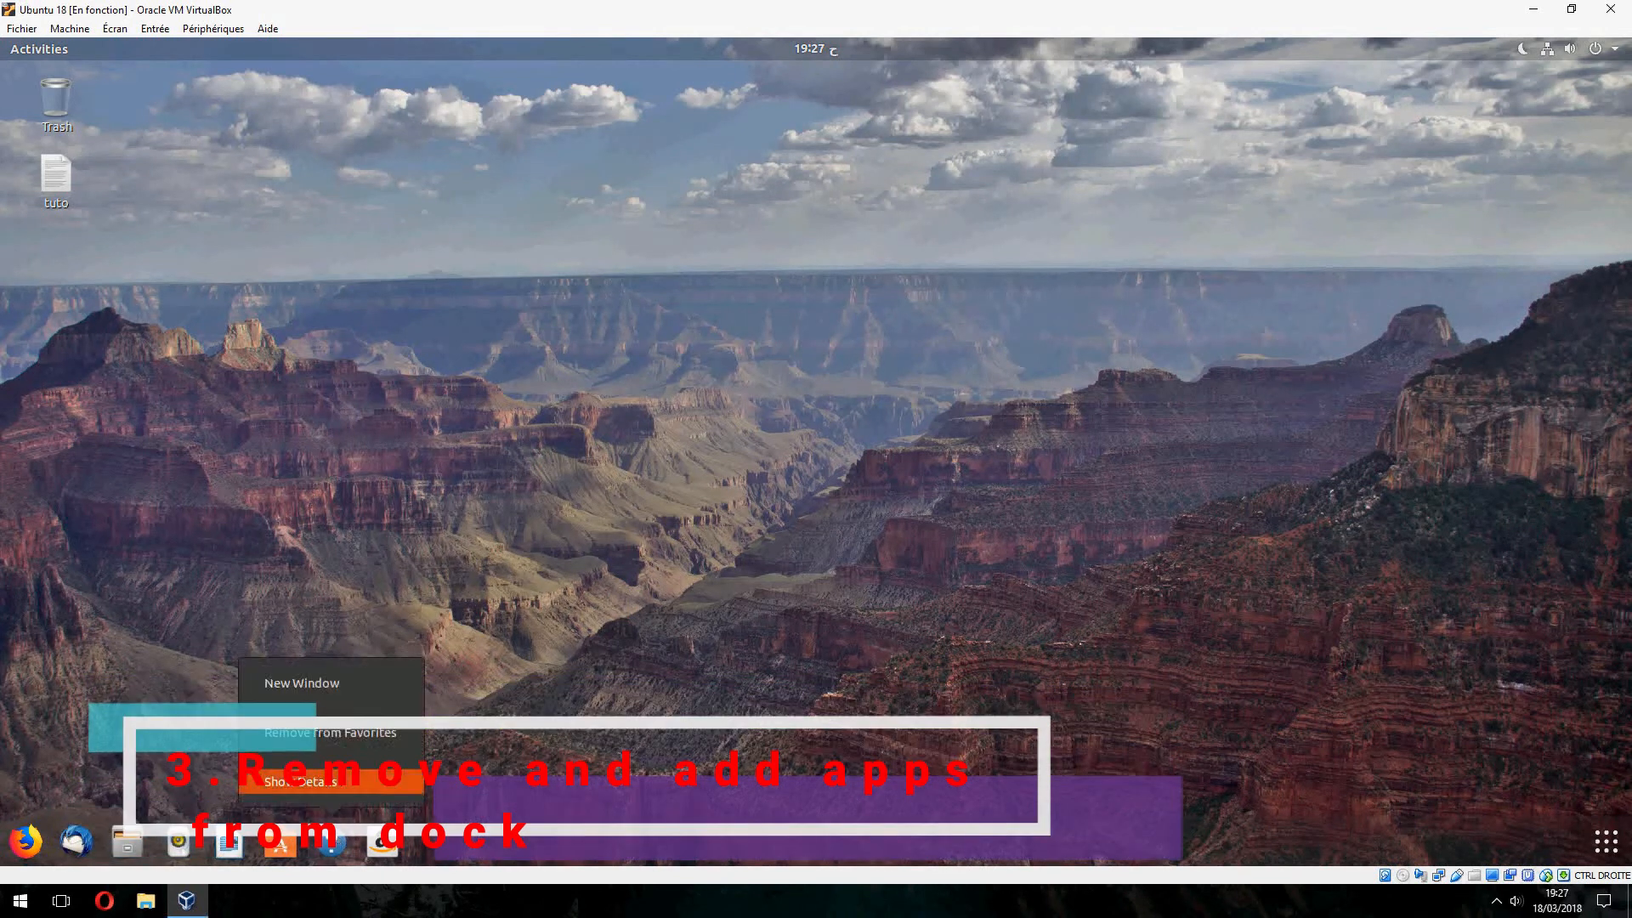
Remove Help, Amazon, the music player and Thunderbird Mail from dock favorites.
click(330, 731)
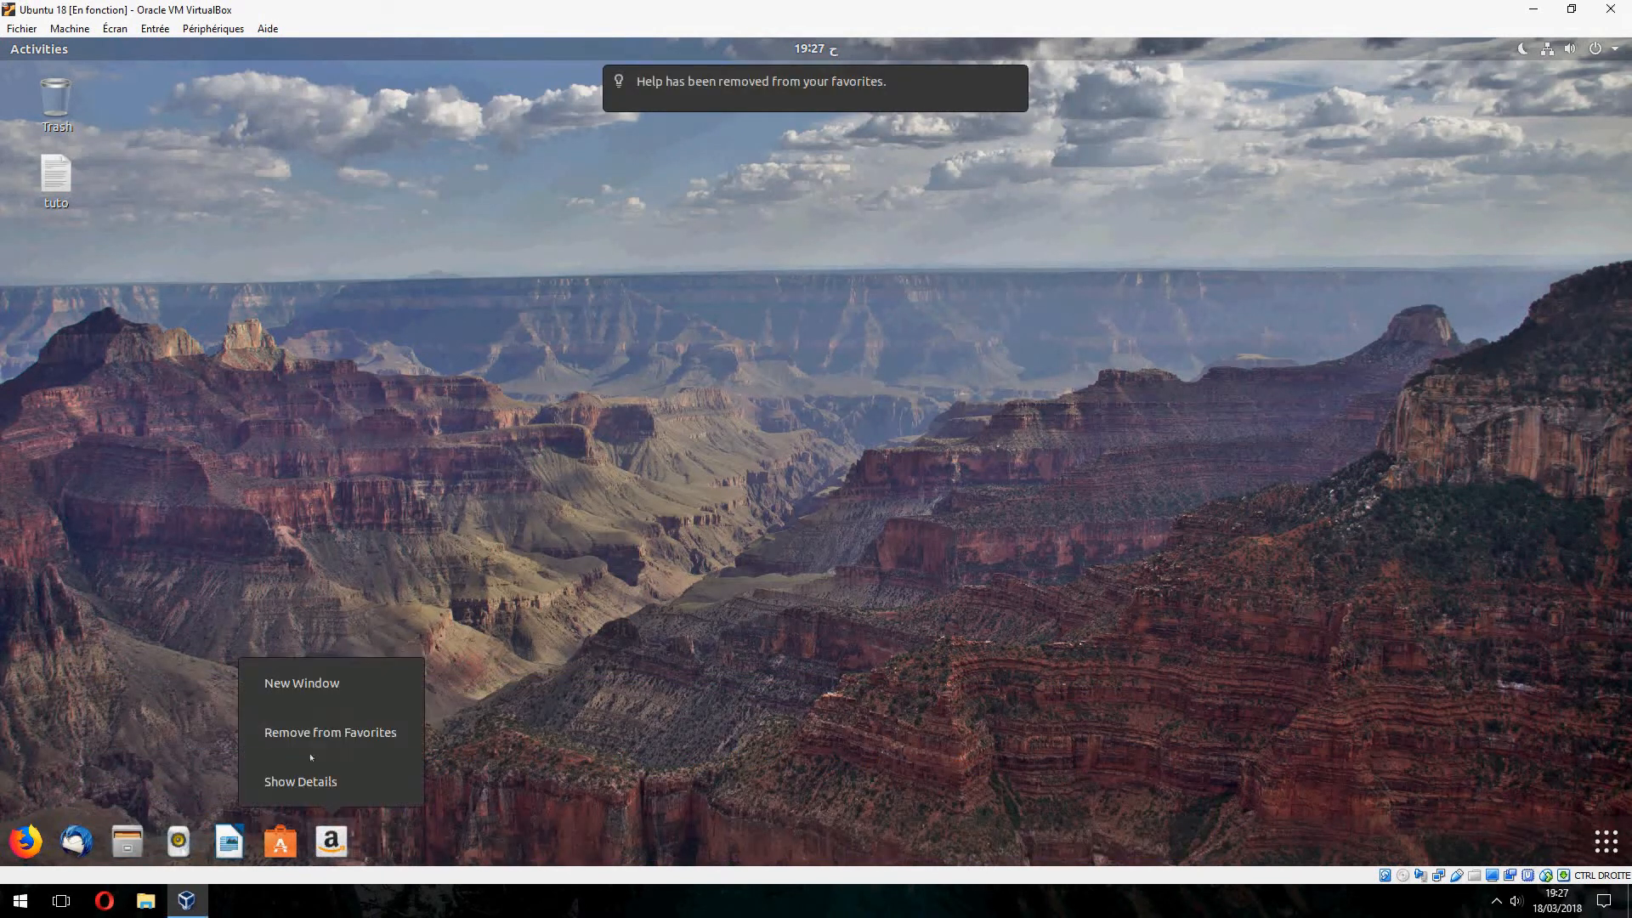
click(330, 732)
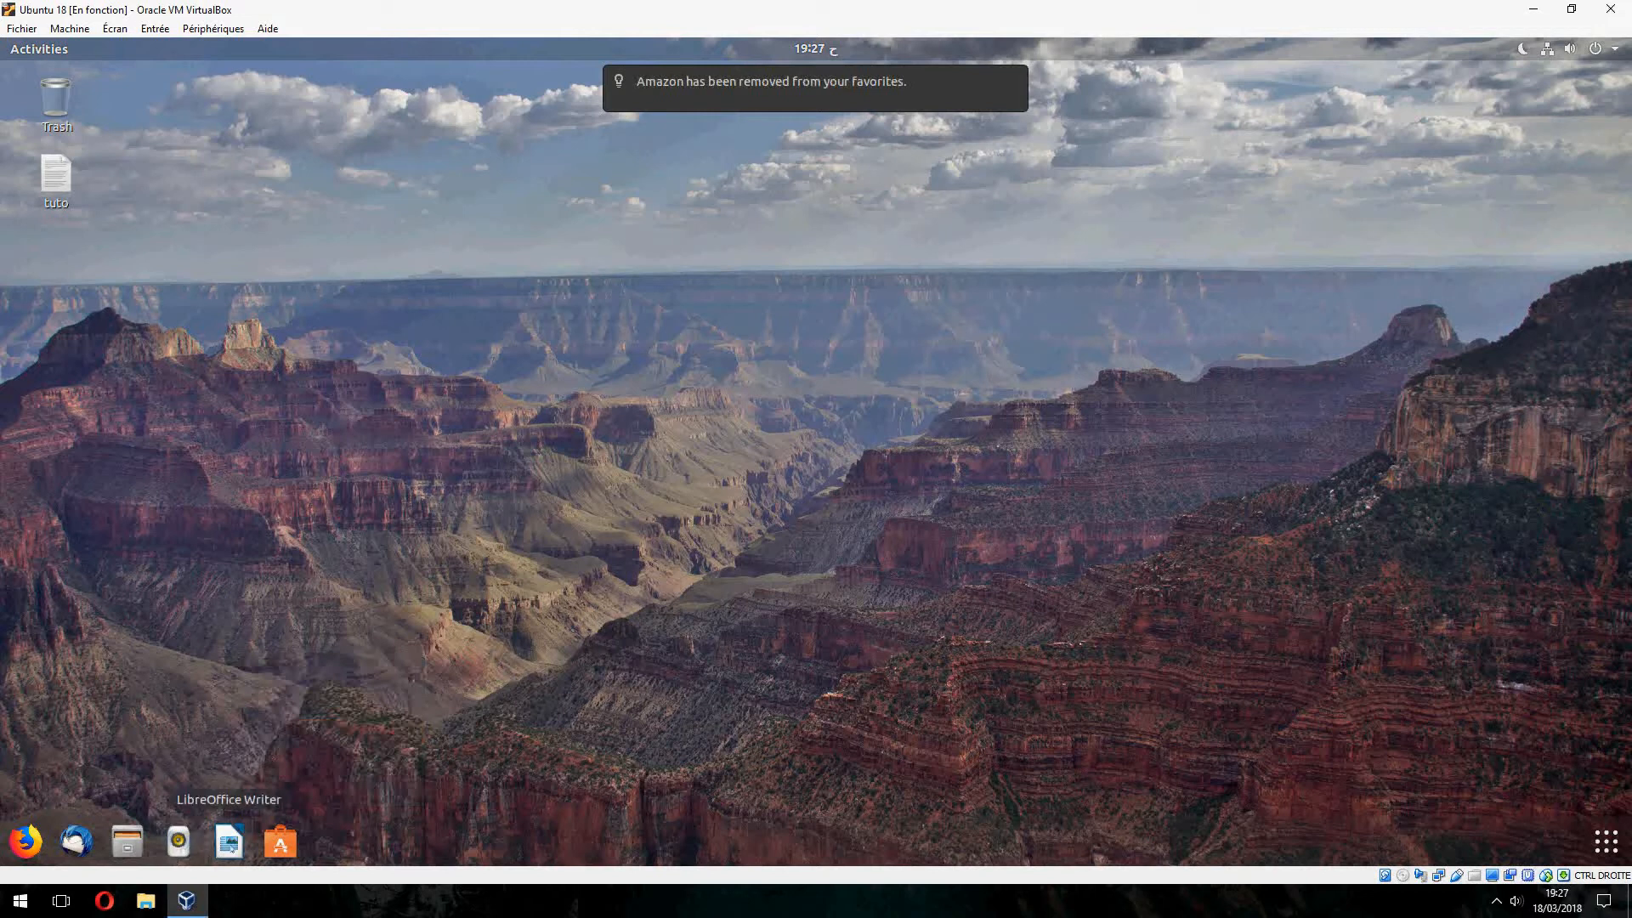
right_click(228, 841)
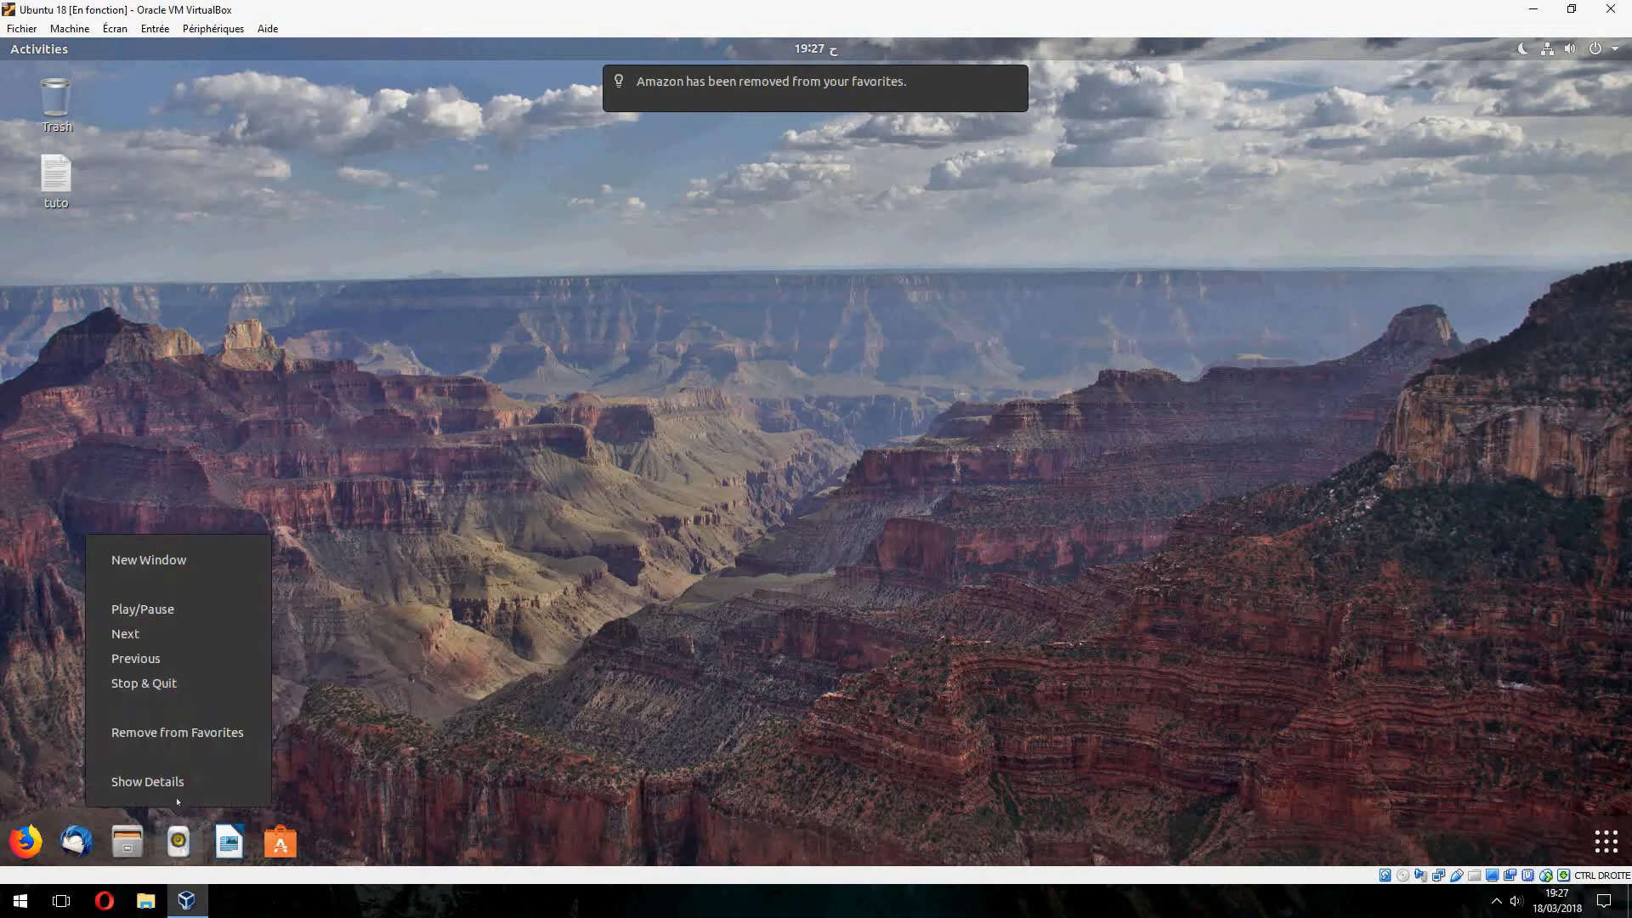
click(177, 731)
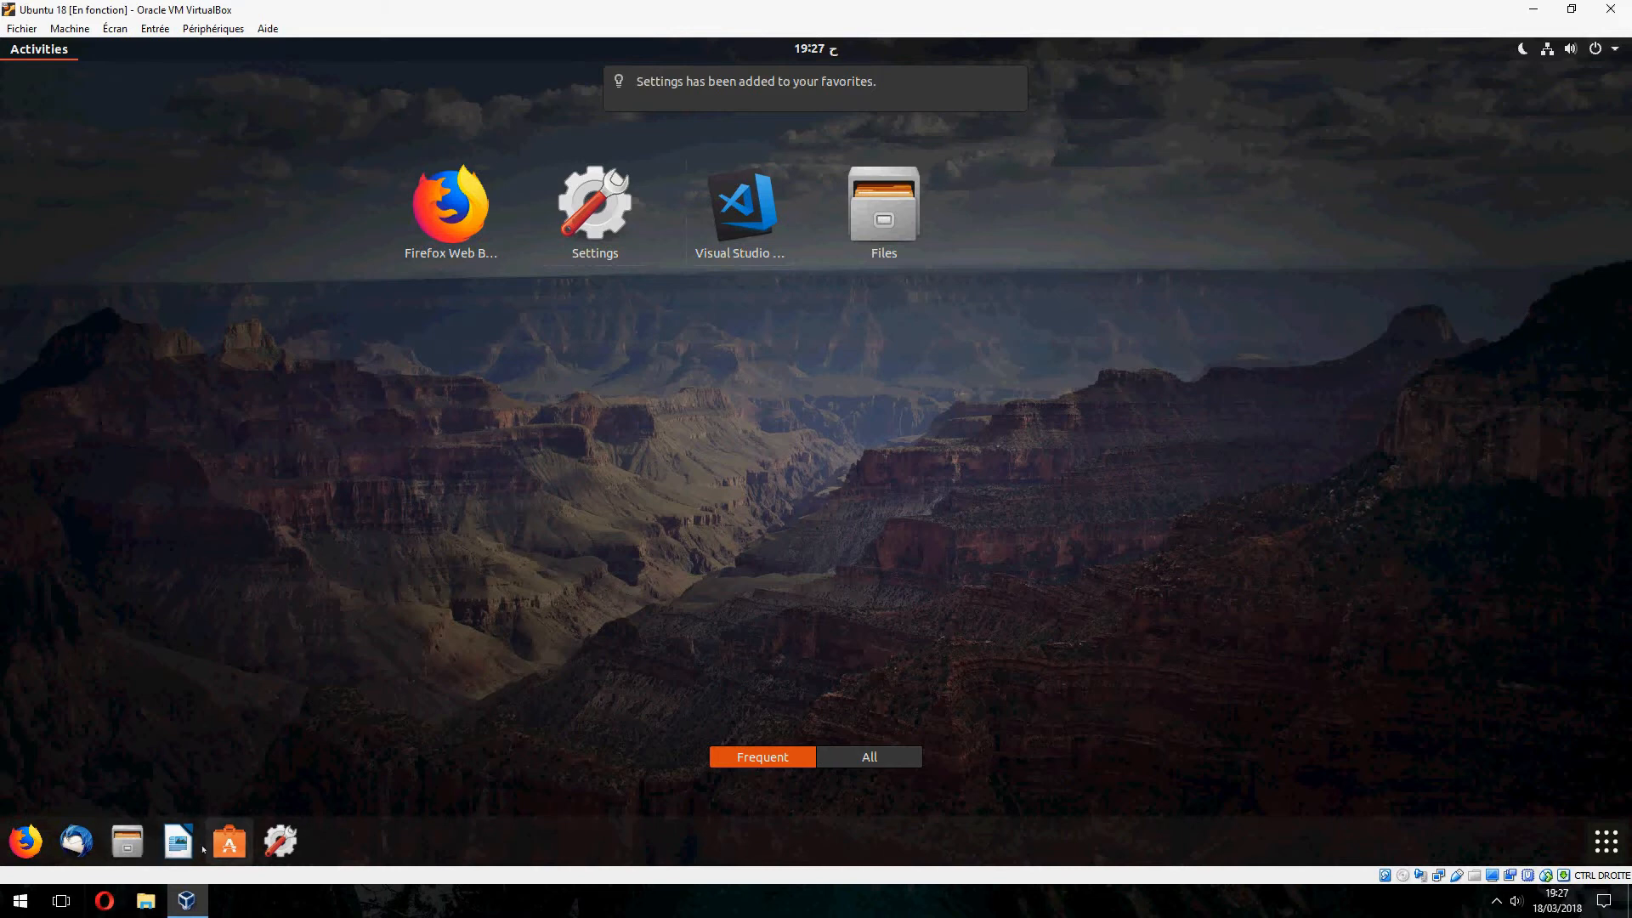
right_click(74, 840)
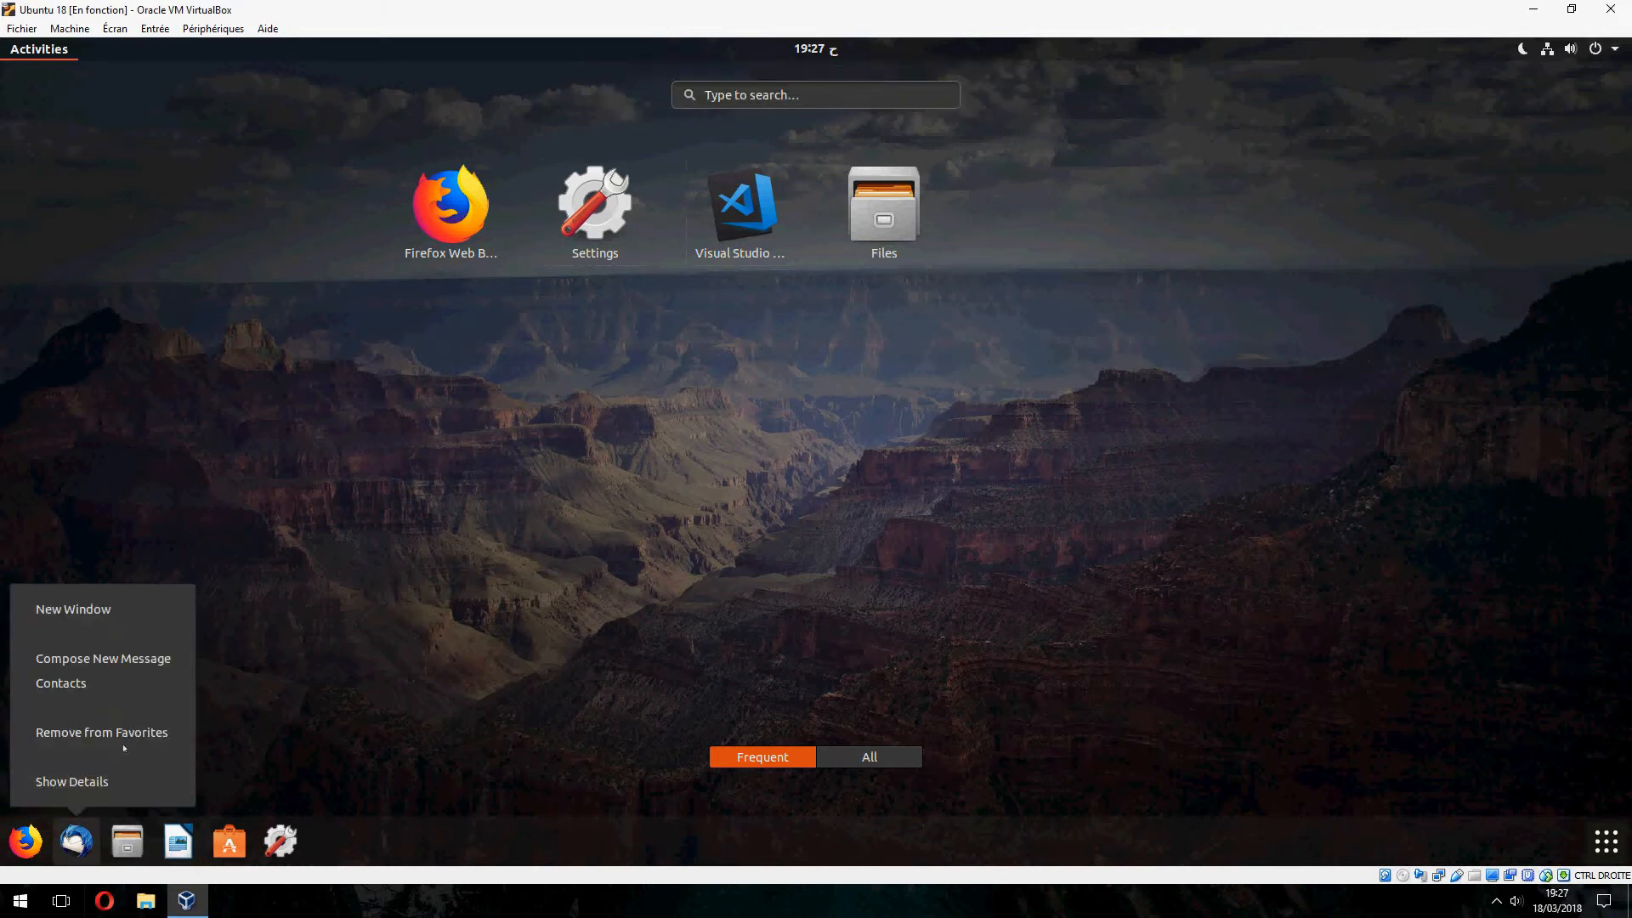
click(101, 732)
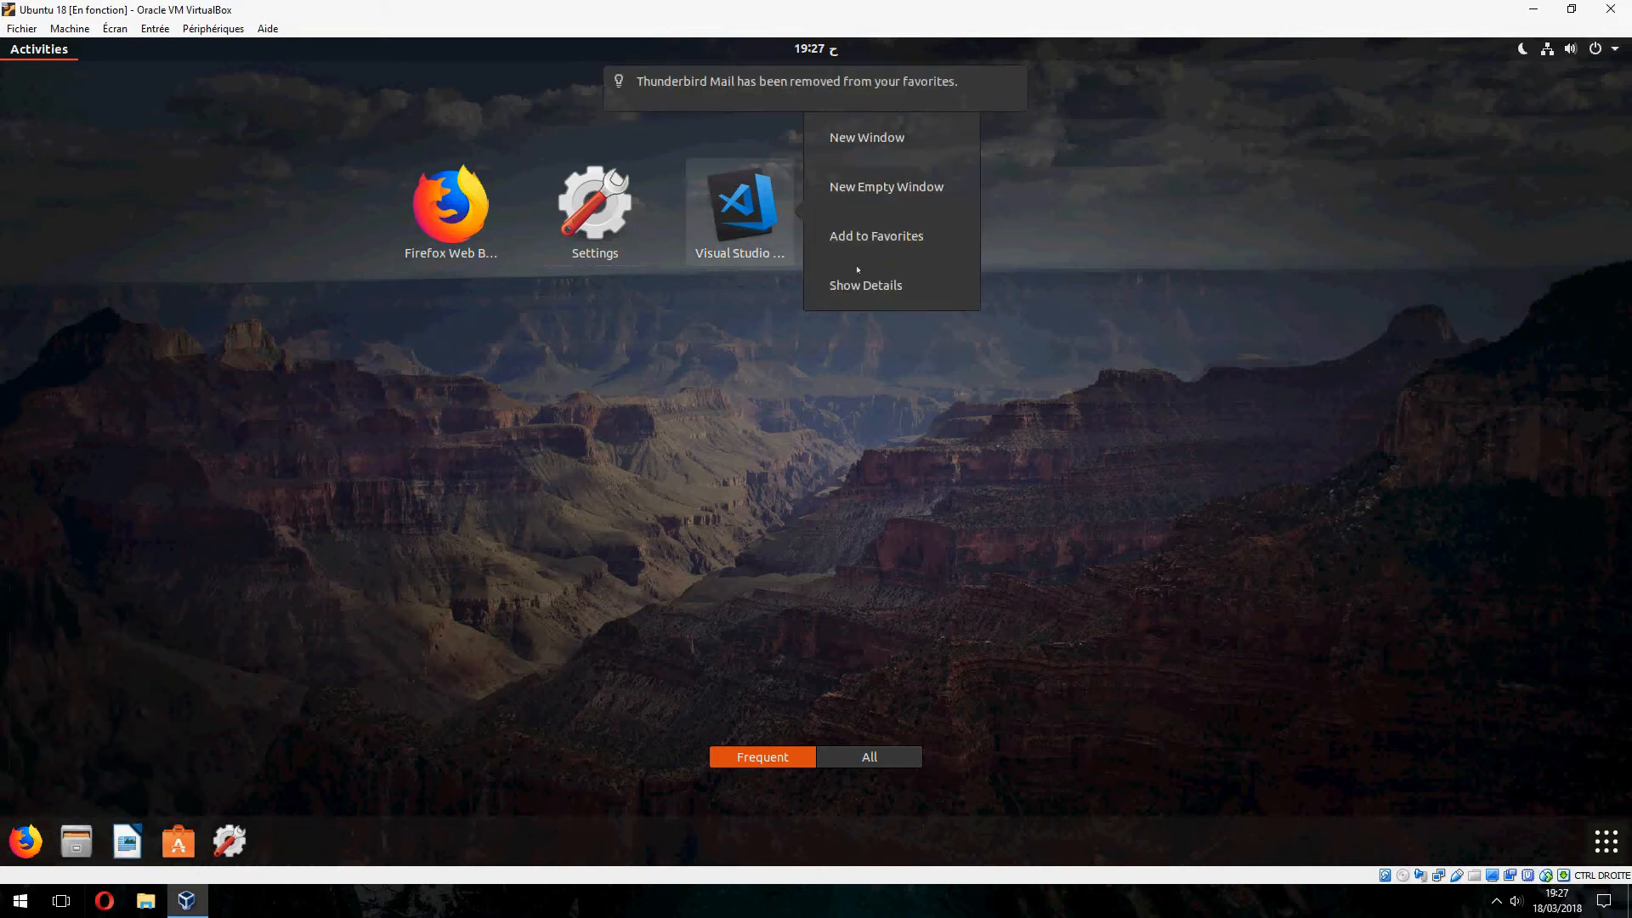
Add Visual Studio Code to favorites and remove LibreOffice Writer.
click(875, 235)
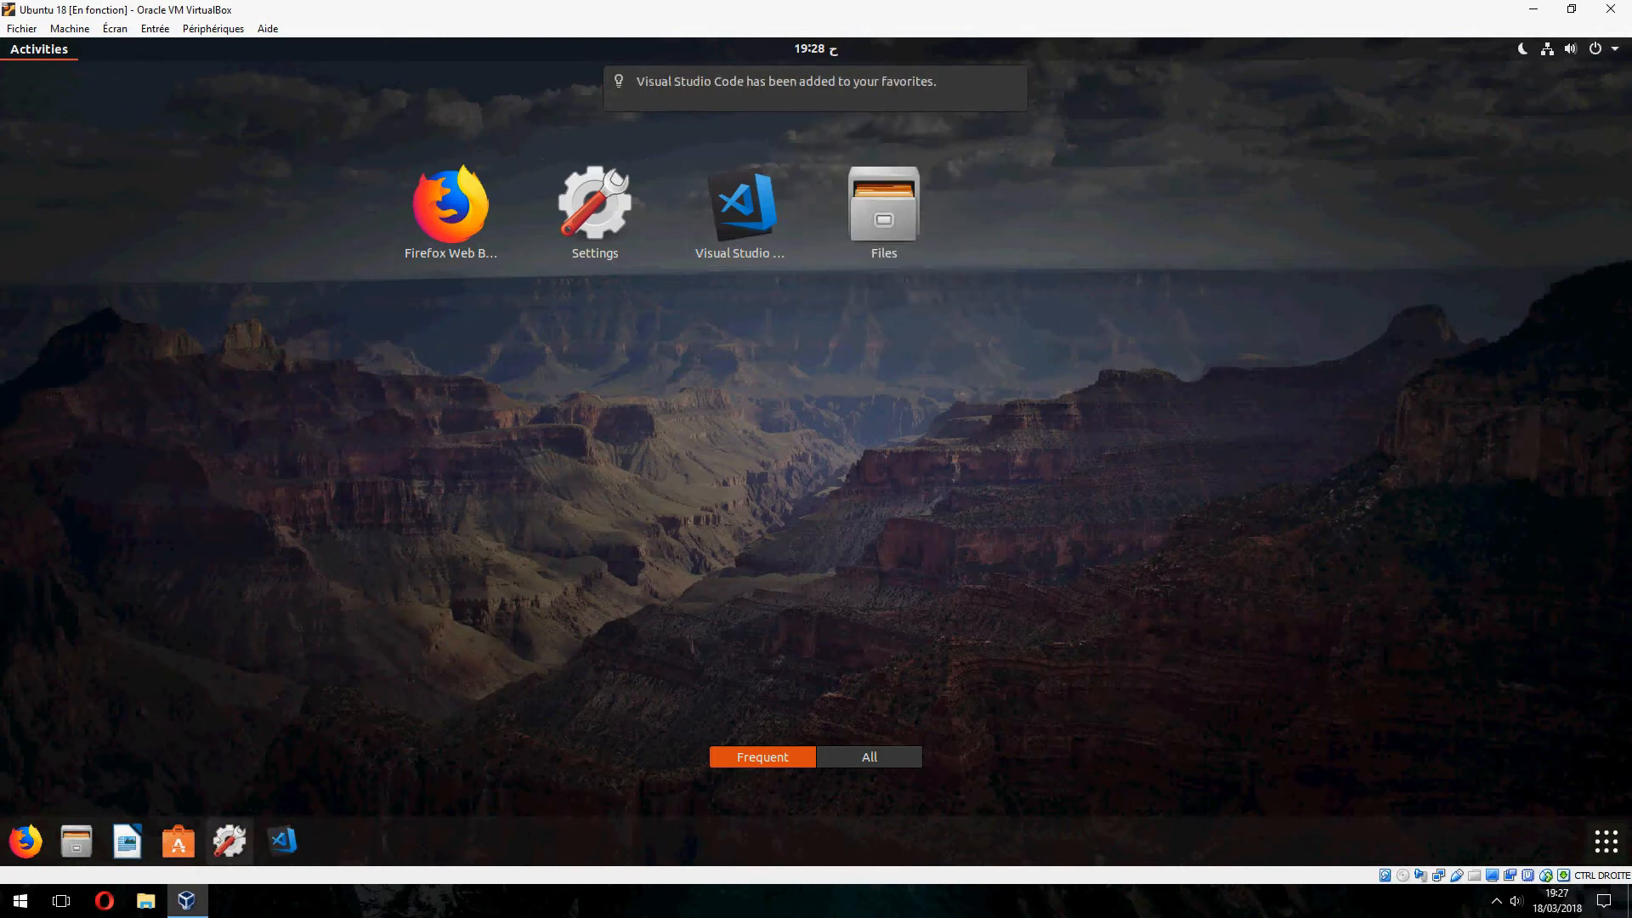
right_click(126, 841)
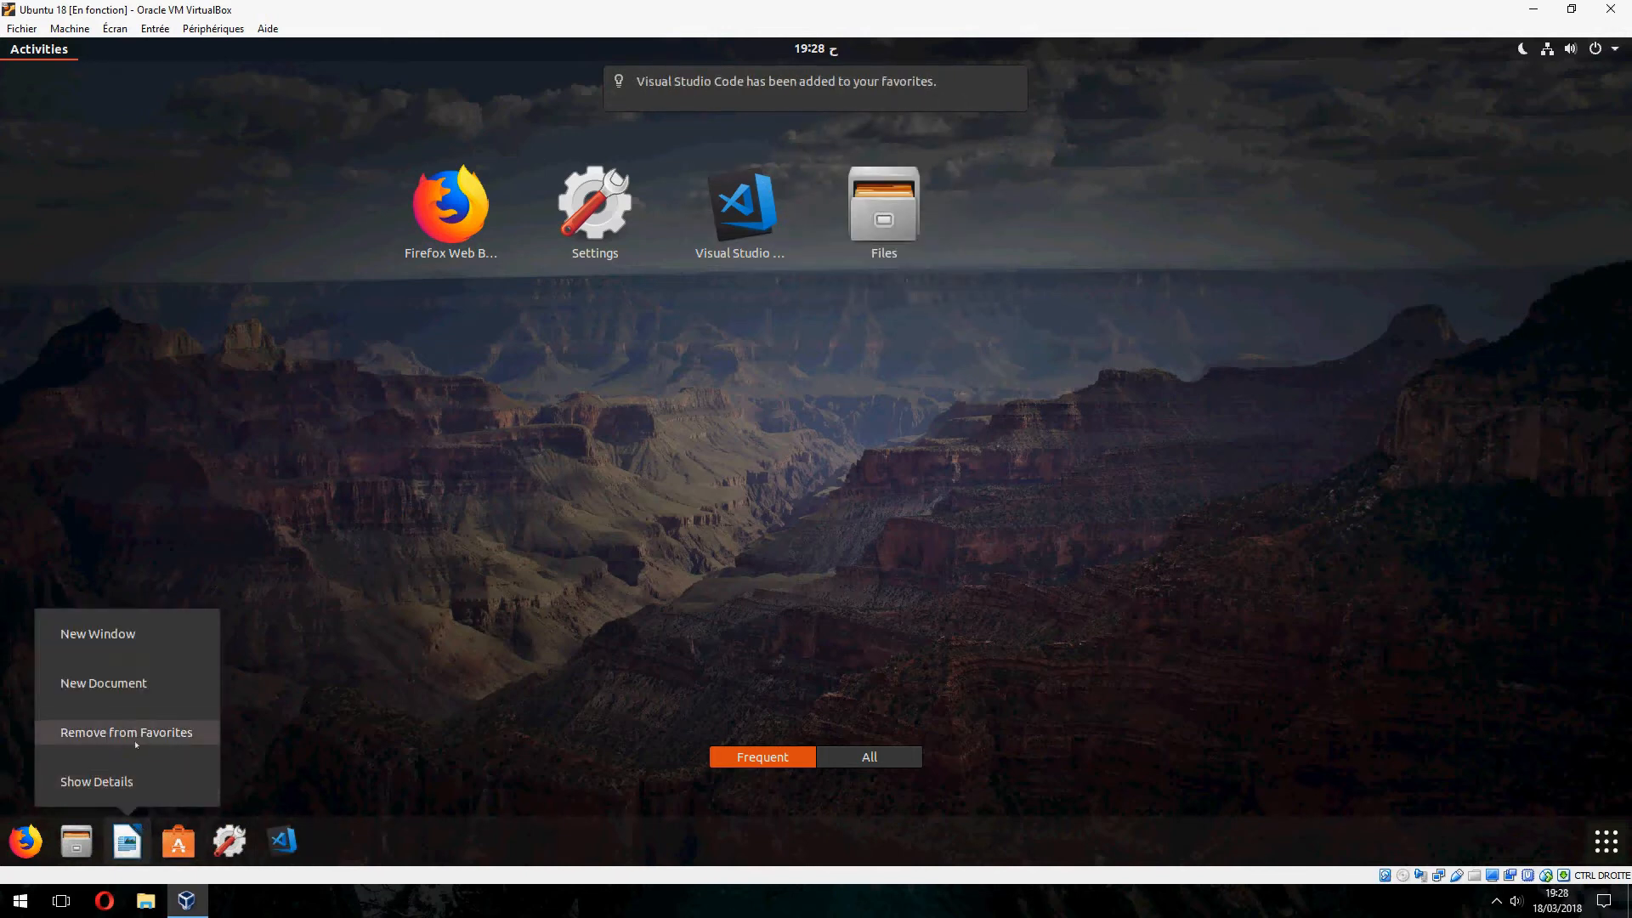
click(127, 732)
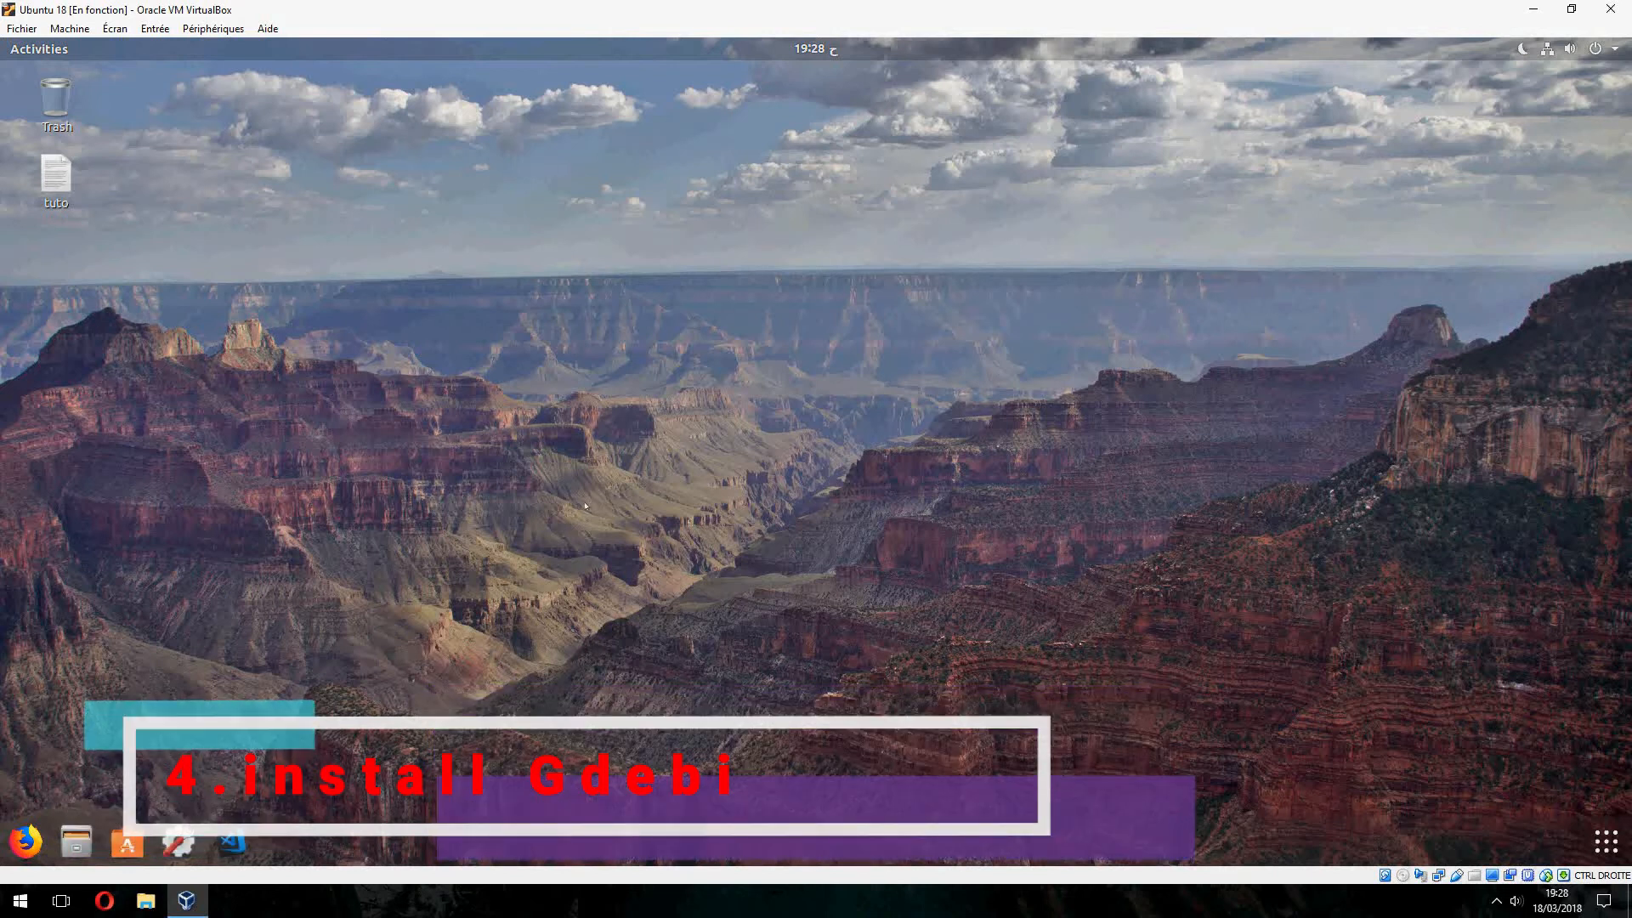
Open Terminal and enter the 'sudo apt install' command for gdebi.
click(278, 841)
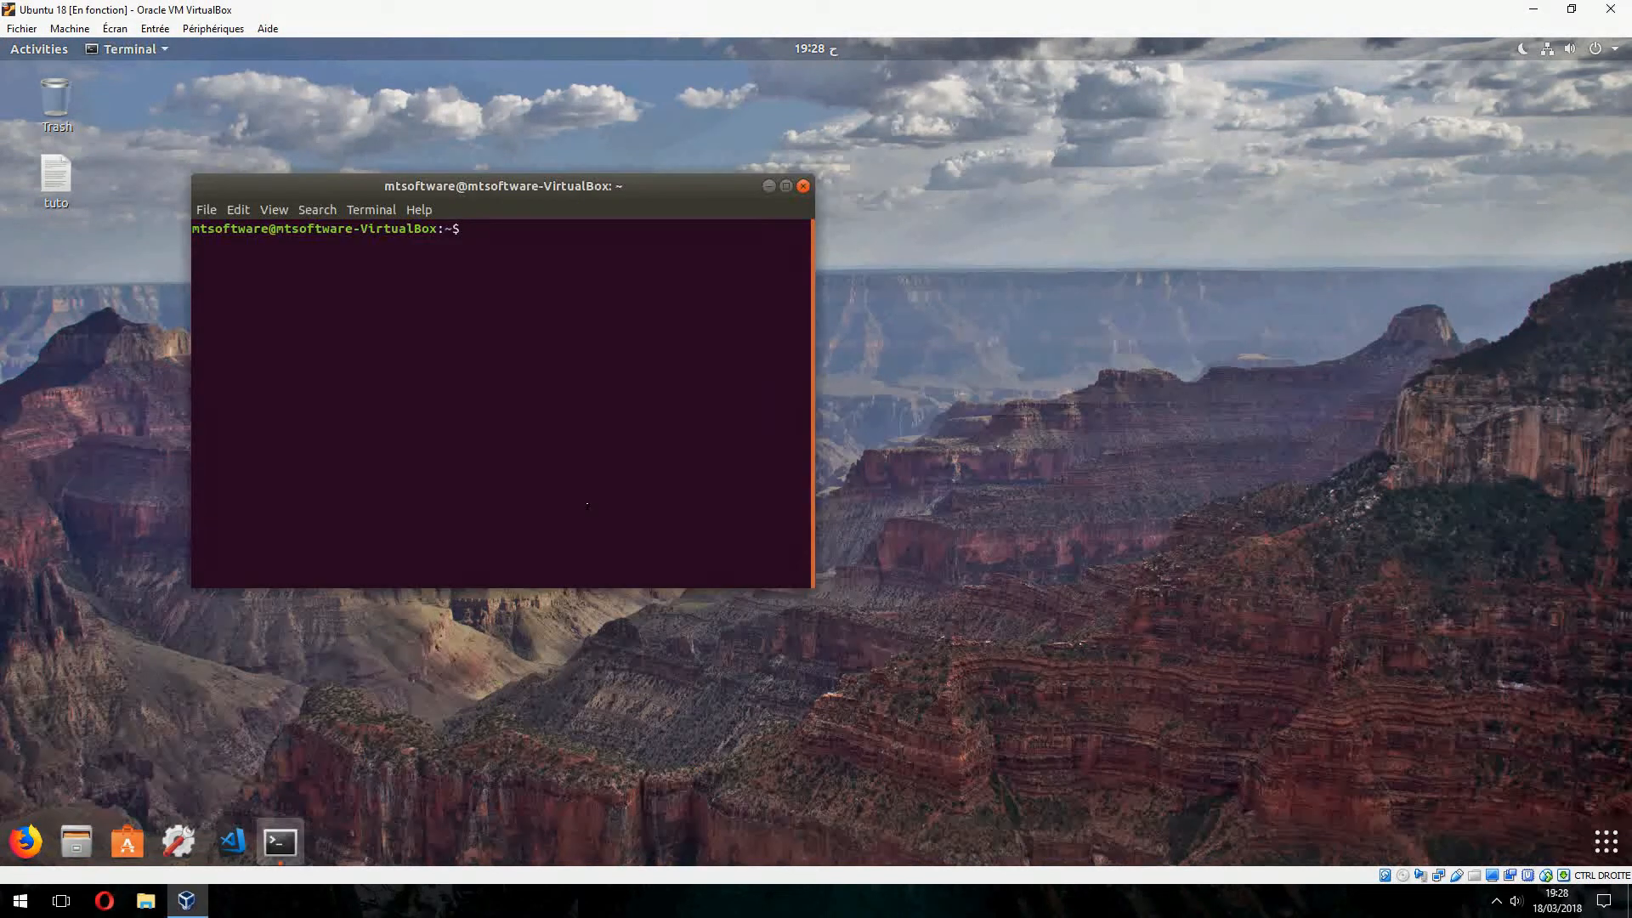
text(sudo apt)
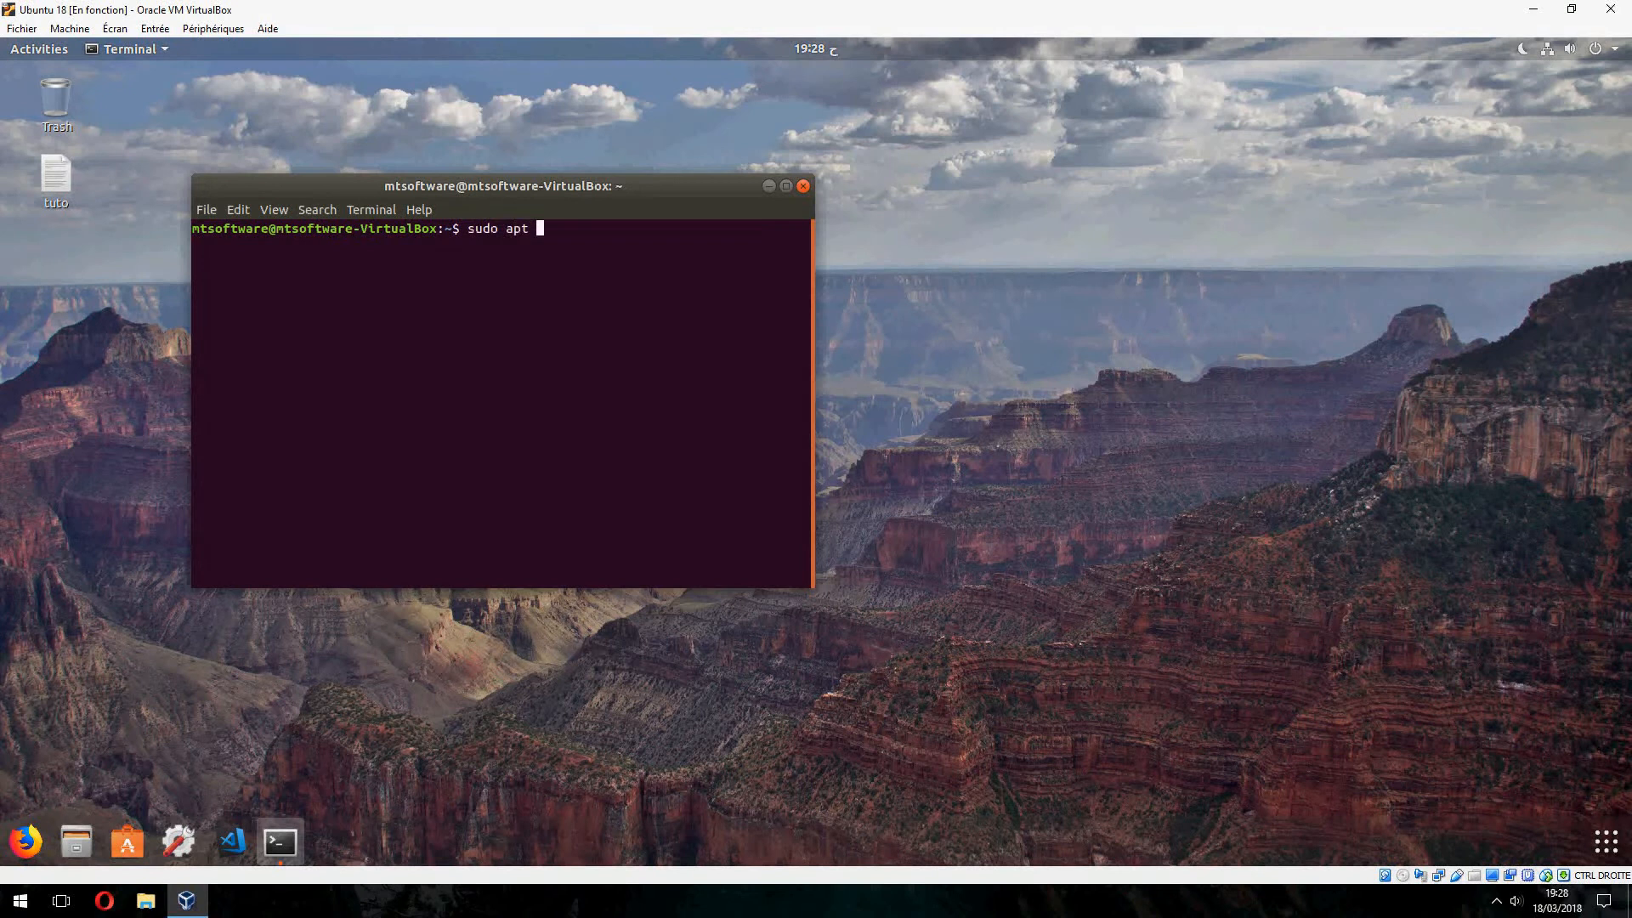
text(install)
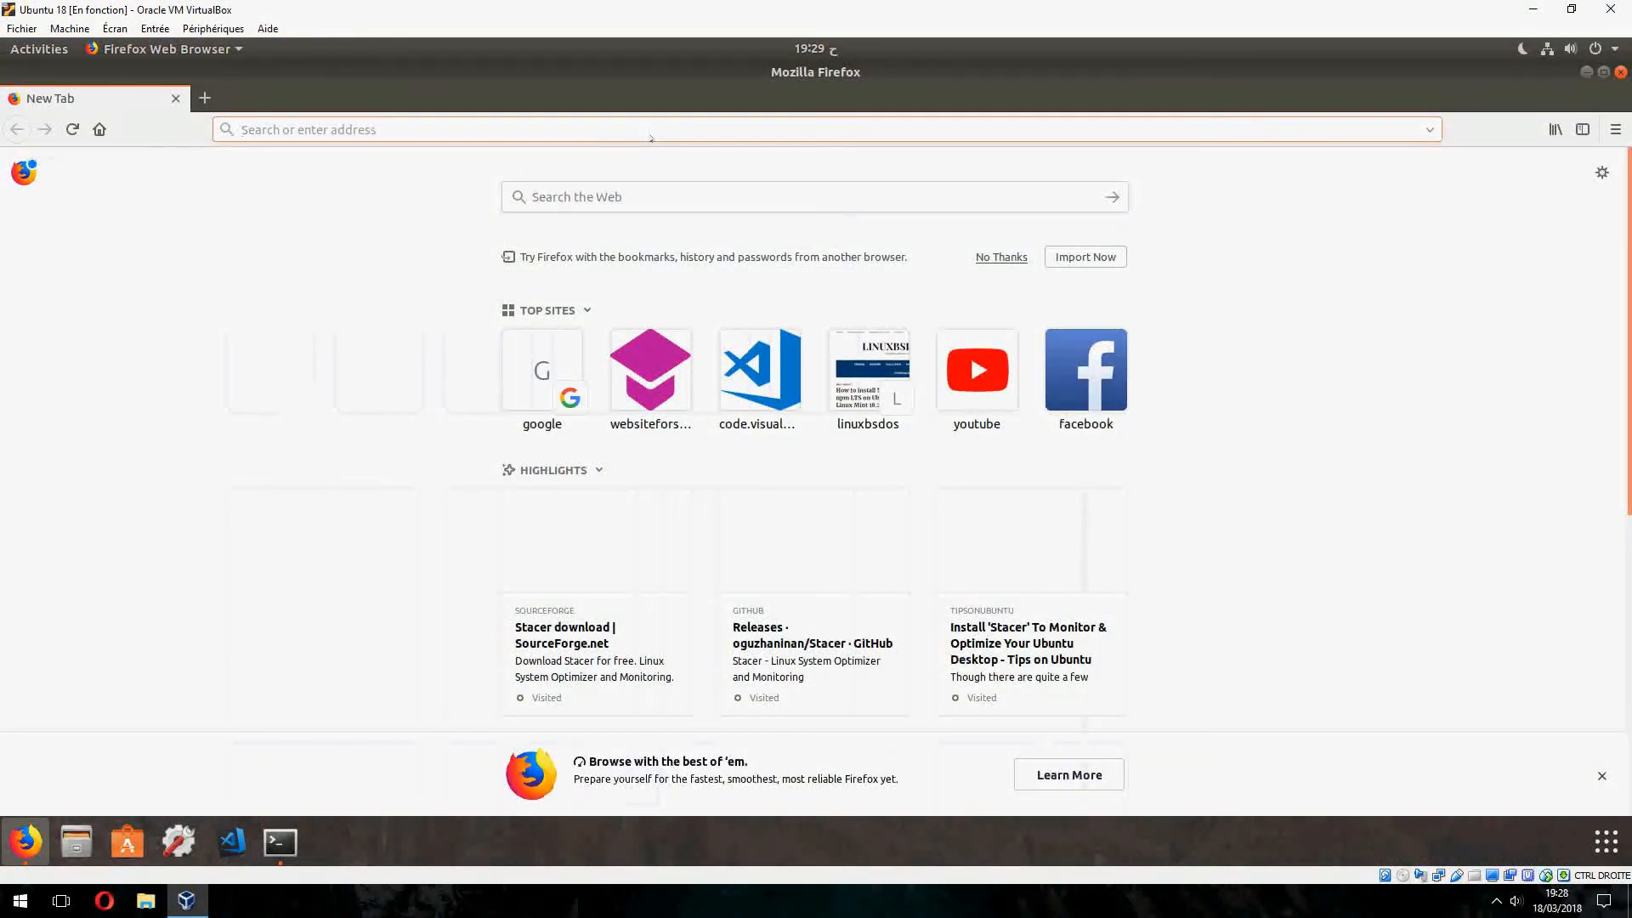
Search for Stacer and follow its GitHub releases page to the SourceForge downloads.
text(stacer)
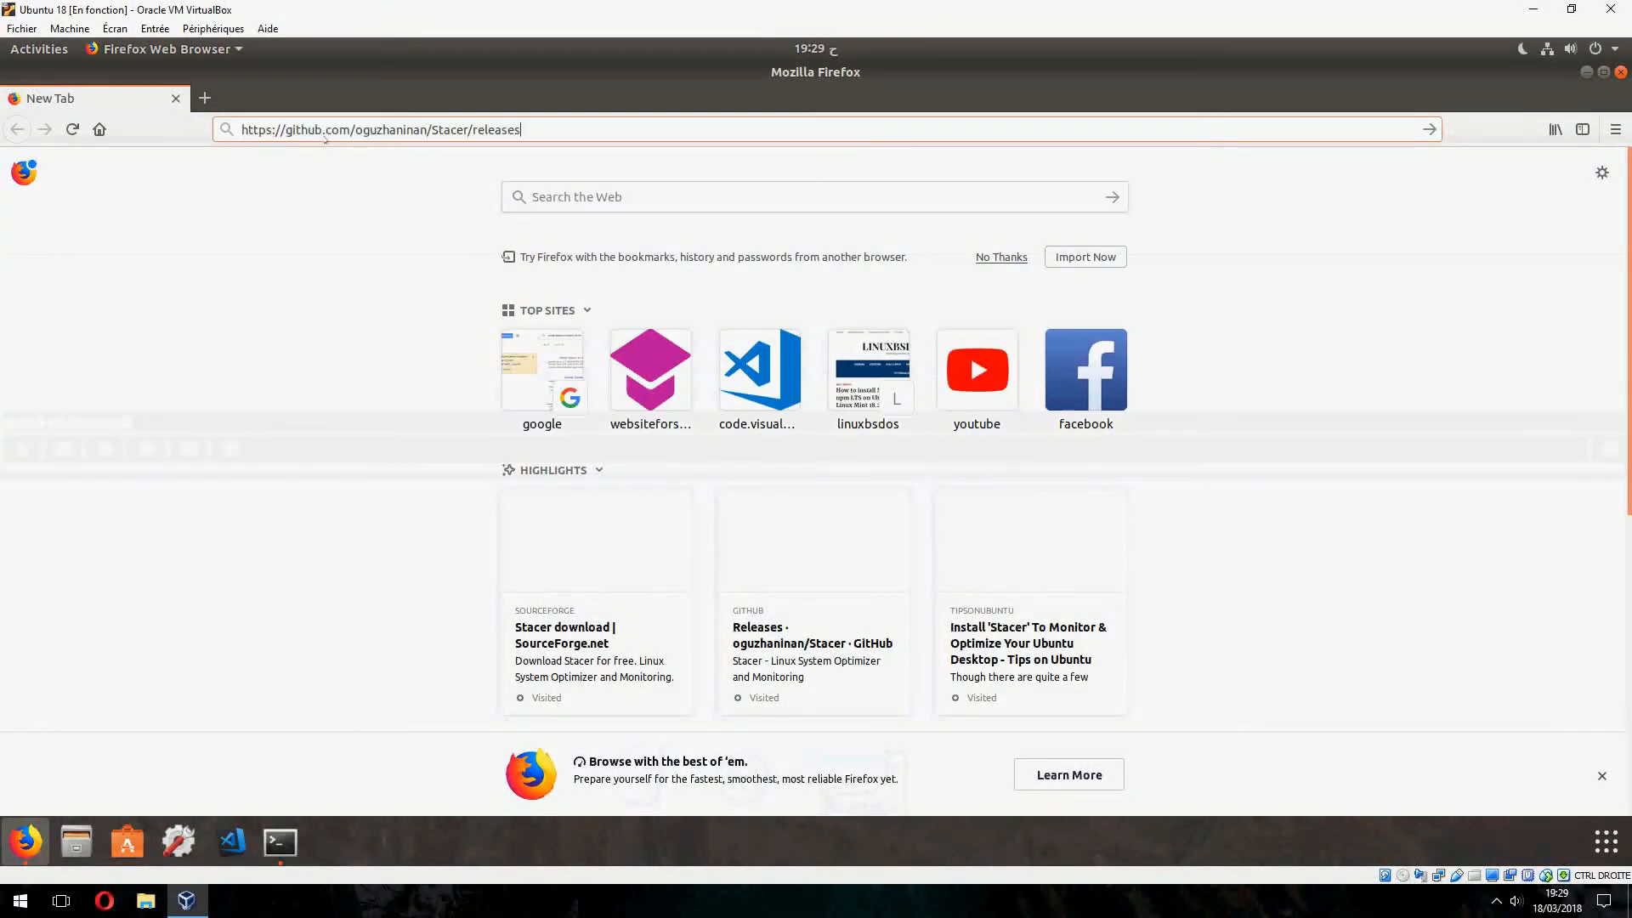
key(Return)
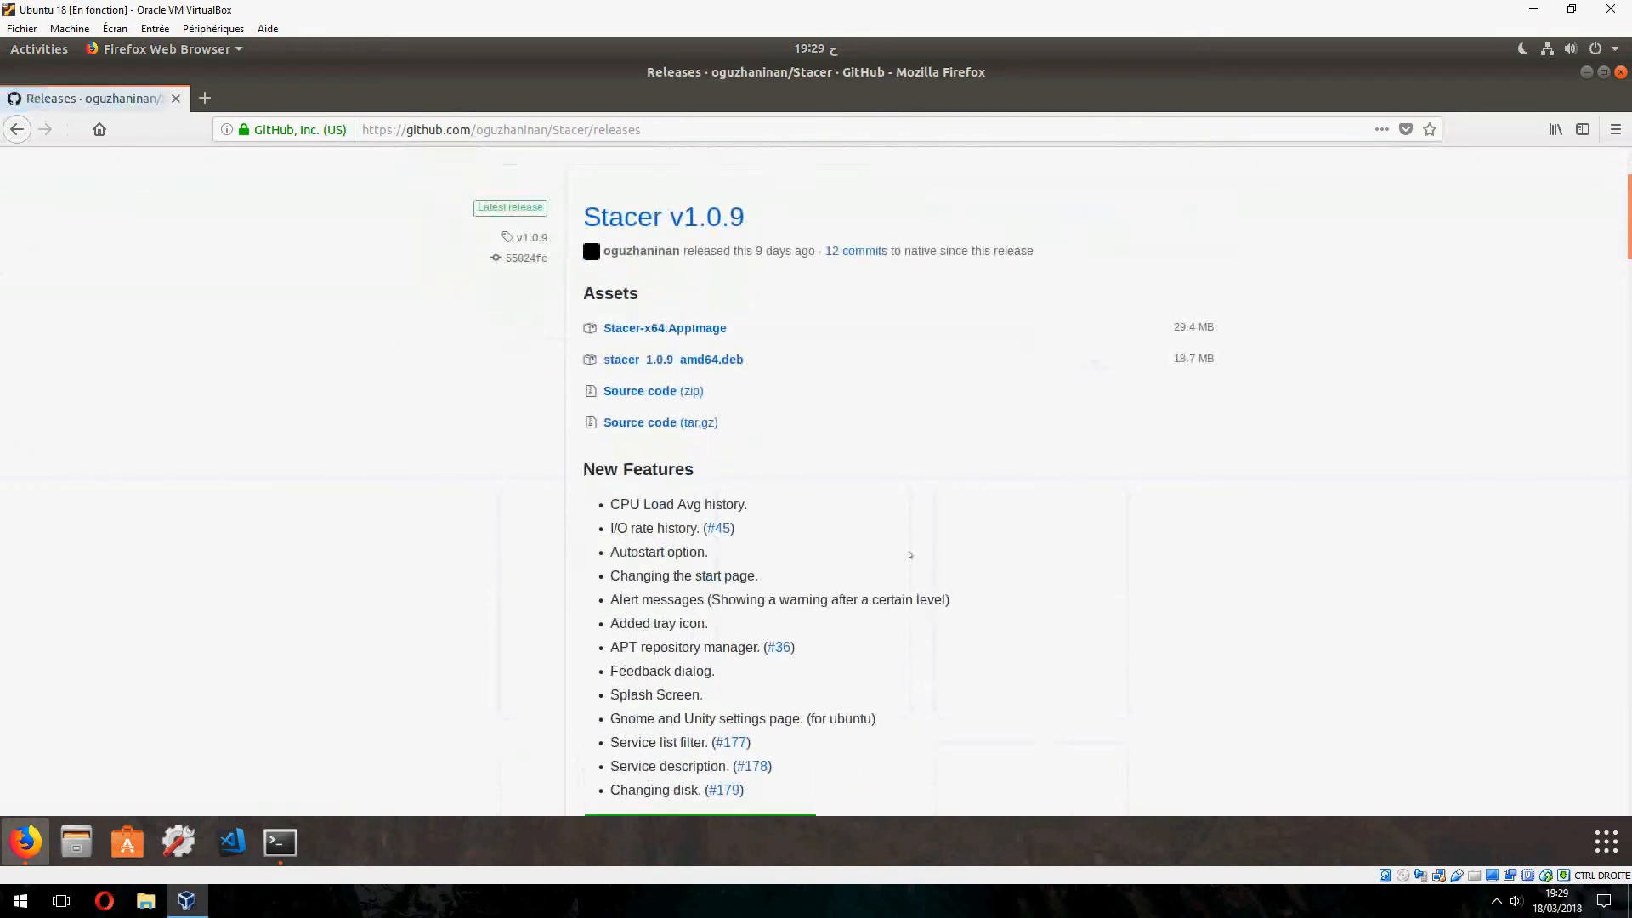
scroll(down, 3)
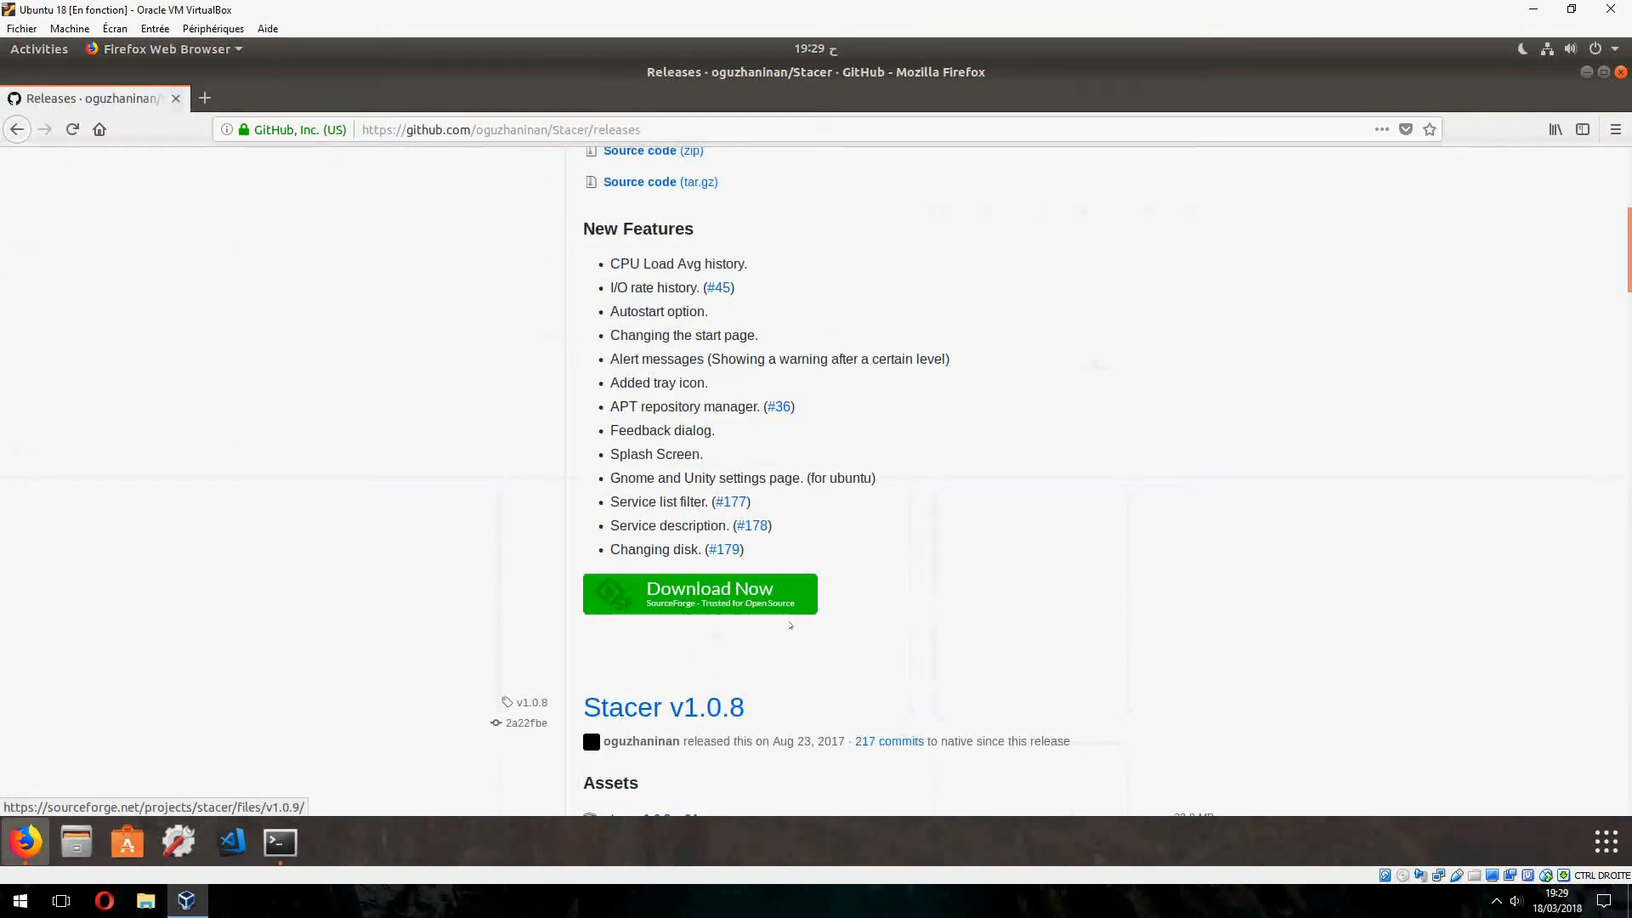
click(699, 594)
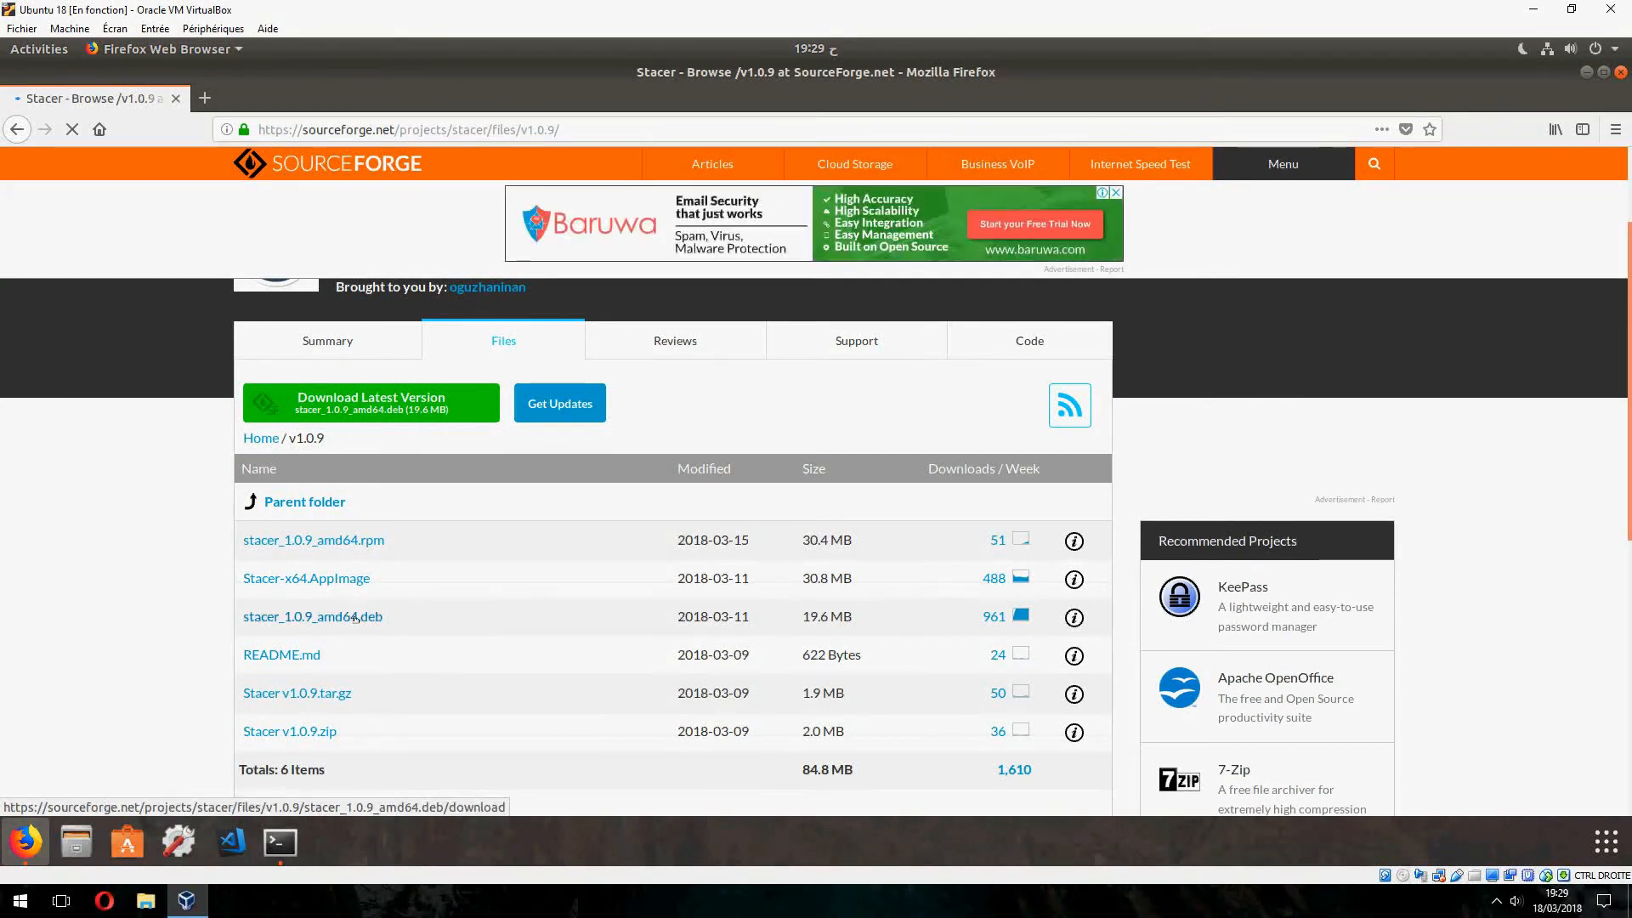
Save stacer_1.0.9_amd64.deb and open its containing folder from the Downloads panel.
click(312, 616)
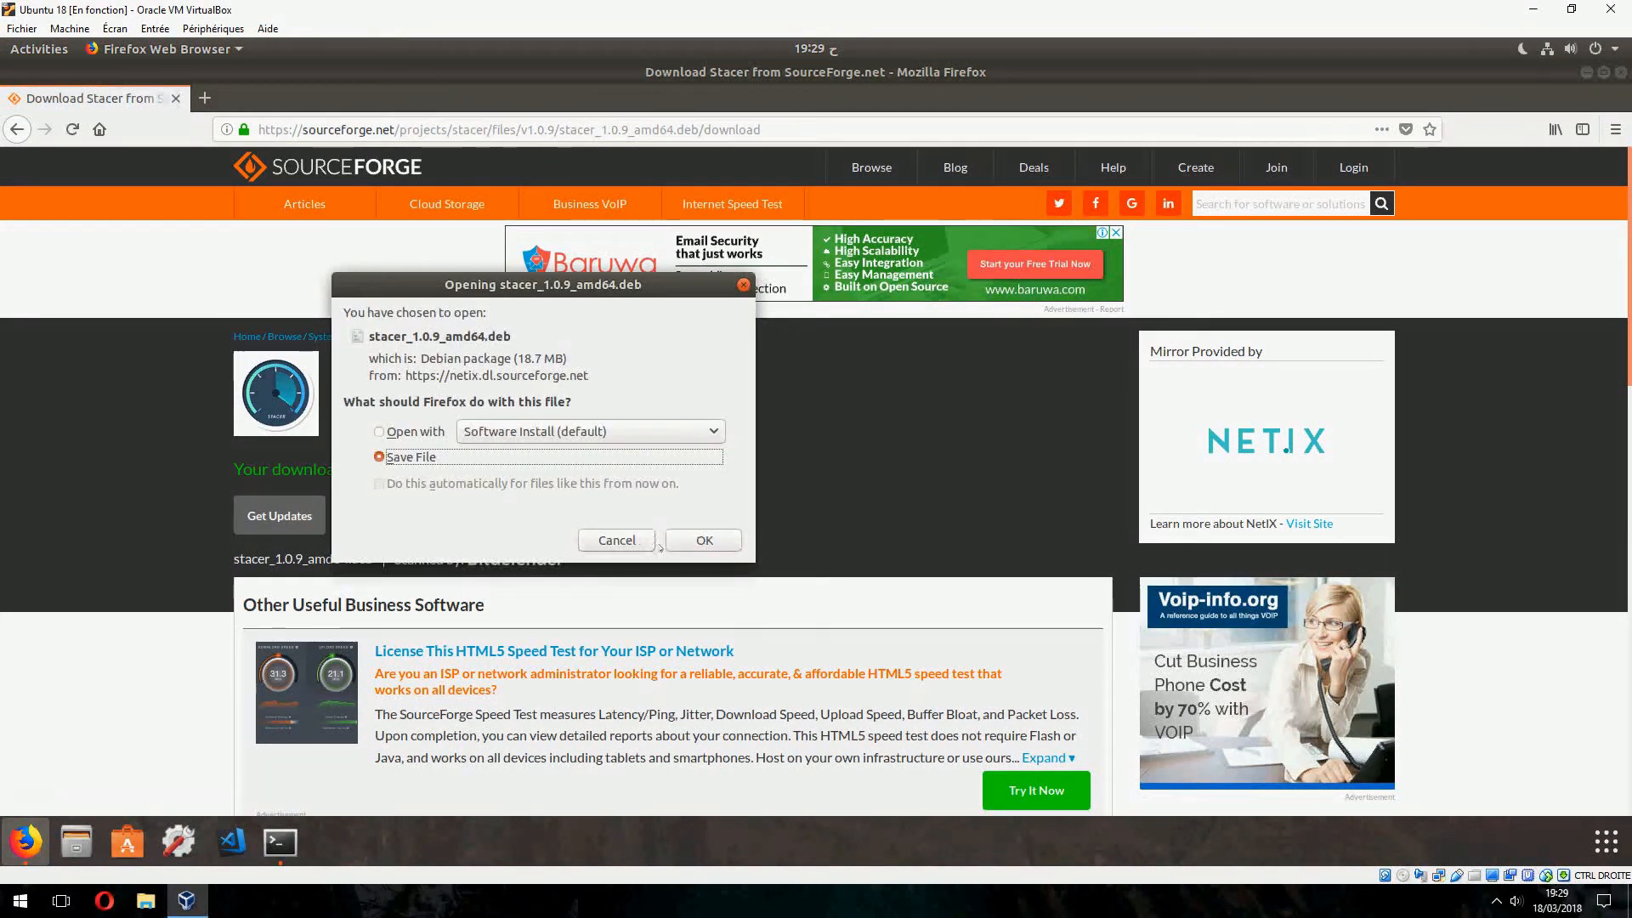
click(701, 540)
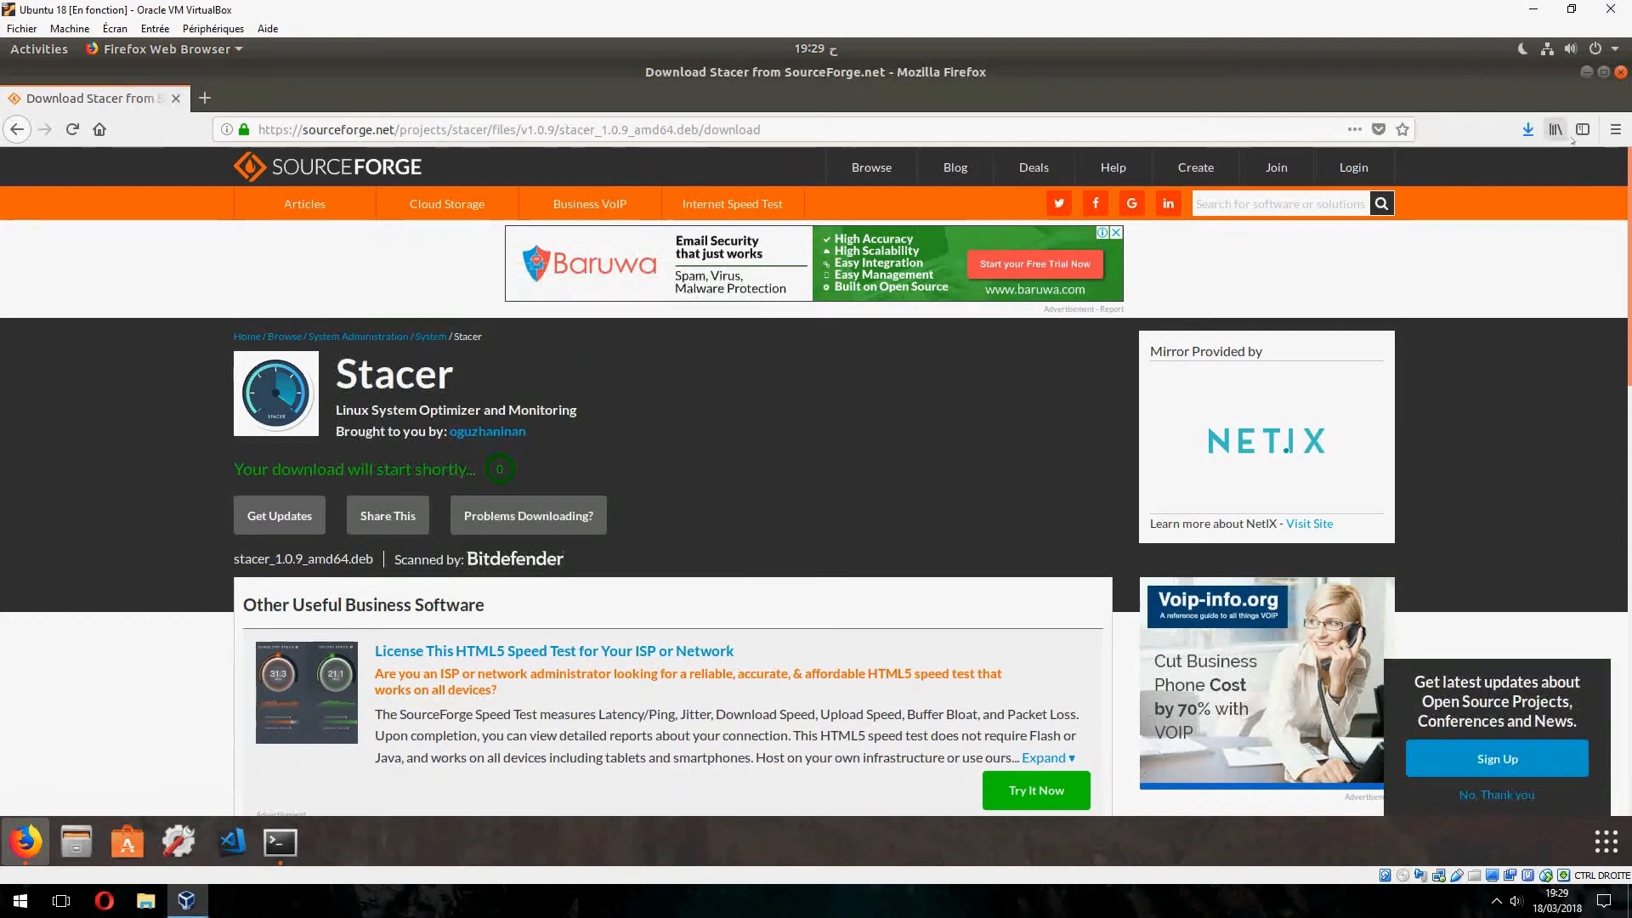
click(1527, 130)
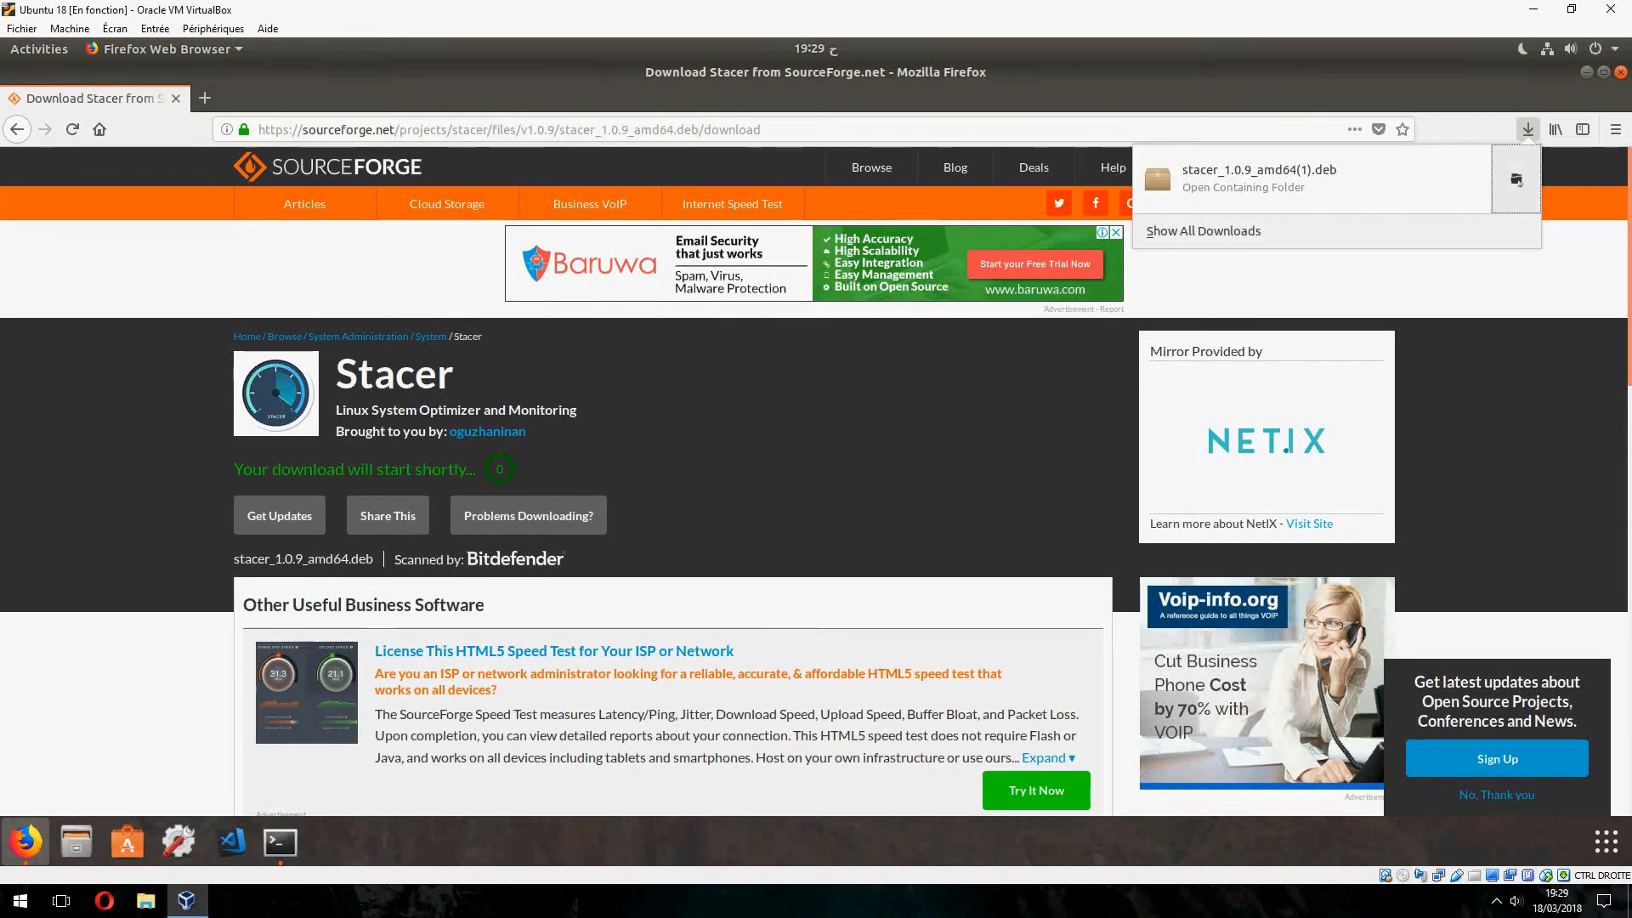
click(1243, 187)
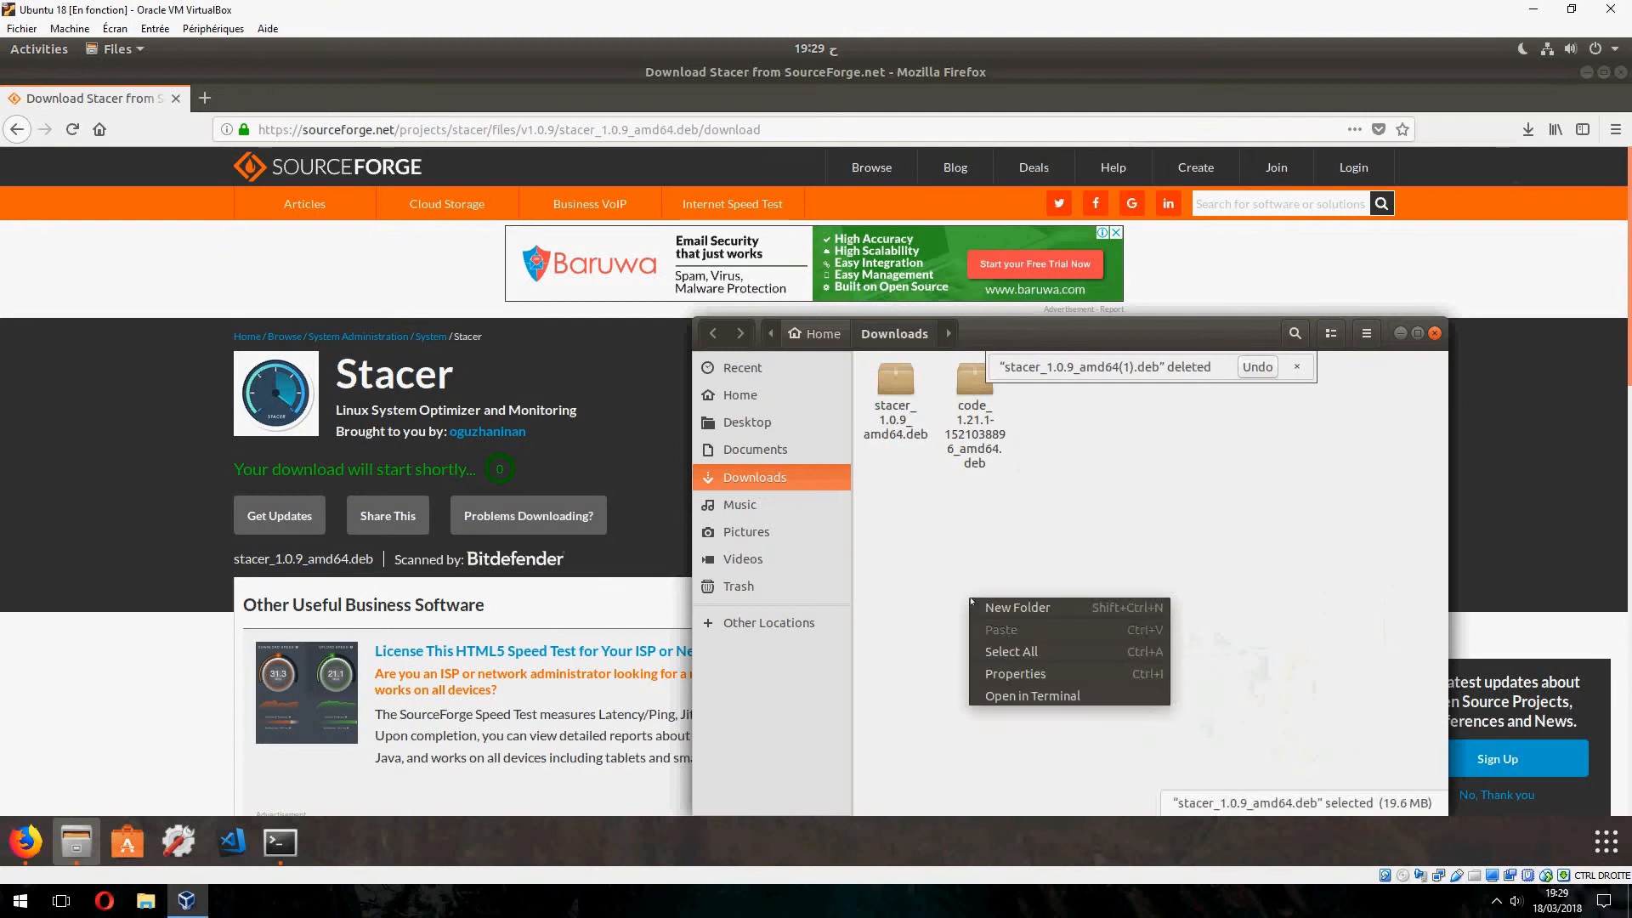
Run 'sudo gdebi stacer_1.0.9_amd64.deb' in a Downloads terminal, entering password and confirming y.
click(1031, 695)
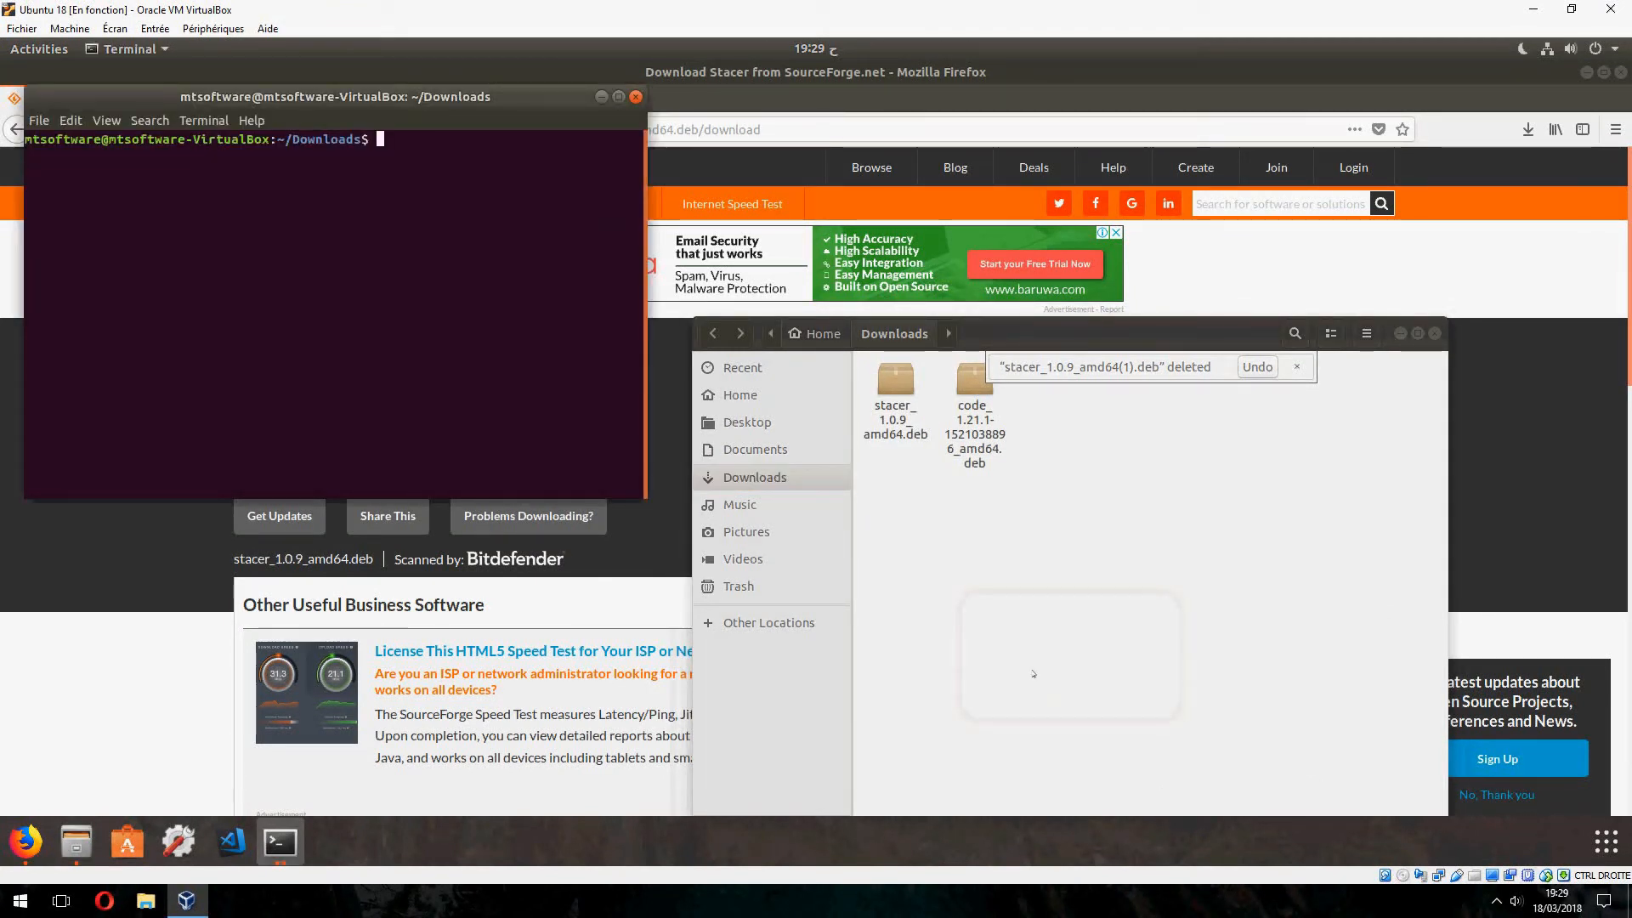
text(sudo gdebi)
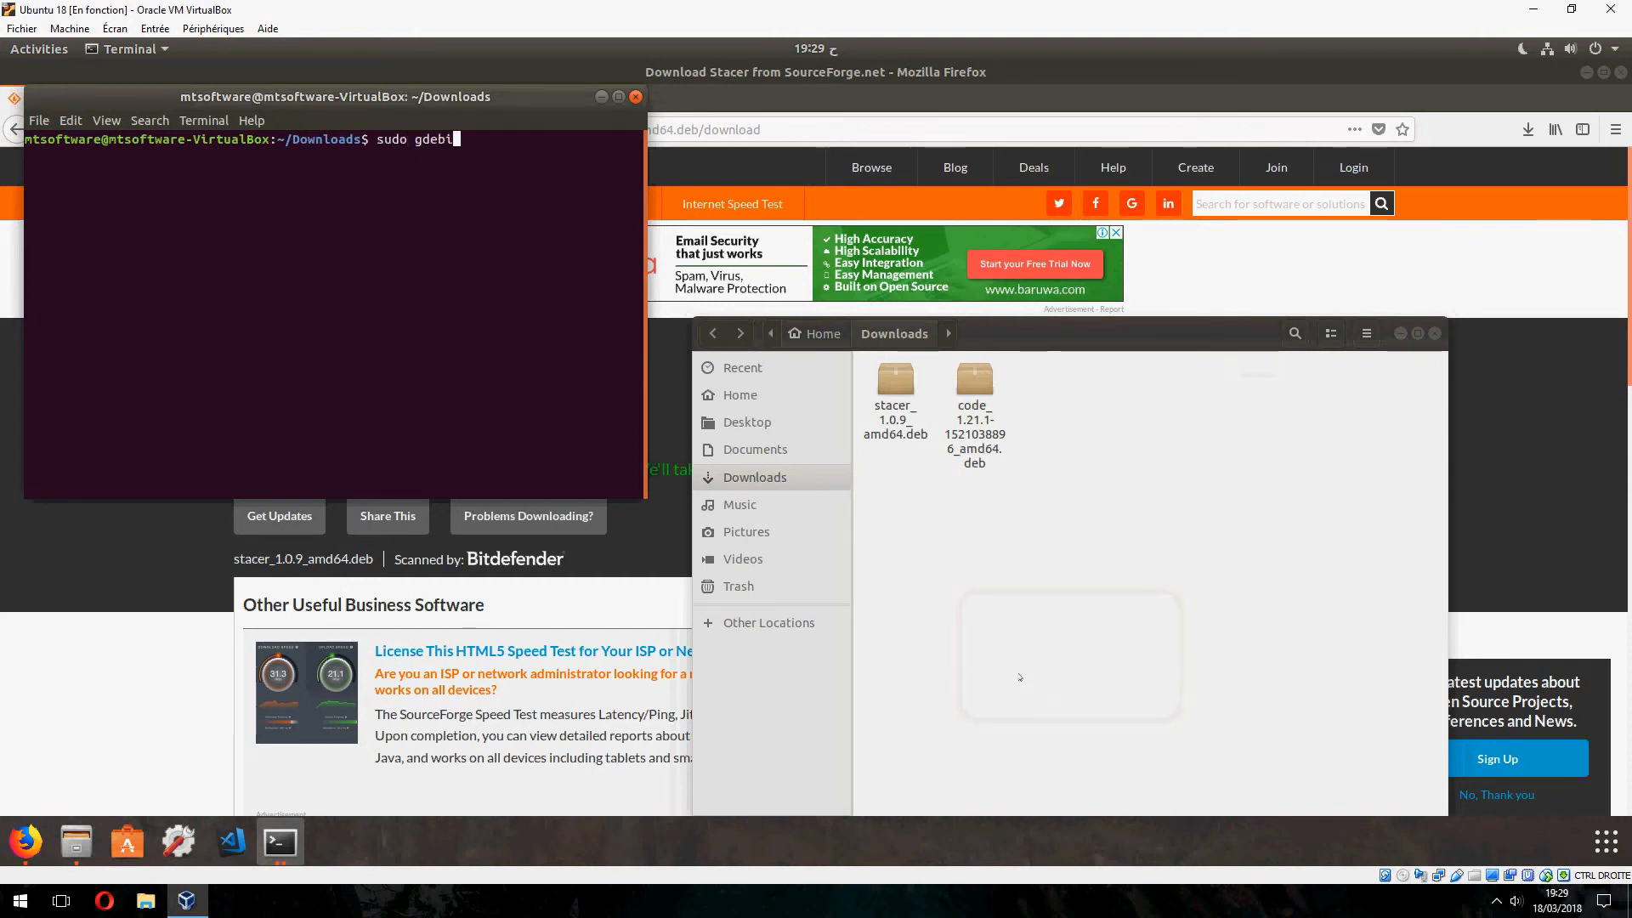
text(stacer_1.0.9_amd64.deb)
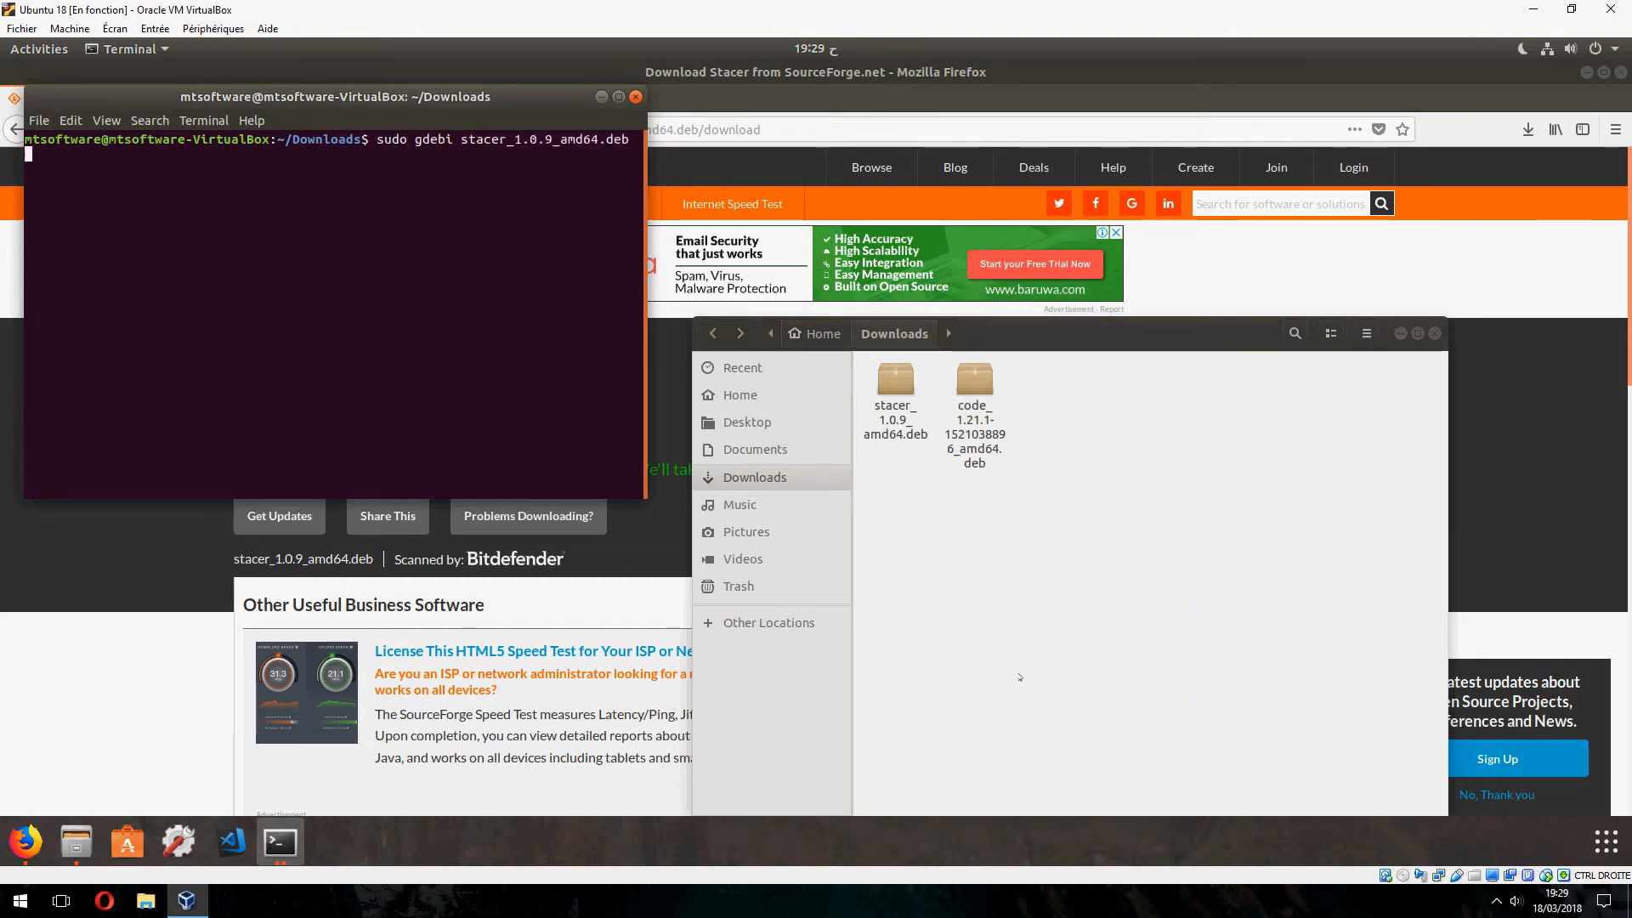
key(Return)
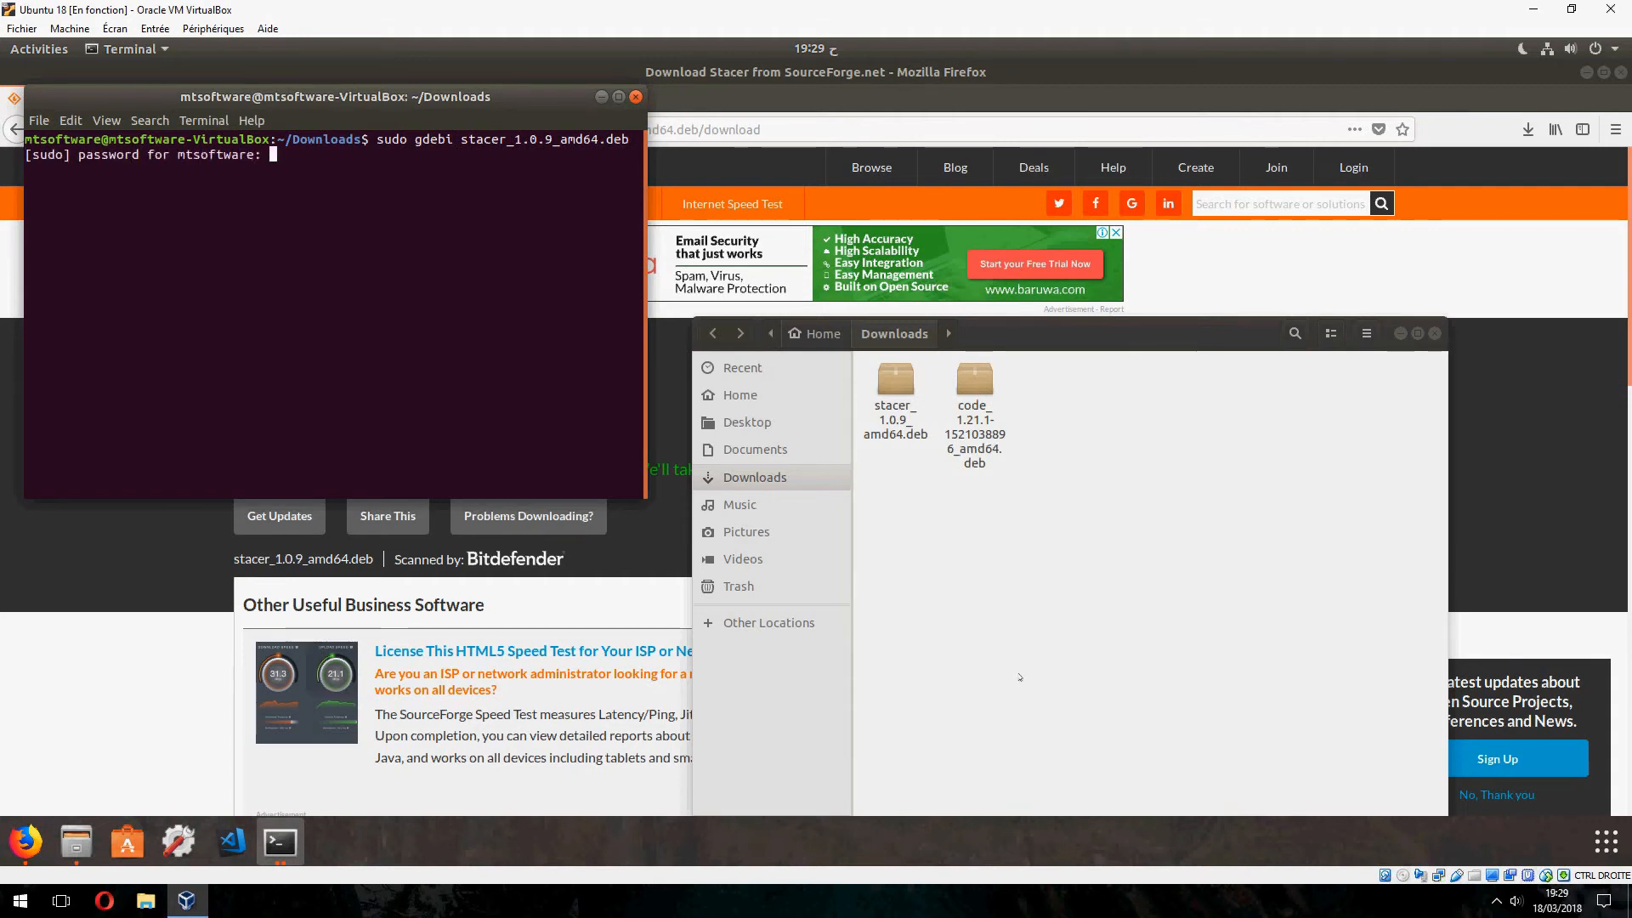
key(Return)
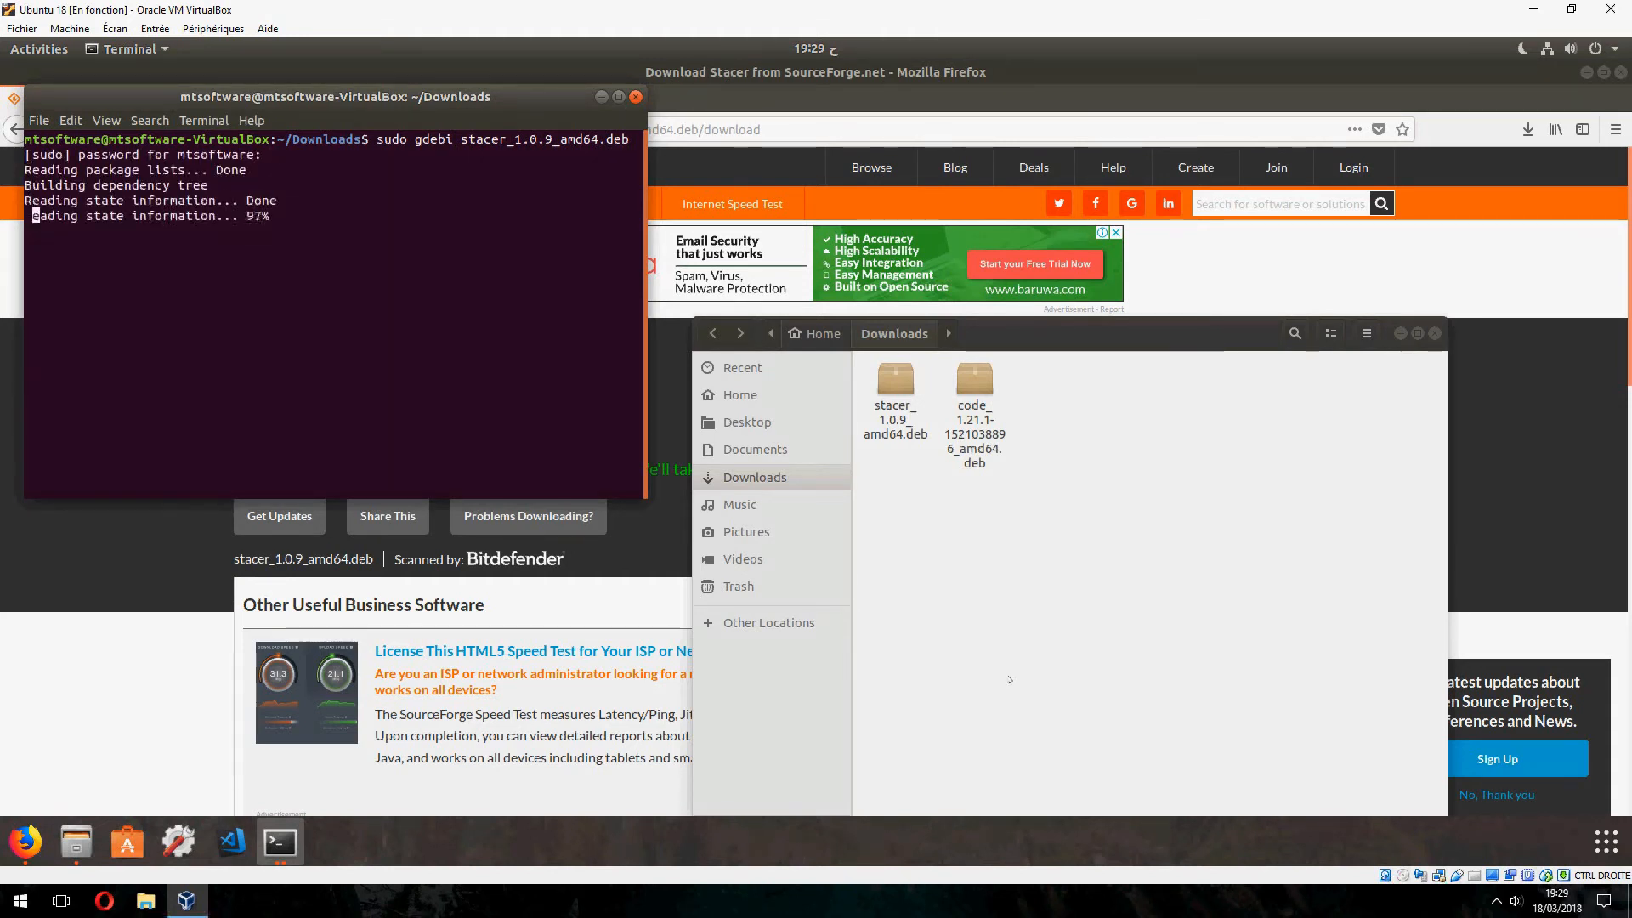
text(y)
text(sta)
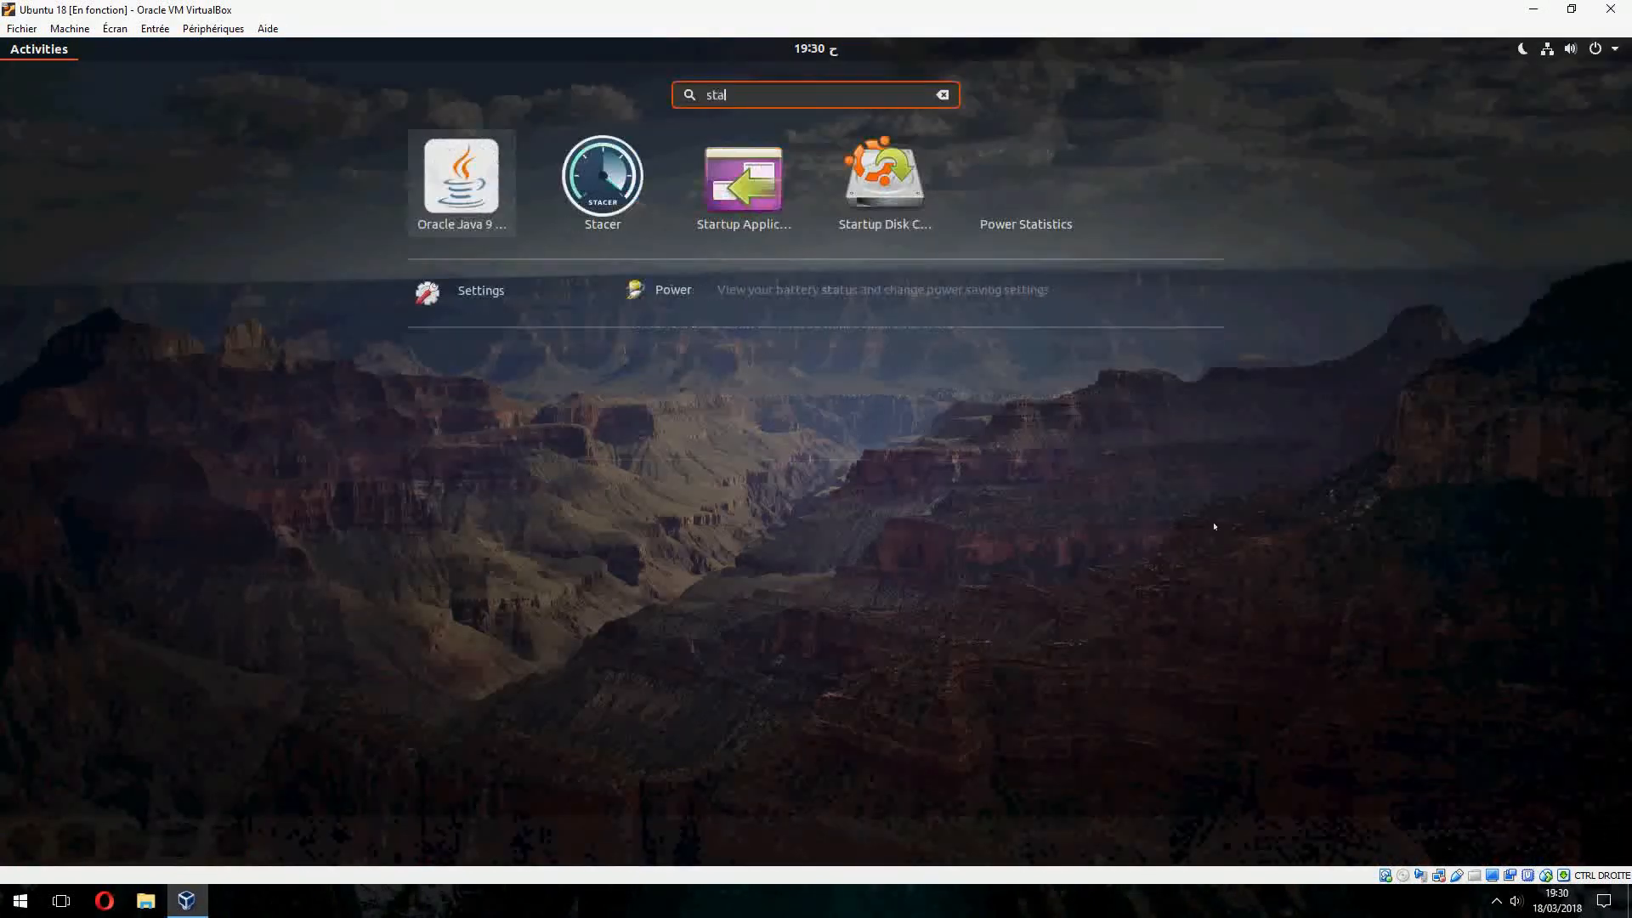
Launch Stacer from the Activities search and open its System Cleaner section.
key(Escape)
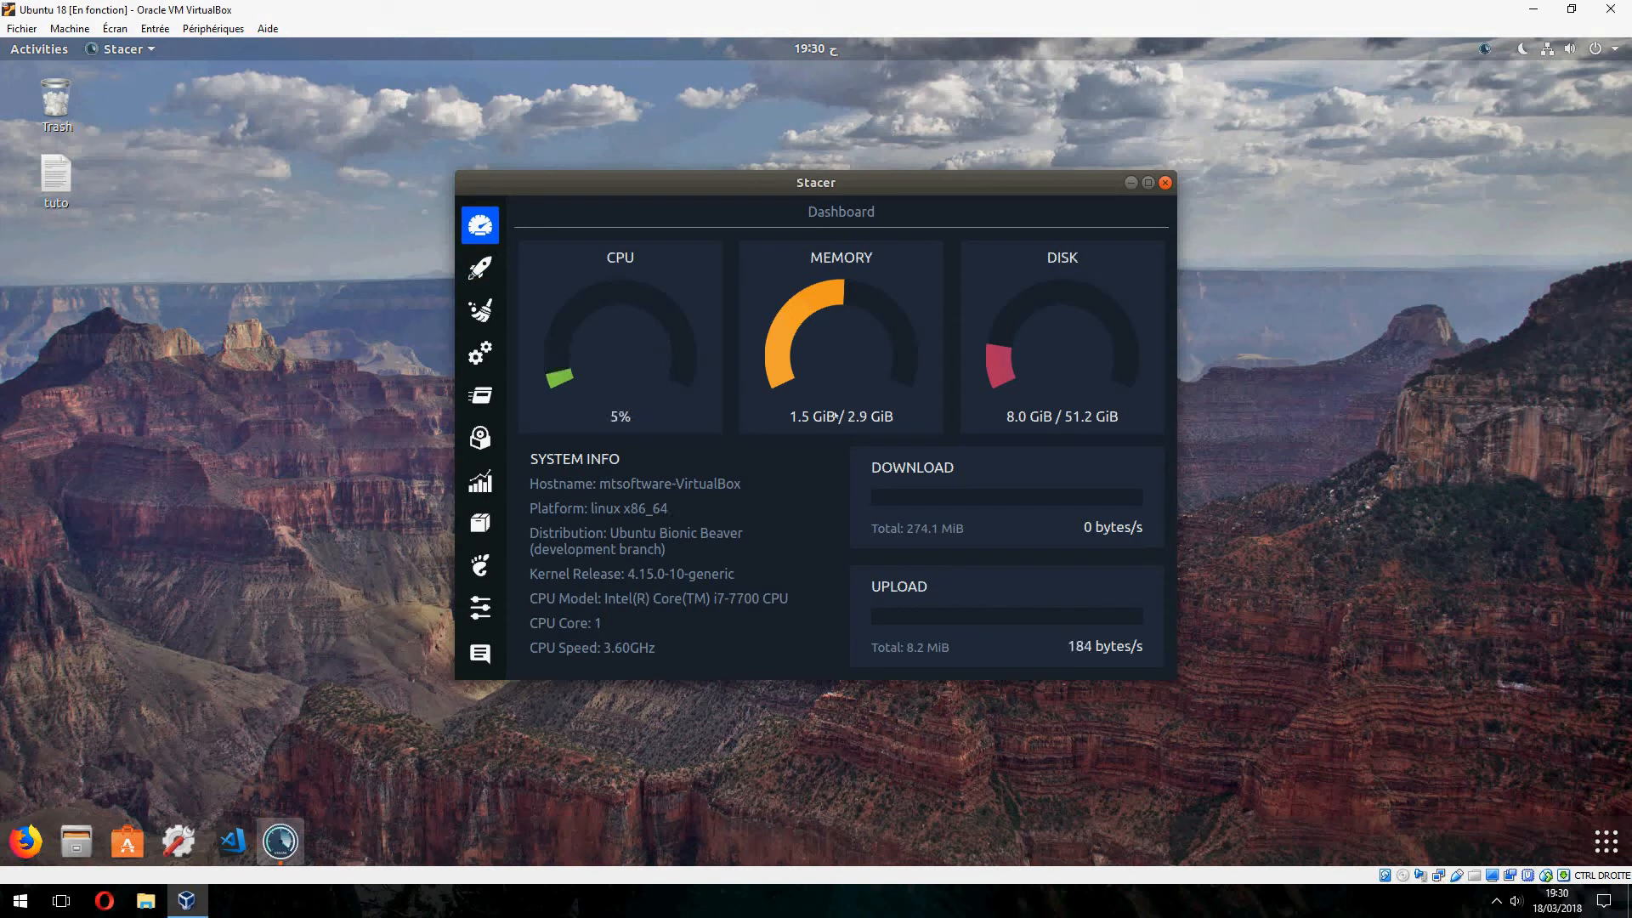
click(479, 311)
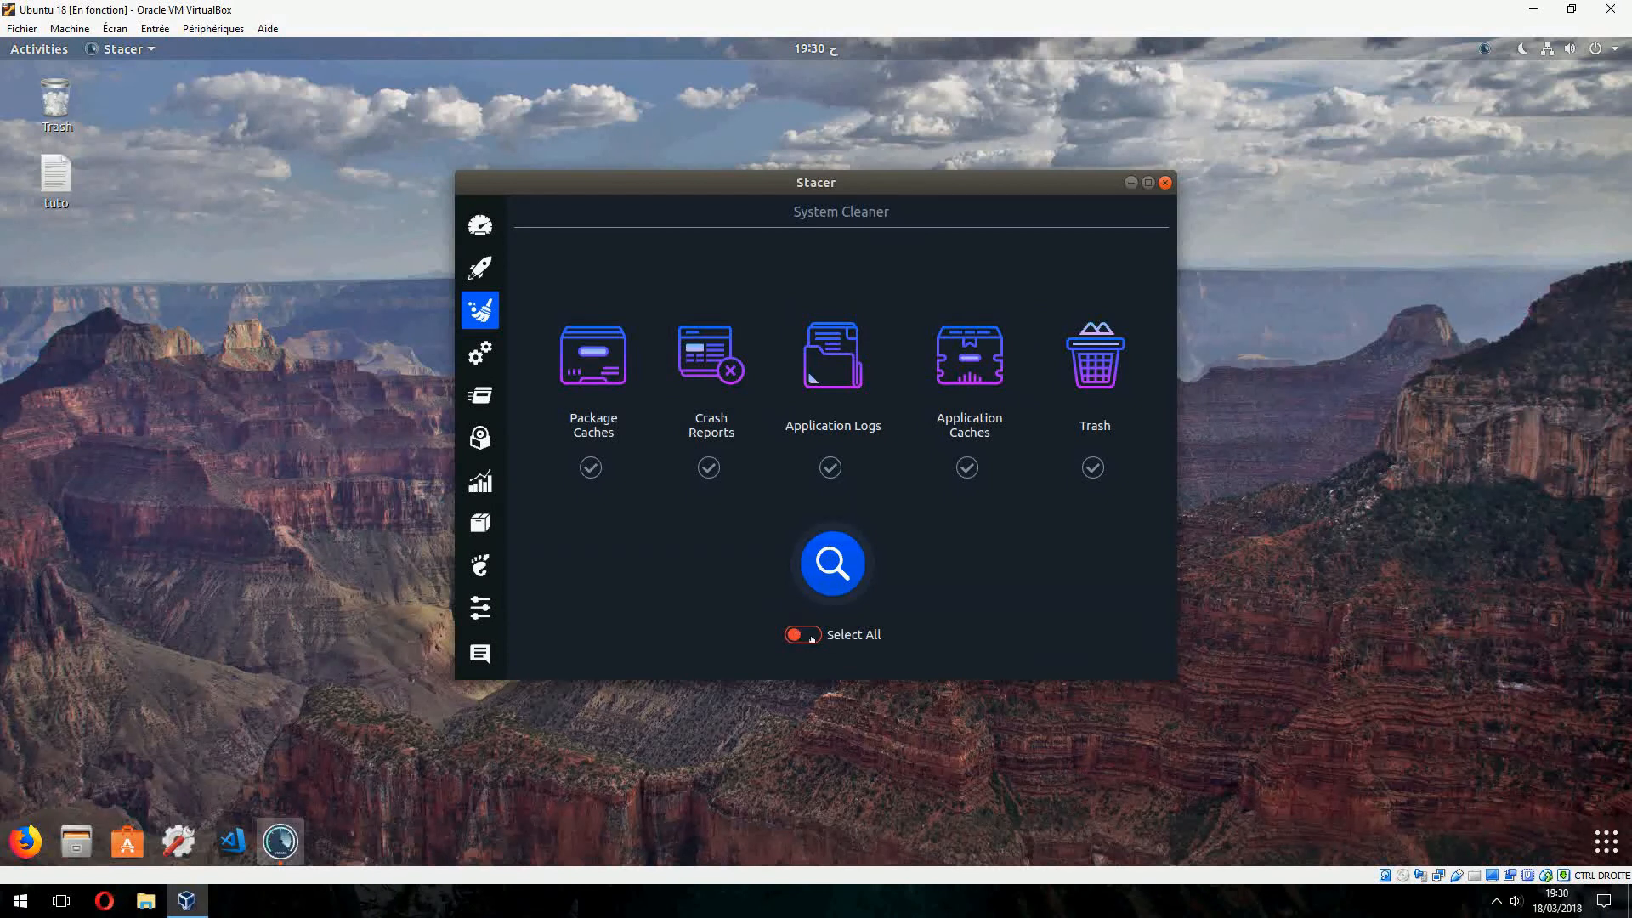
Select all junk categories and scan, briefly expanding the cached packages list.
click(802, 634)
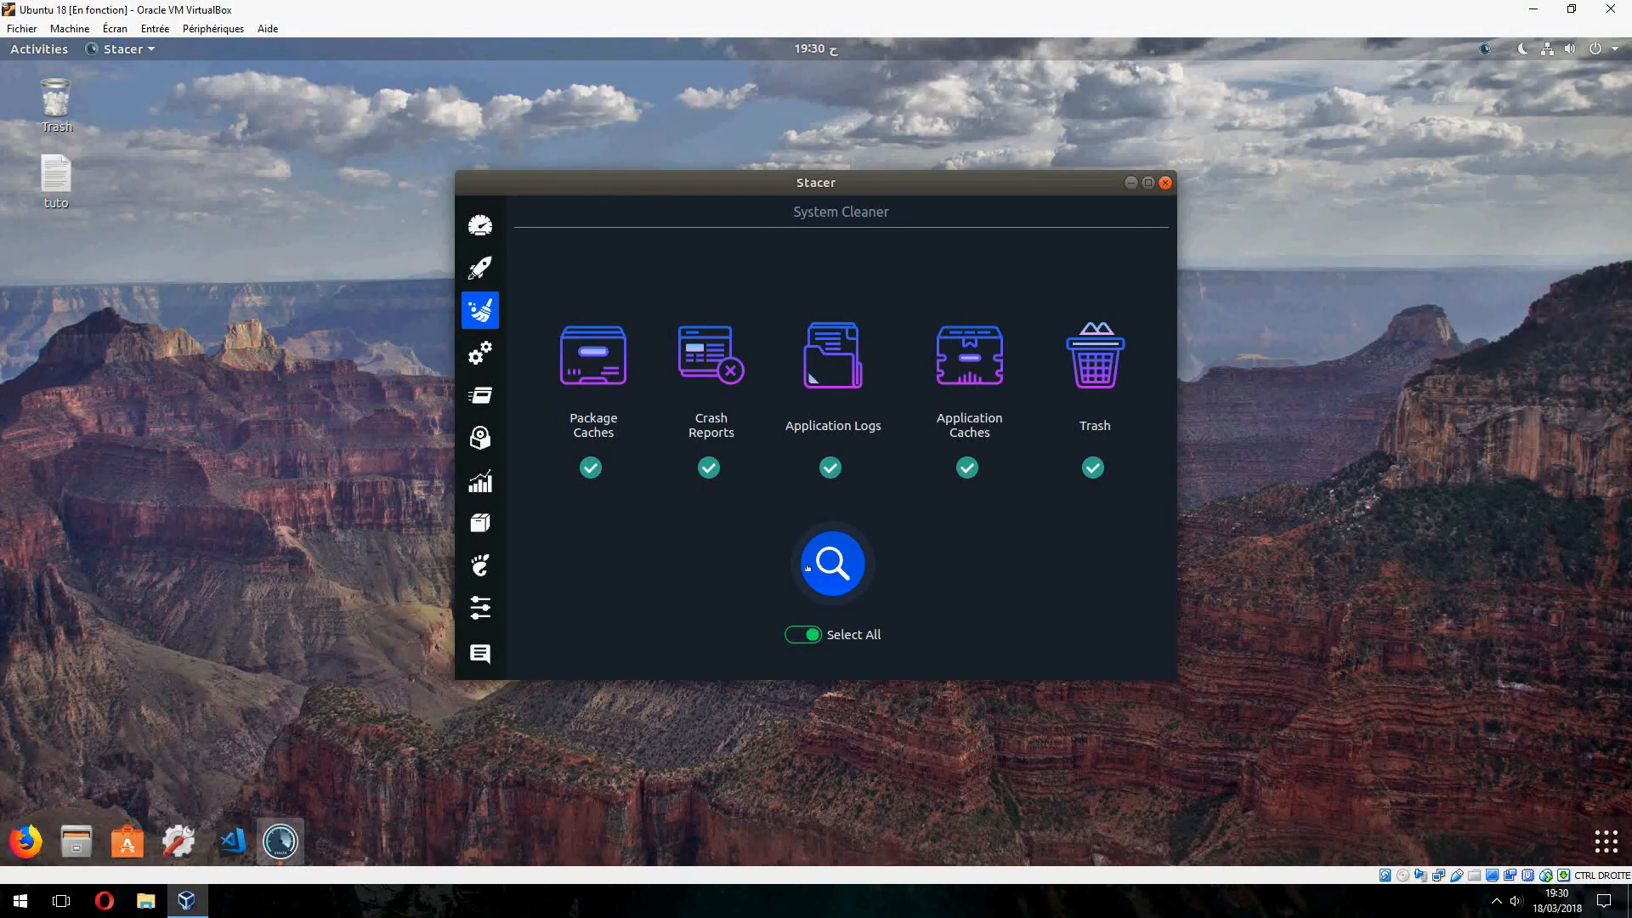
click(831, 565)
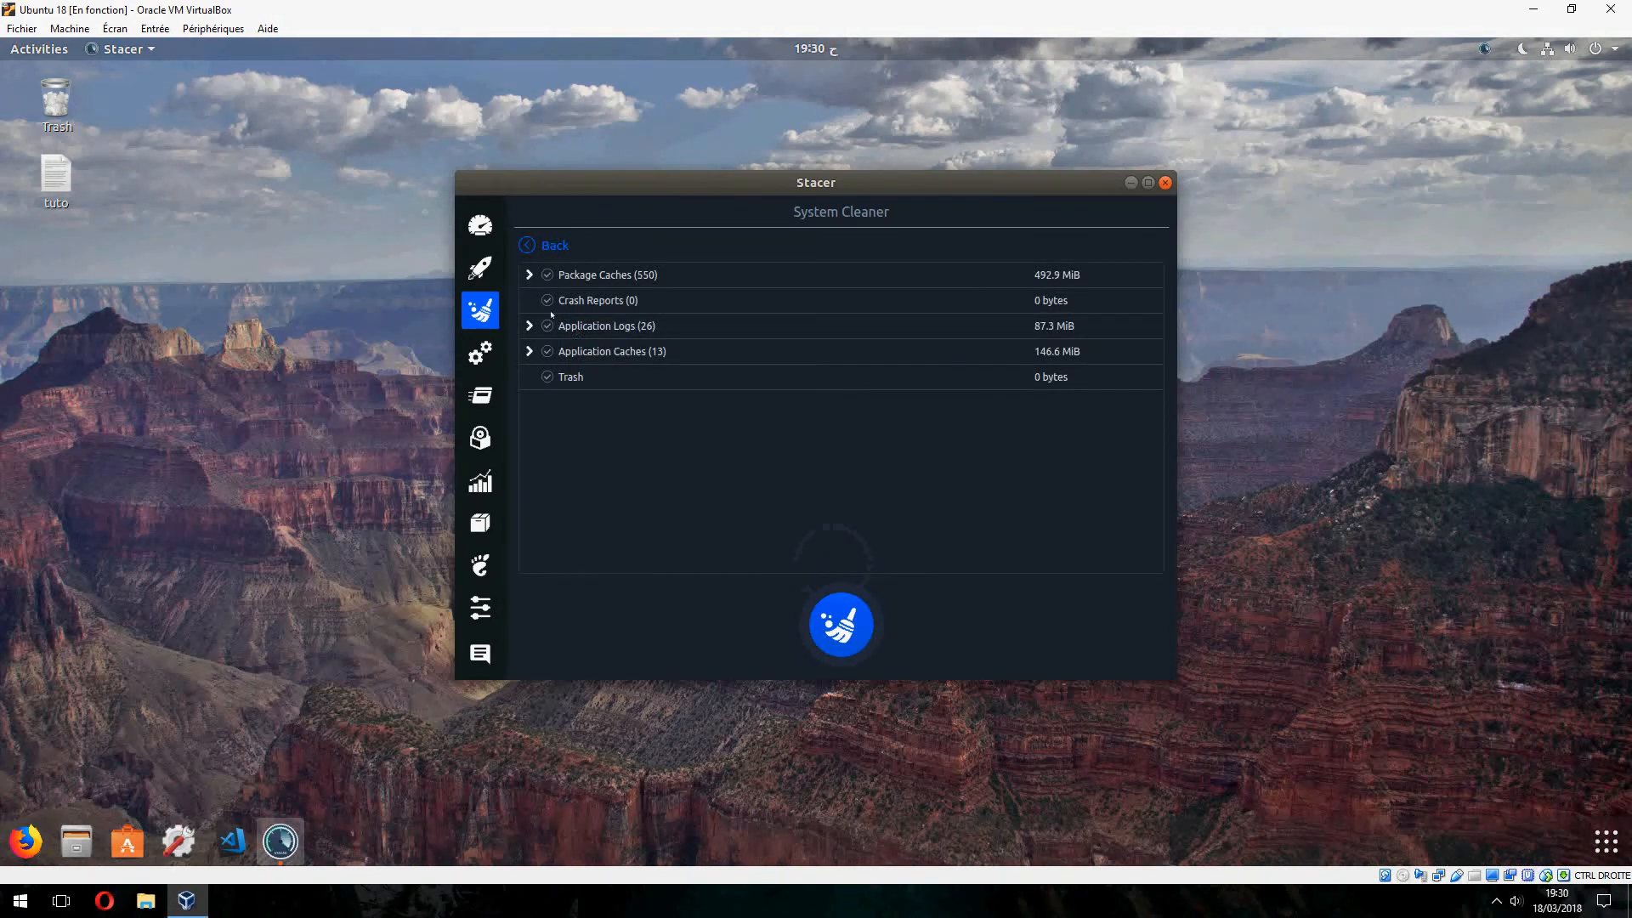
click(529, 274)
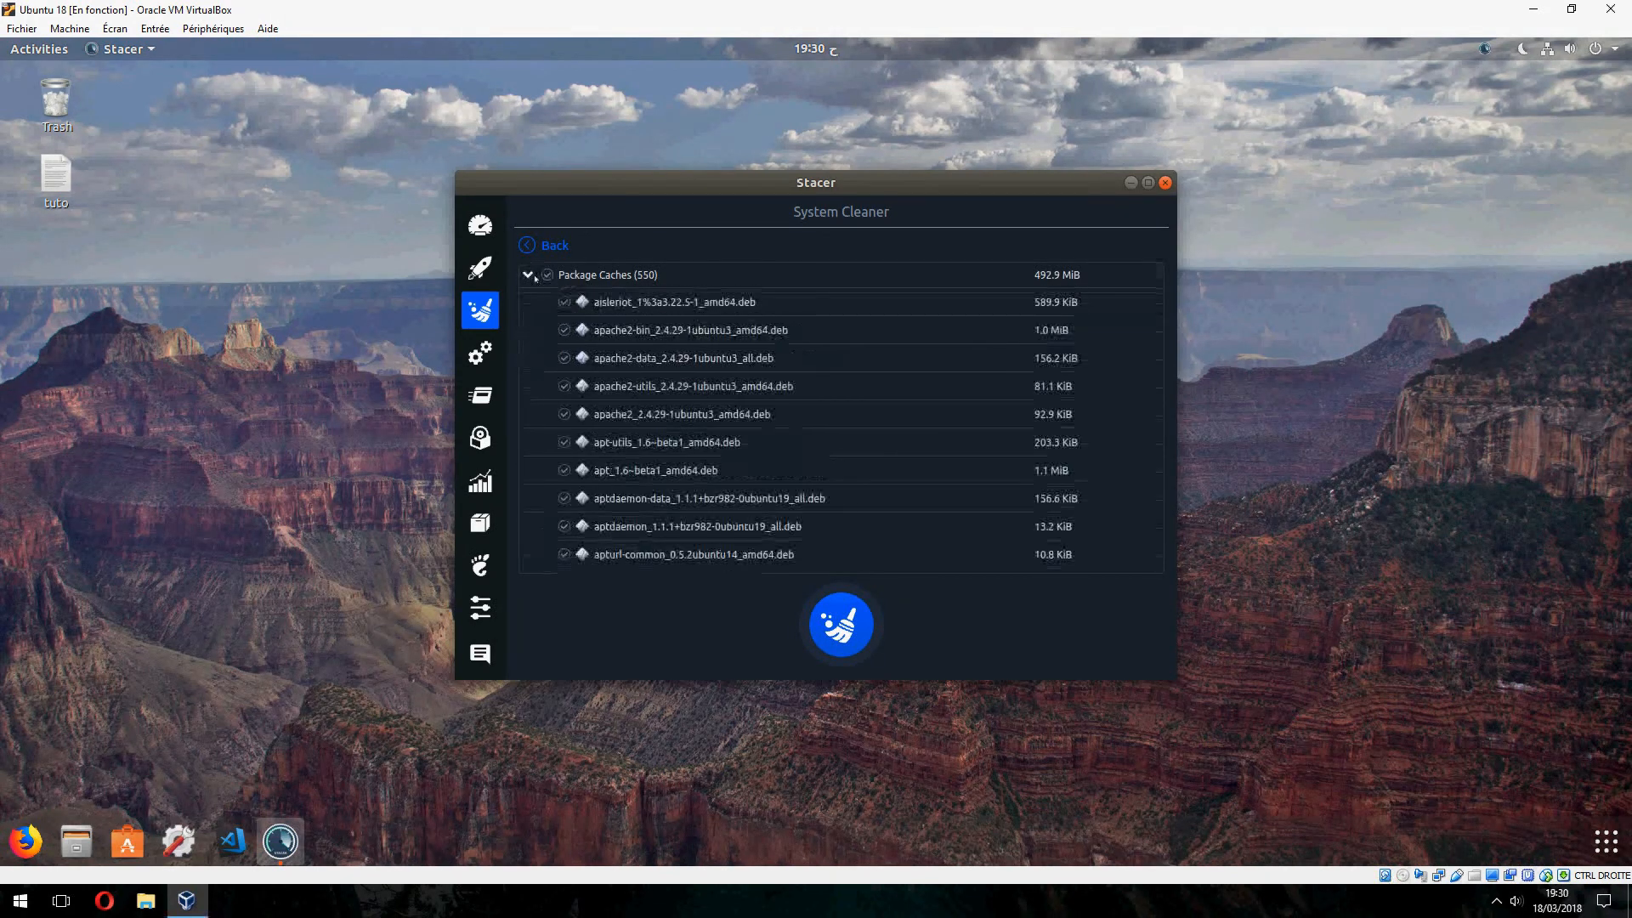
click(529, 275)
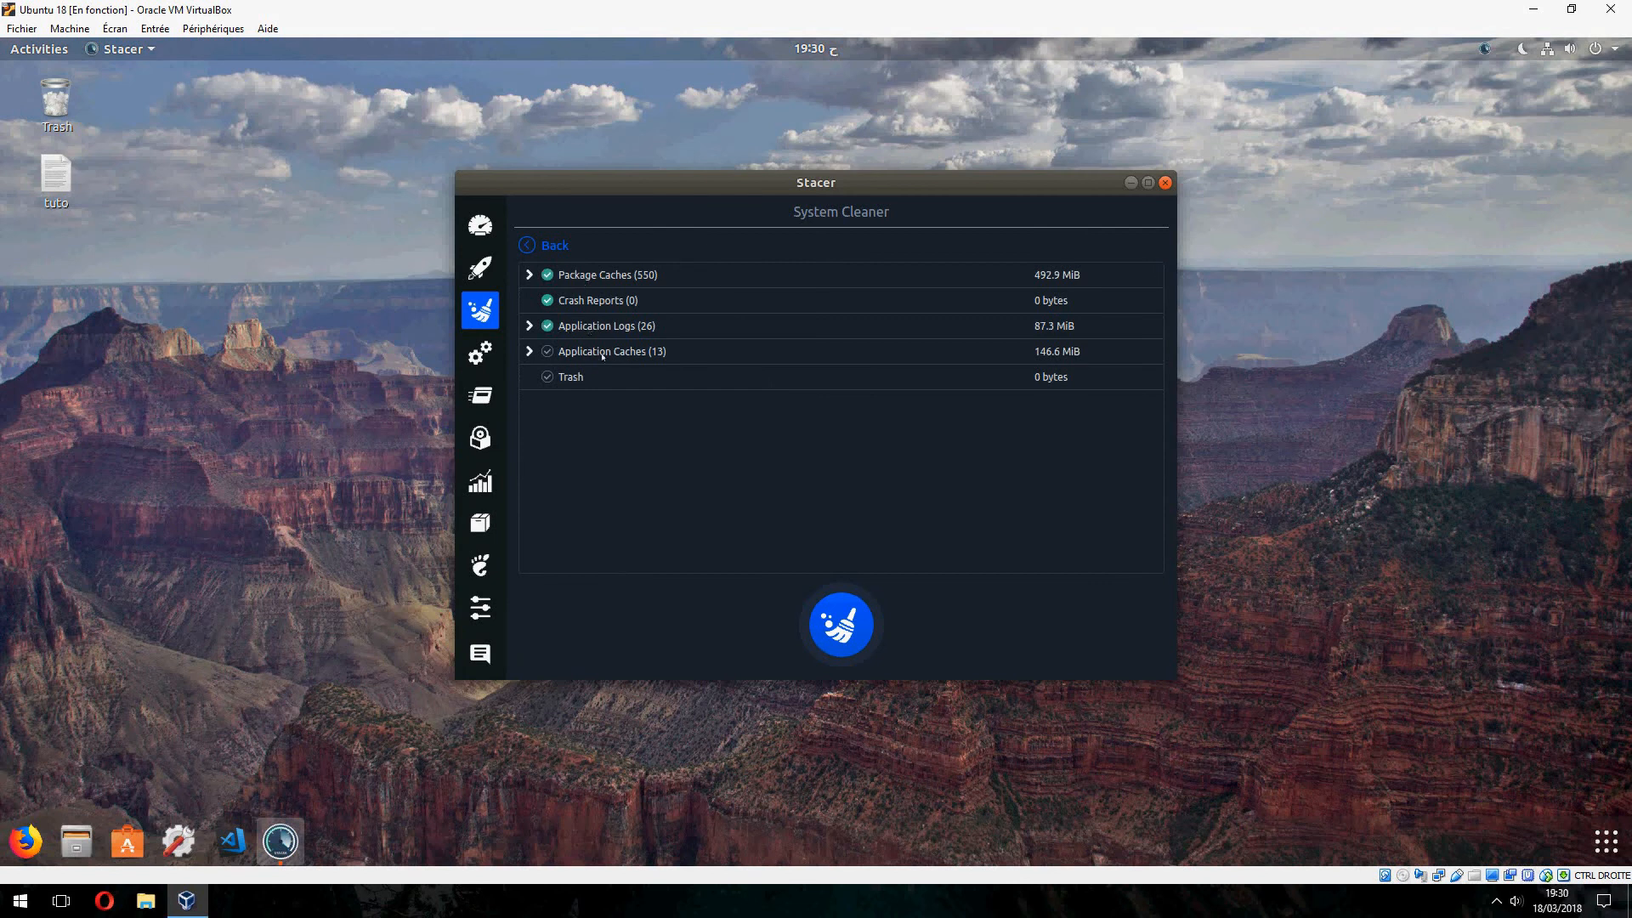
Clean the 726.7 MiB of found junk files, authenticating as superuser.
click(840, 625)
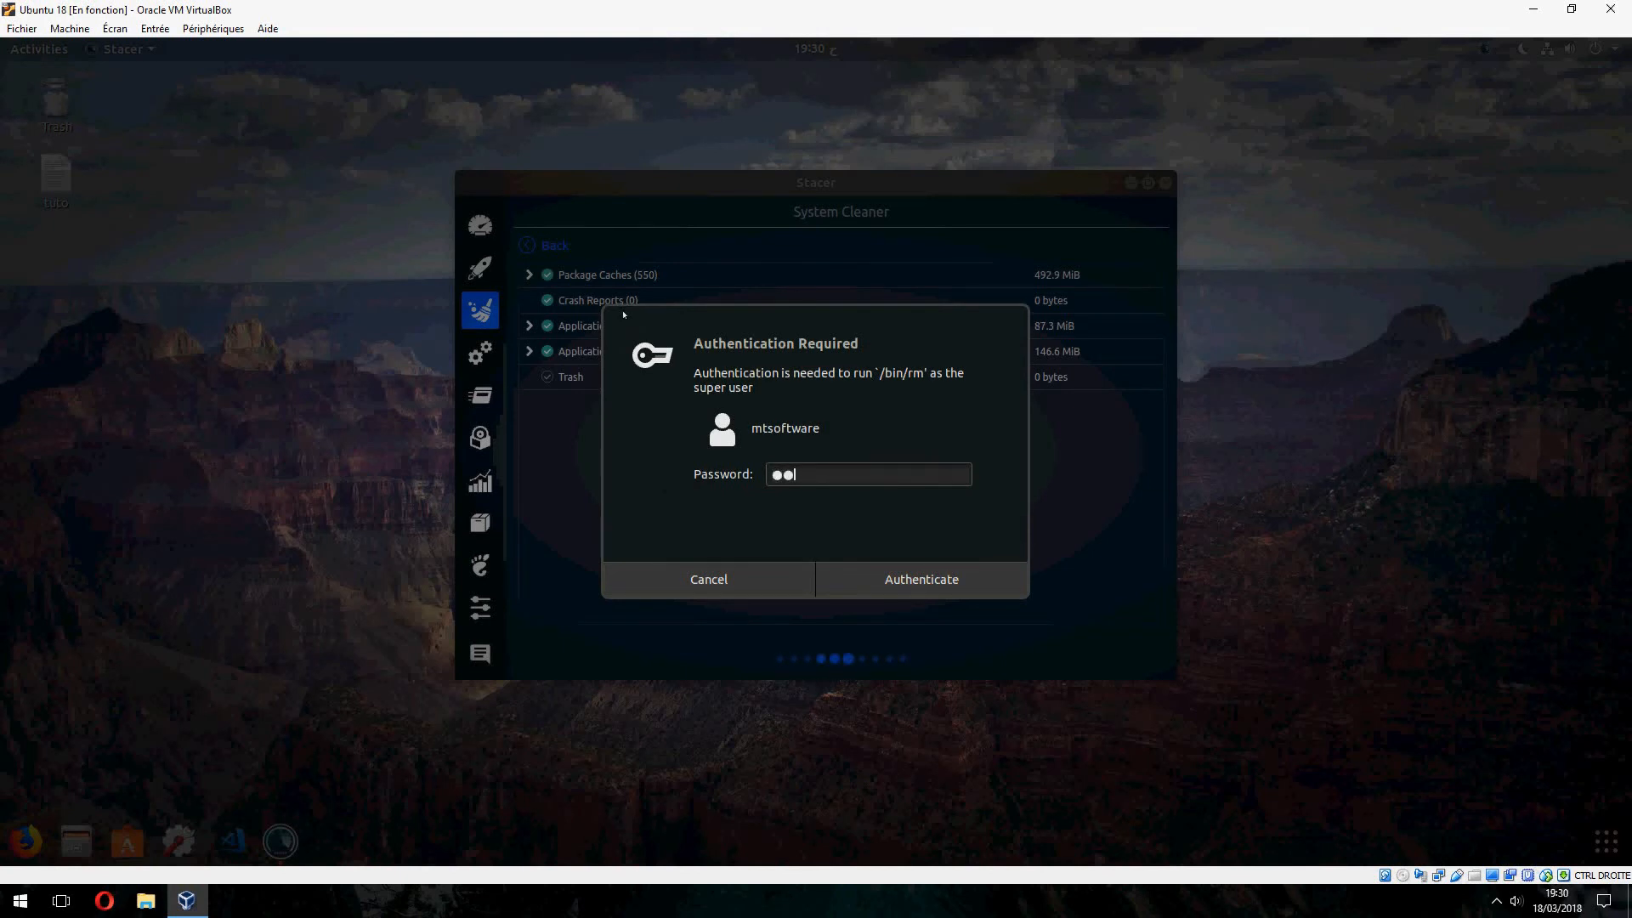
click(919, 579)
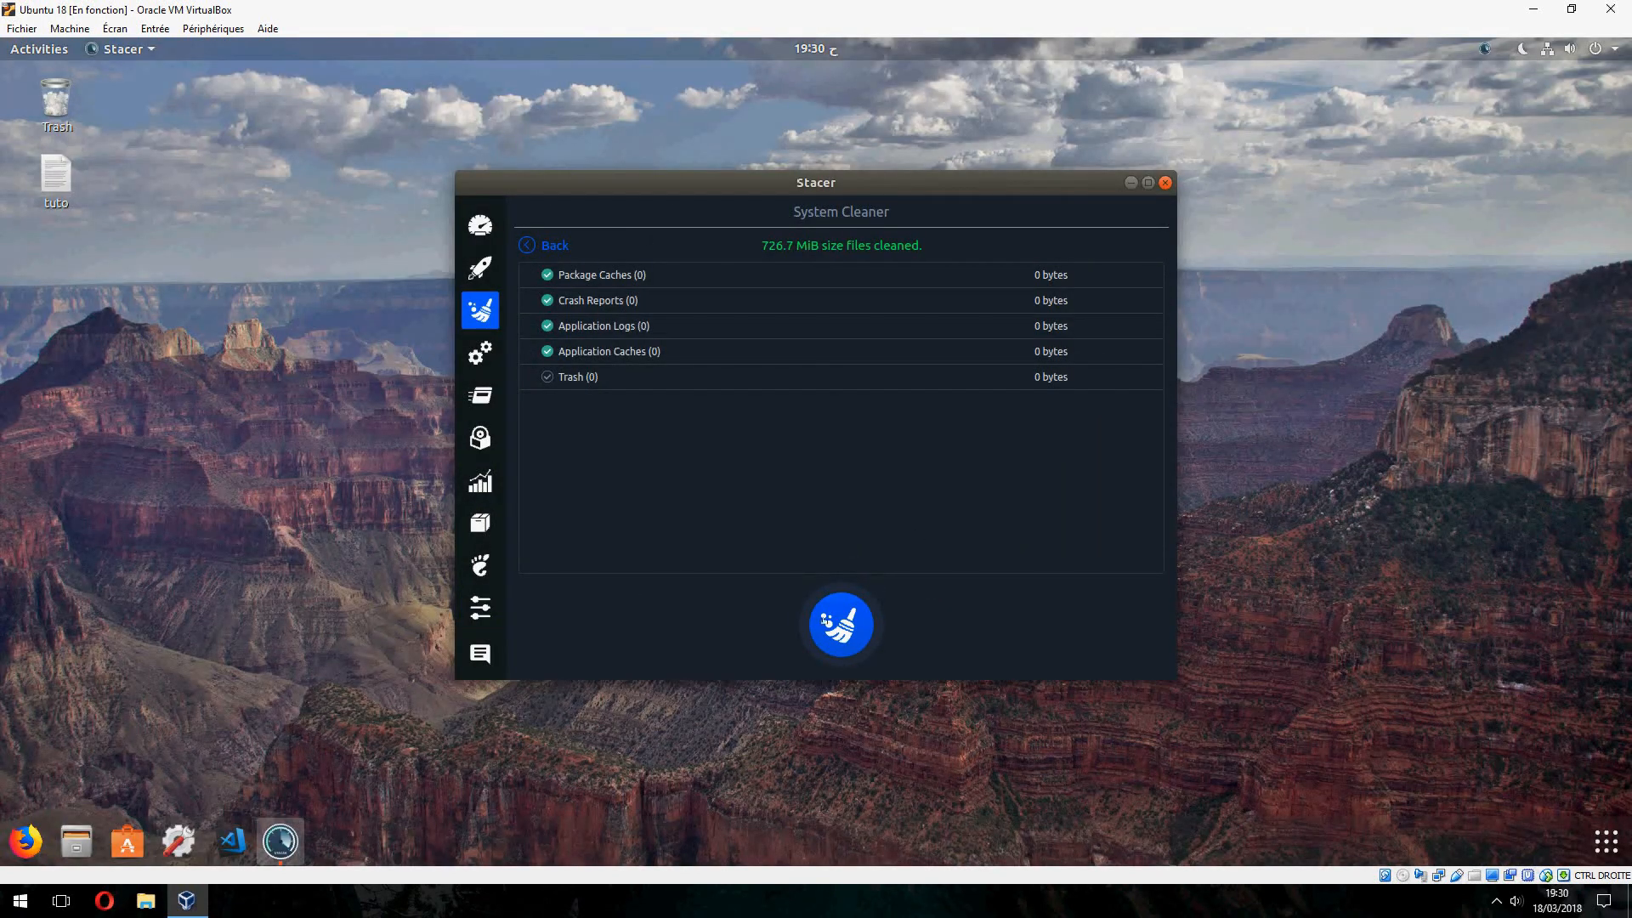
Browse Stacer's Services and Uninstaller lists, then show the Resources CPU, load and disk graphs.
click(479, 437)
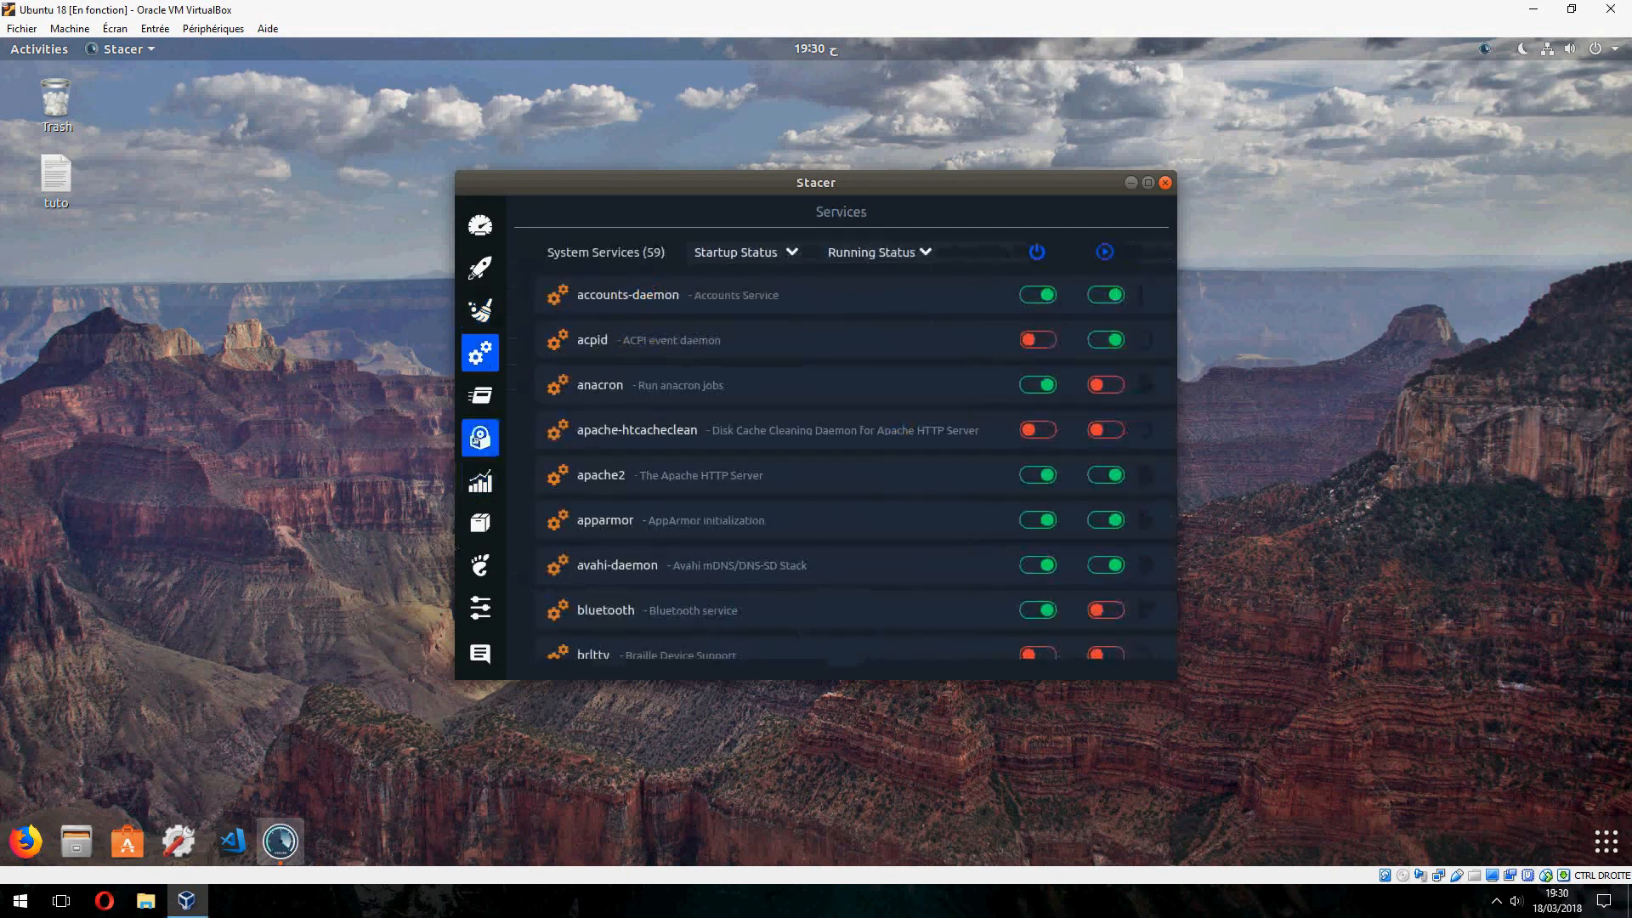
click(479, 479)
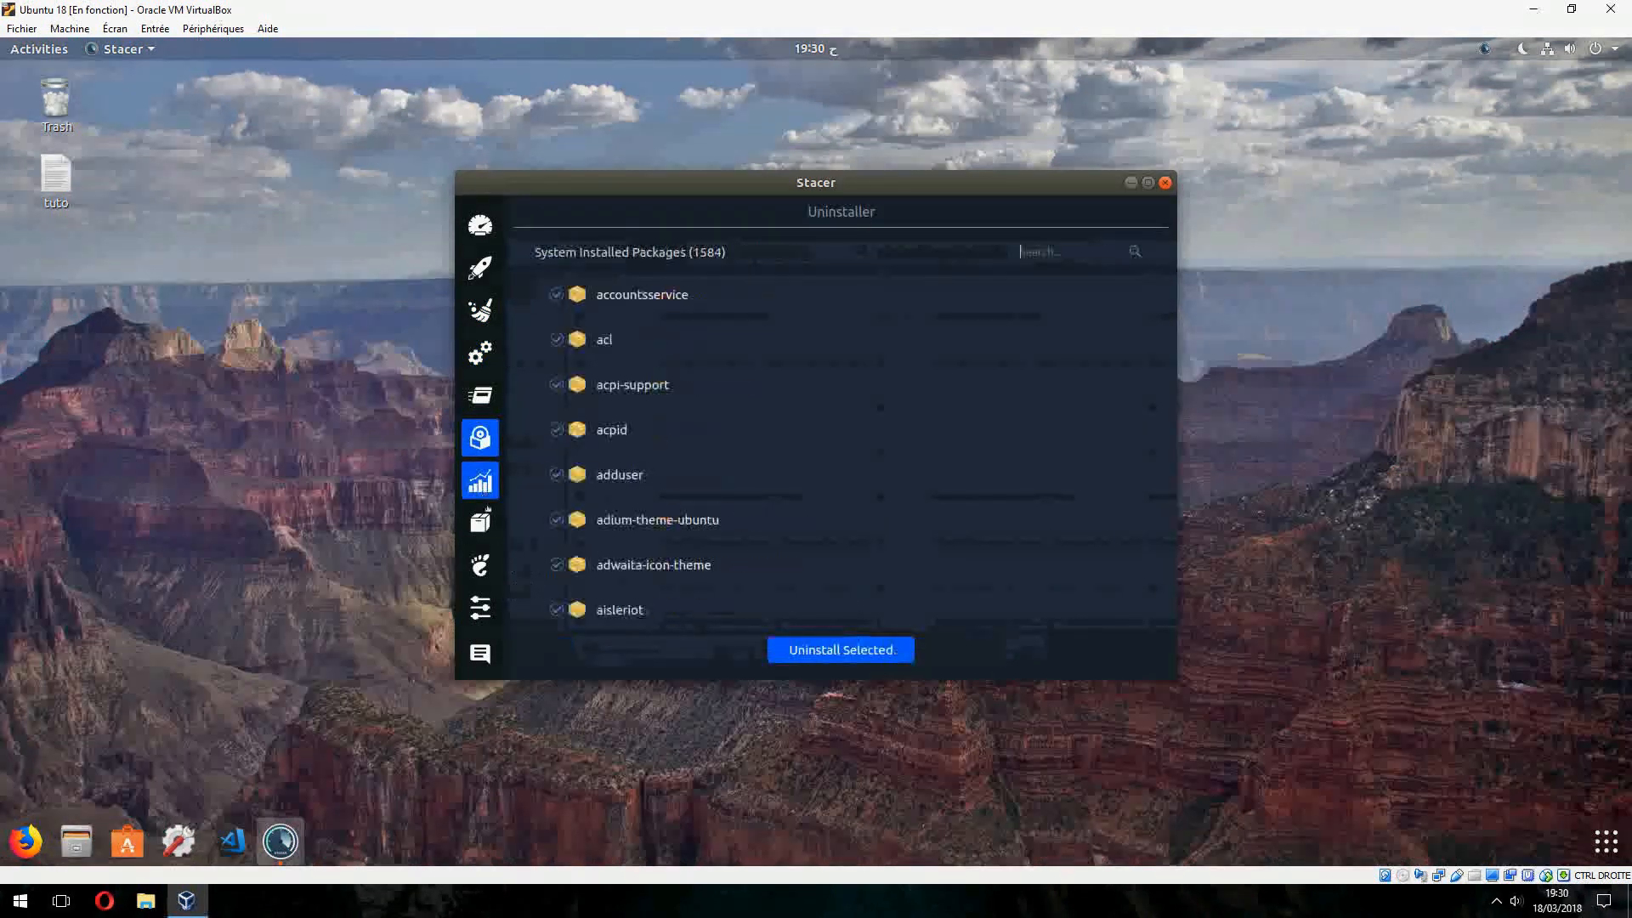
click(479, 479)
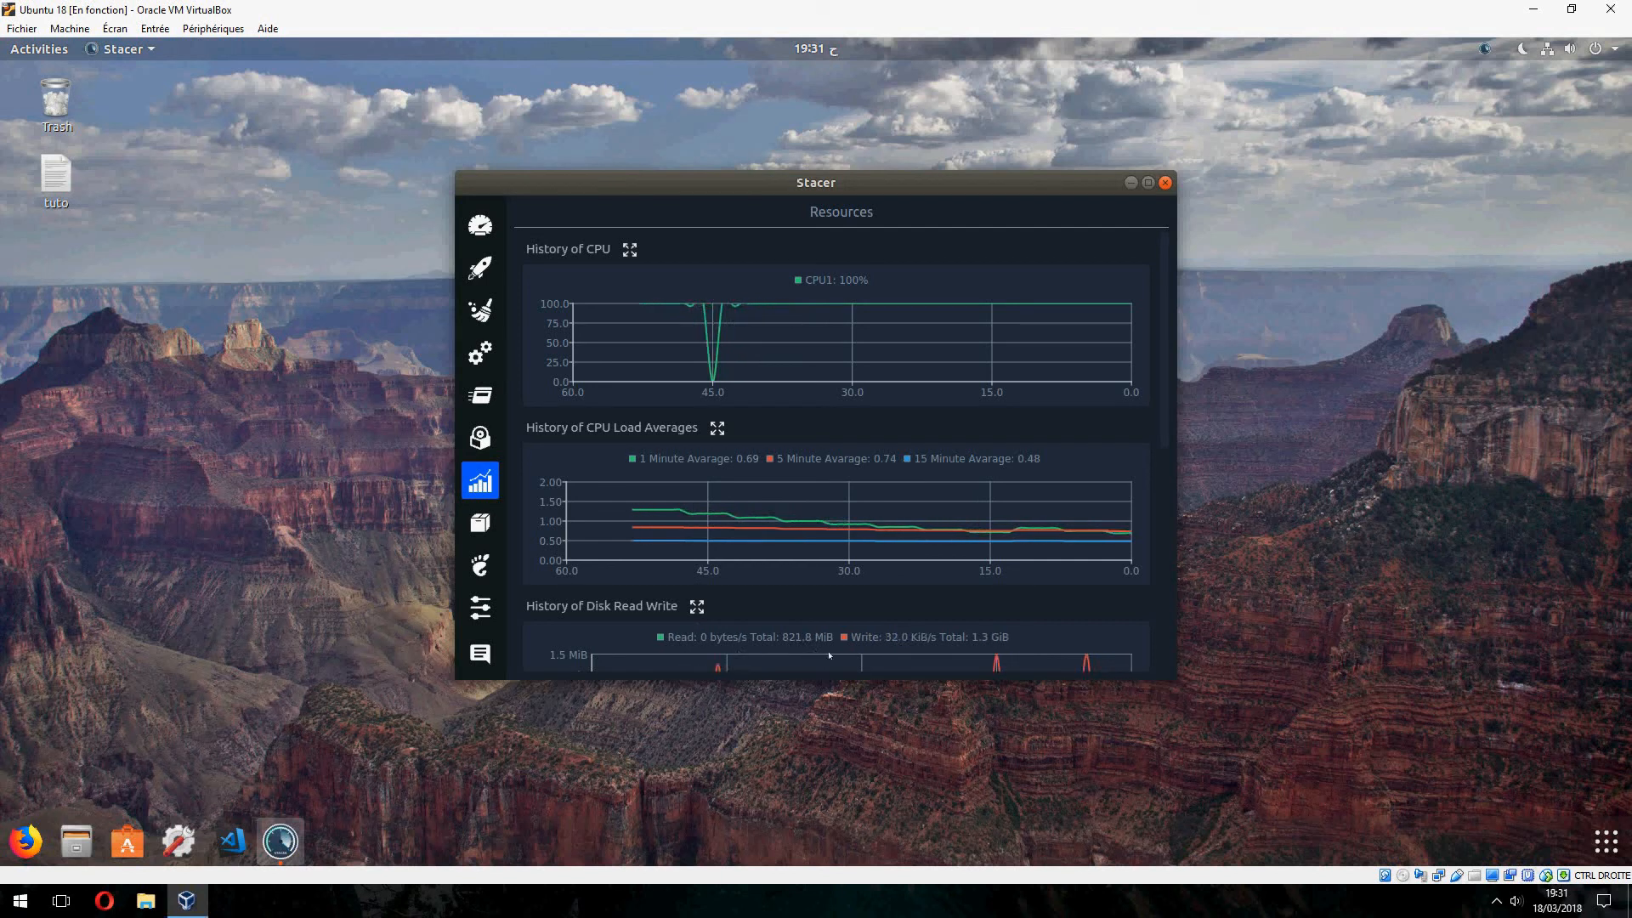
mouse_move(1186, 397)
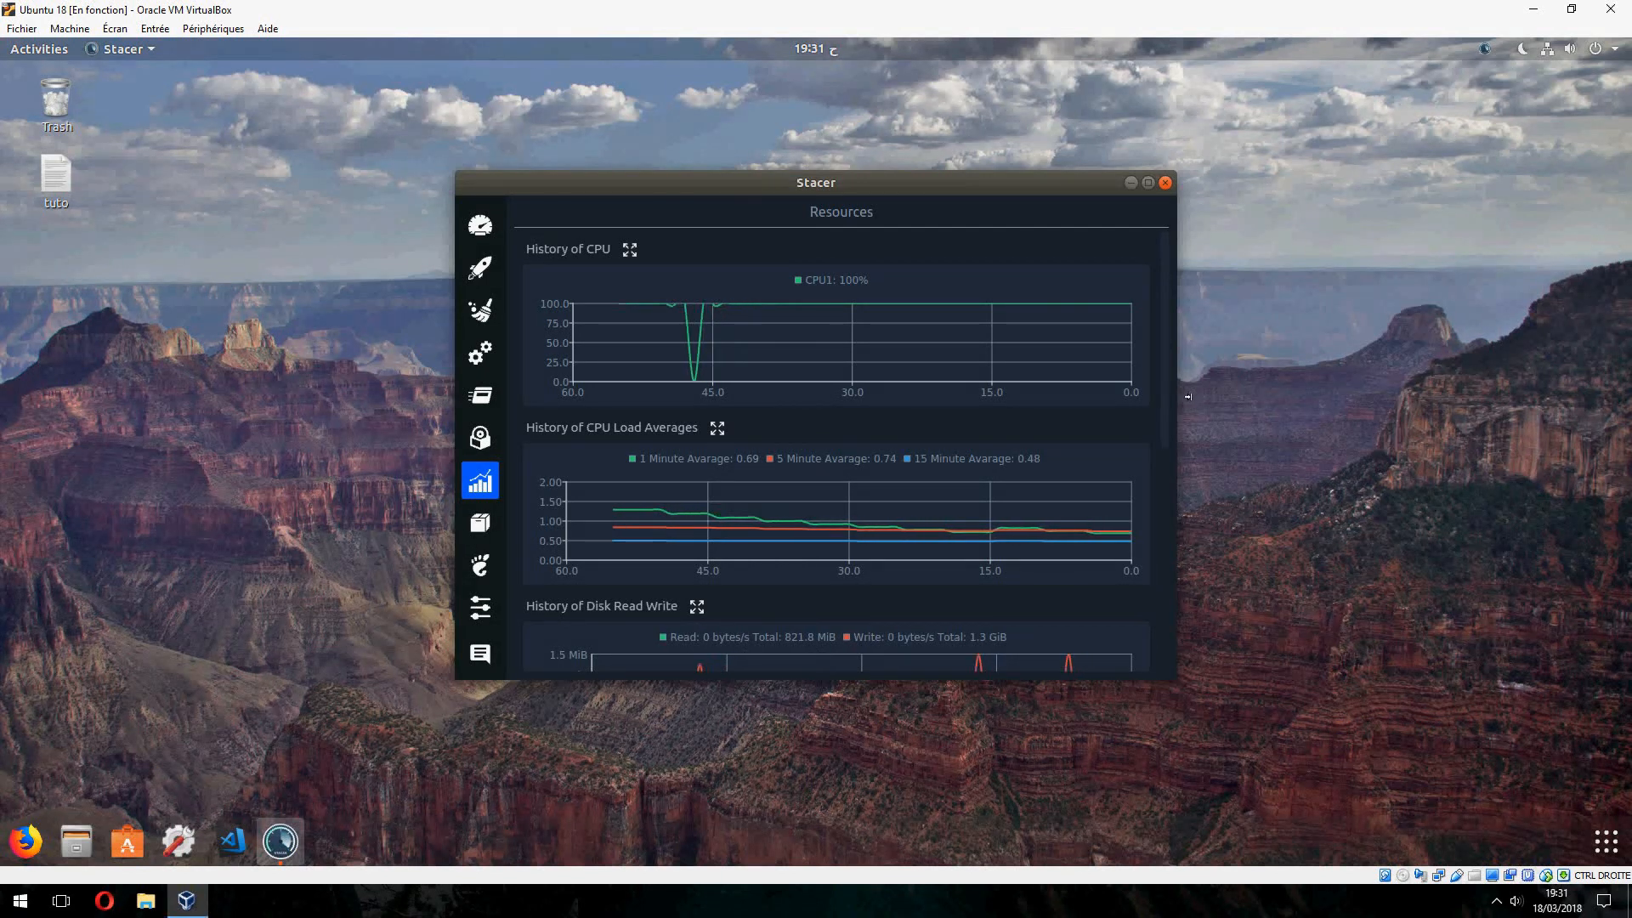